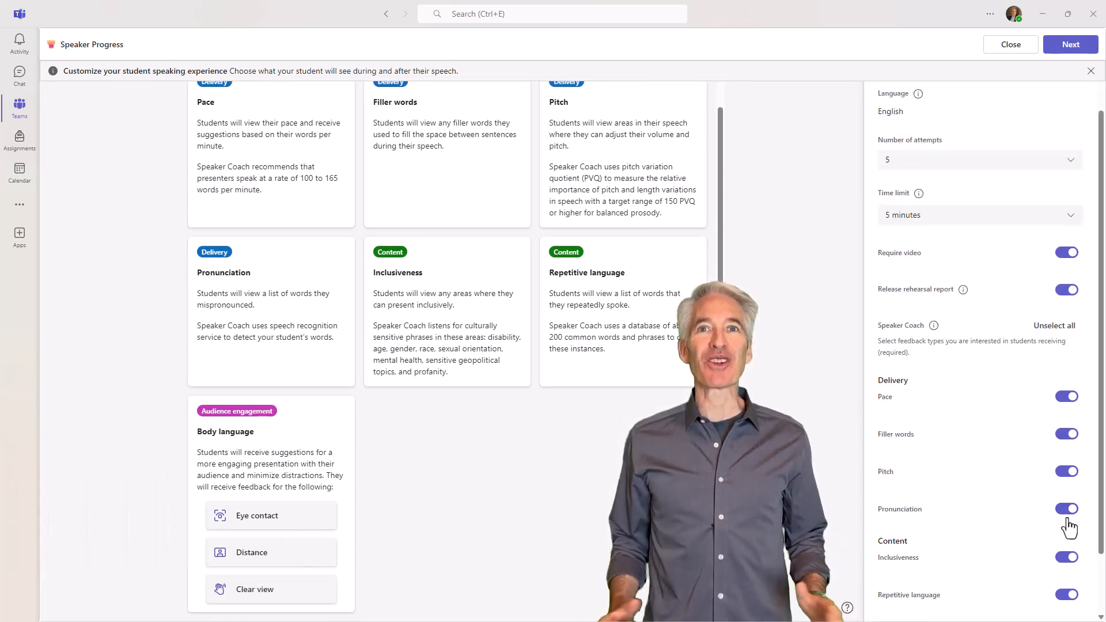
Step: View the Civics team's General channel posts as the educator
{"action": "left_click", "coordinate": [1068, 44]}
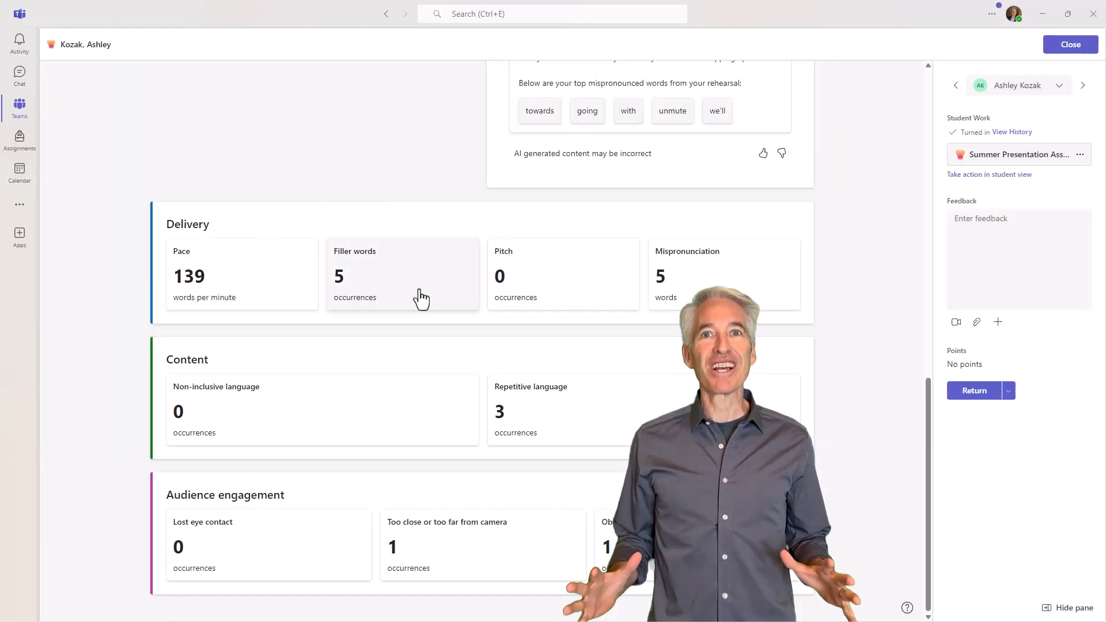
{"action": "left_click", "coordinate": [1070, 44]}
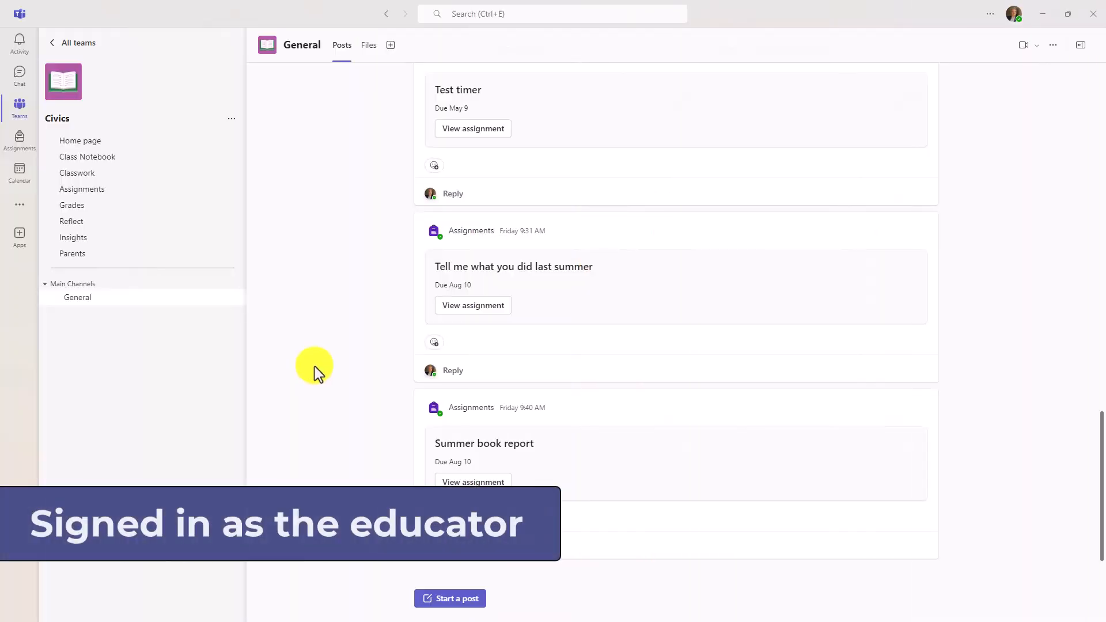
Step: Go to Civics Assignments and start creating a new assignment from the Create menu
{"action": "left_click", "coordinate": [82, 188]}
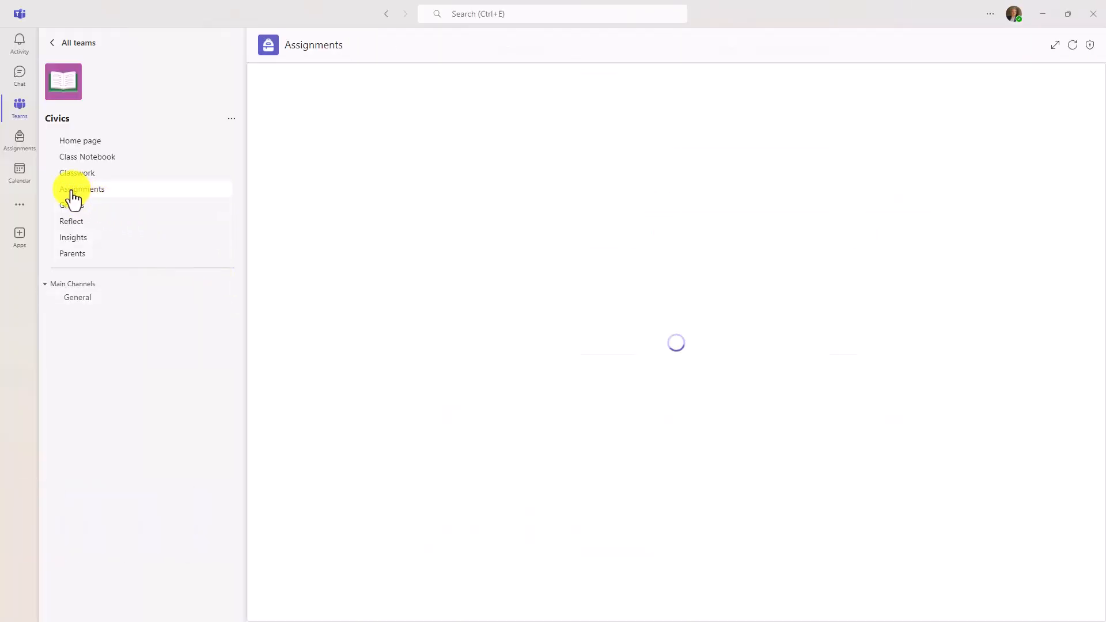
{"action": "left_click", "coordinate": [81, 188]}
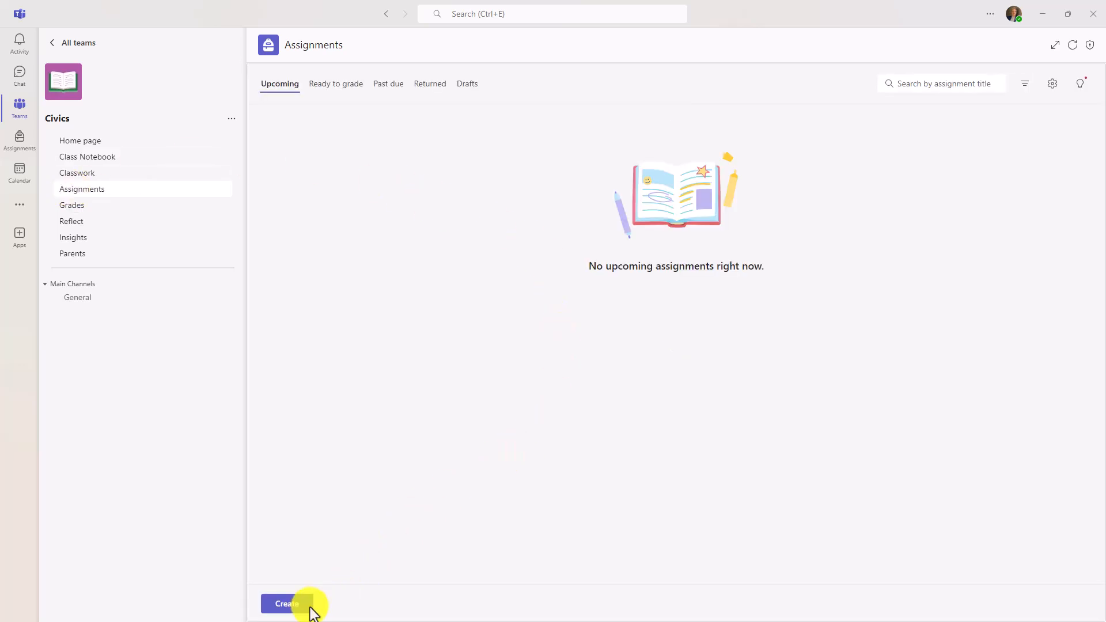
{"action": "left_click", "coordinate": [285, 603]}
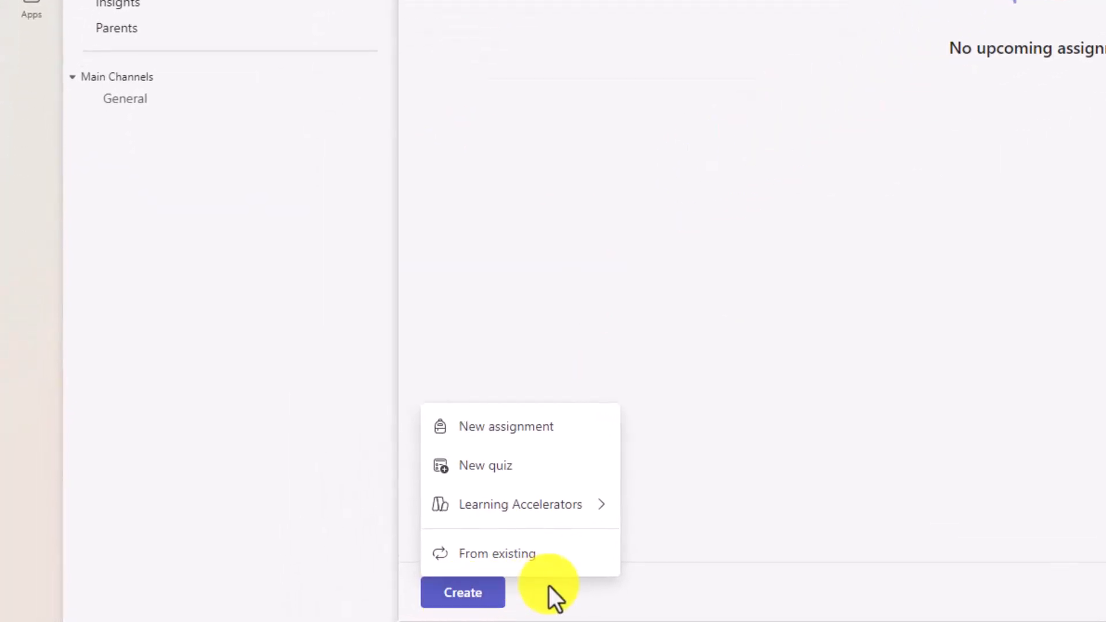
{"action": "left_click", "coordinate": [519, 504]}
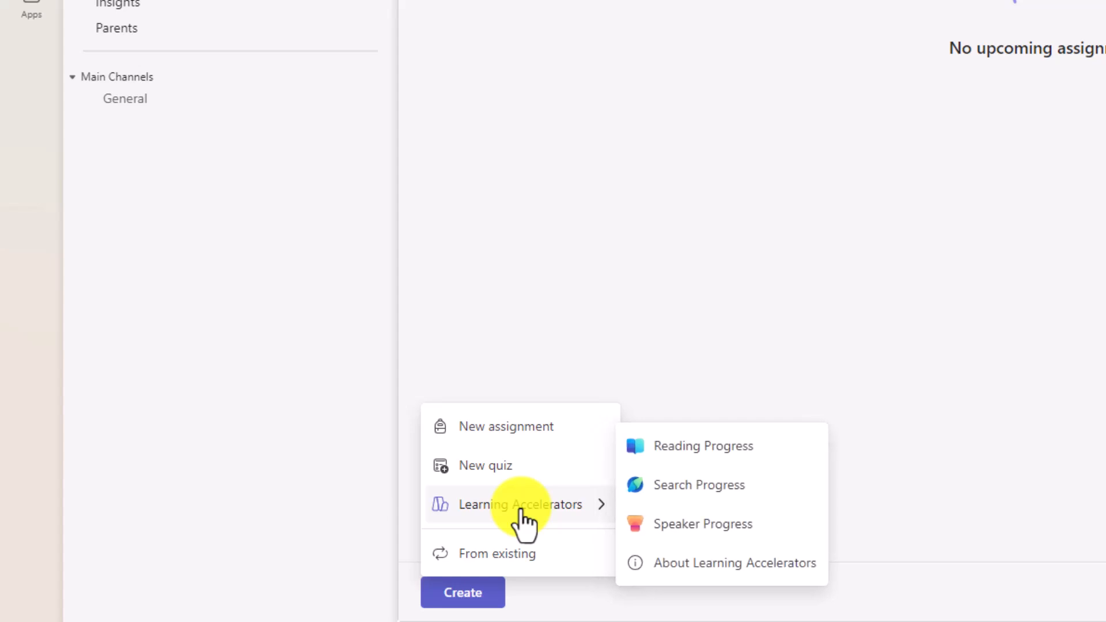
{"action": "mouse_move", "coordinate": [689, 523]}
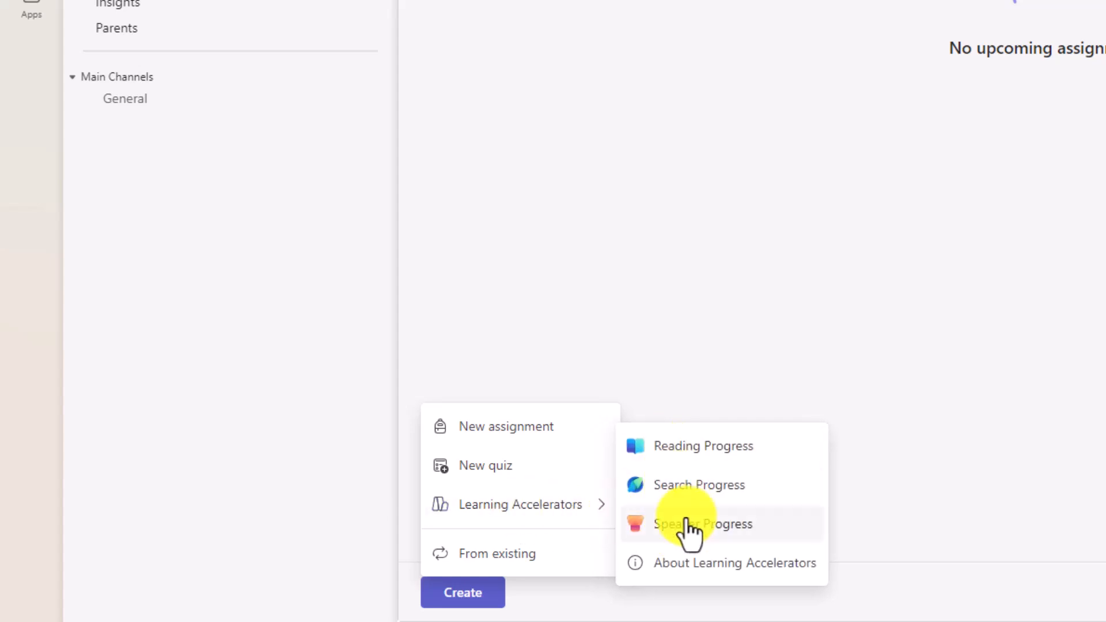
{"action": "mouse_move", "coordinate": [688, 444]}
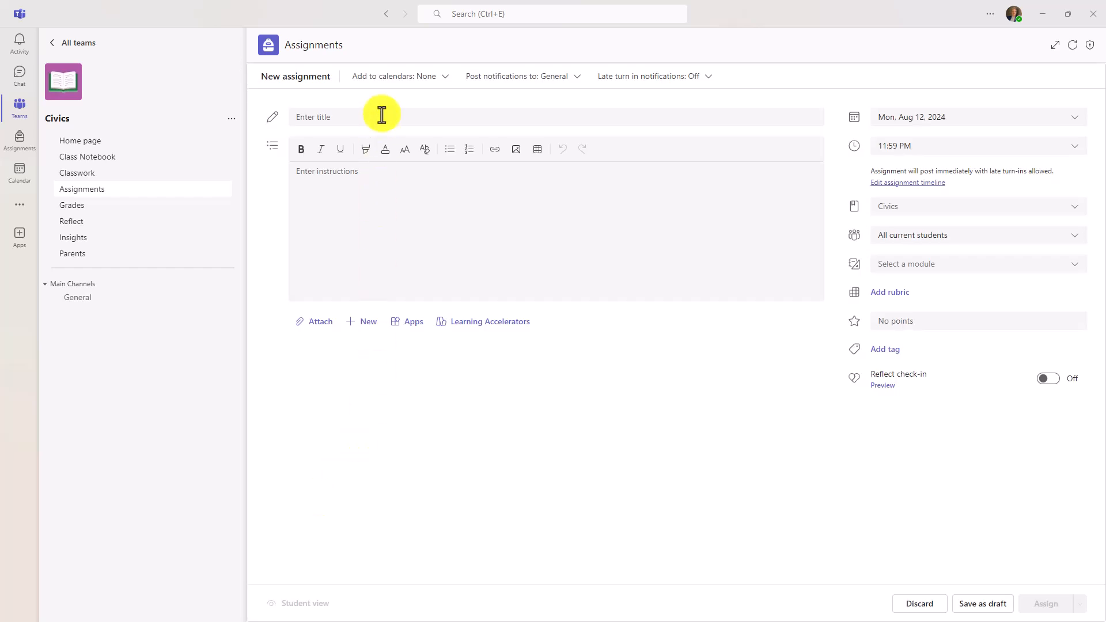
Step: Title it 'Summer Presentation Assignment', write a Speaker Progress instruction, then add AI detail and emojis
{"action": "type", "text": "Summer Presentation Assignment"}
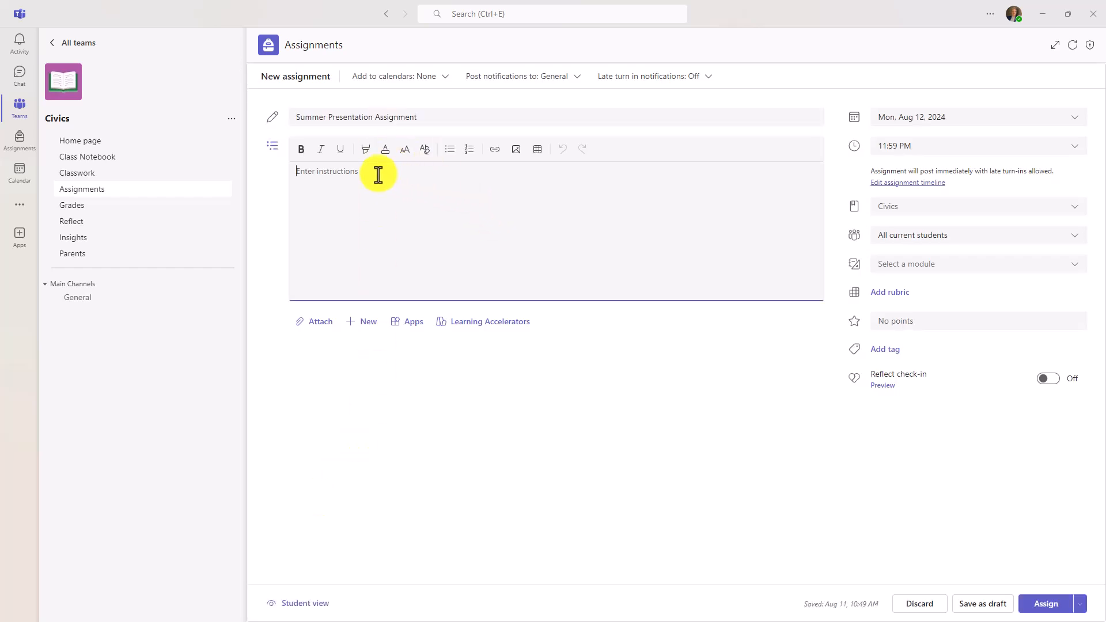
{"action": "type", "text": "Give a presentation about your summer using Speaker Progress and practice your content, delivery, and audience engagement."}
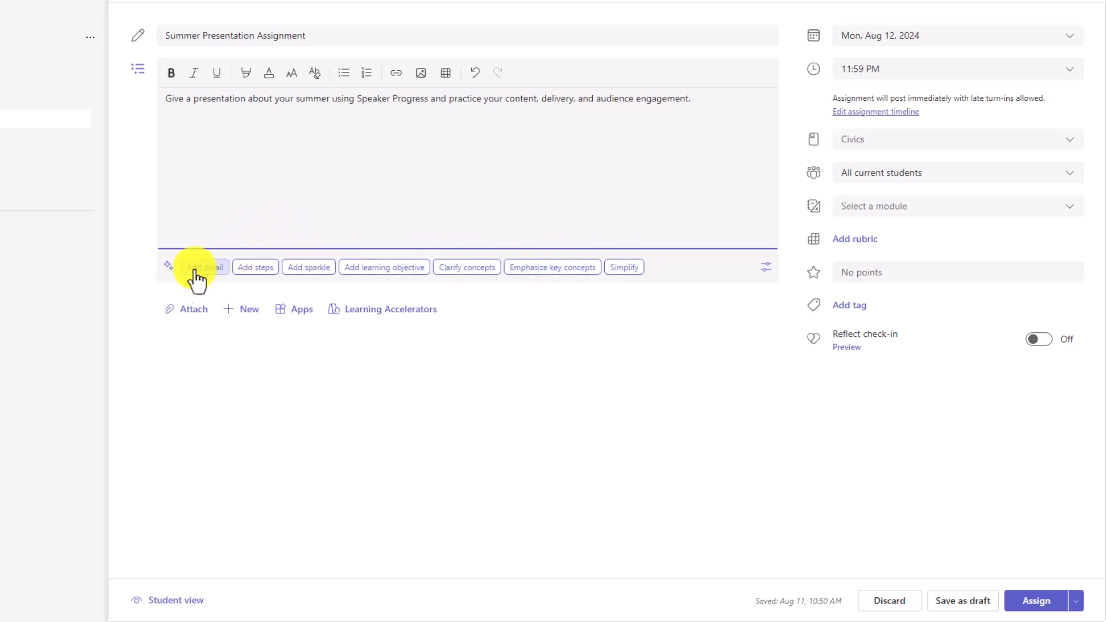
{"action": "left_click", "coordinate": [202, 266]}
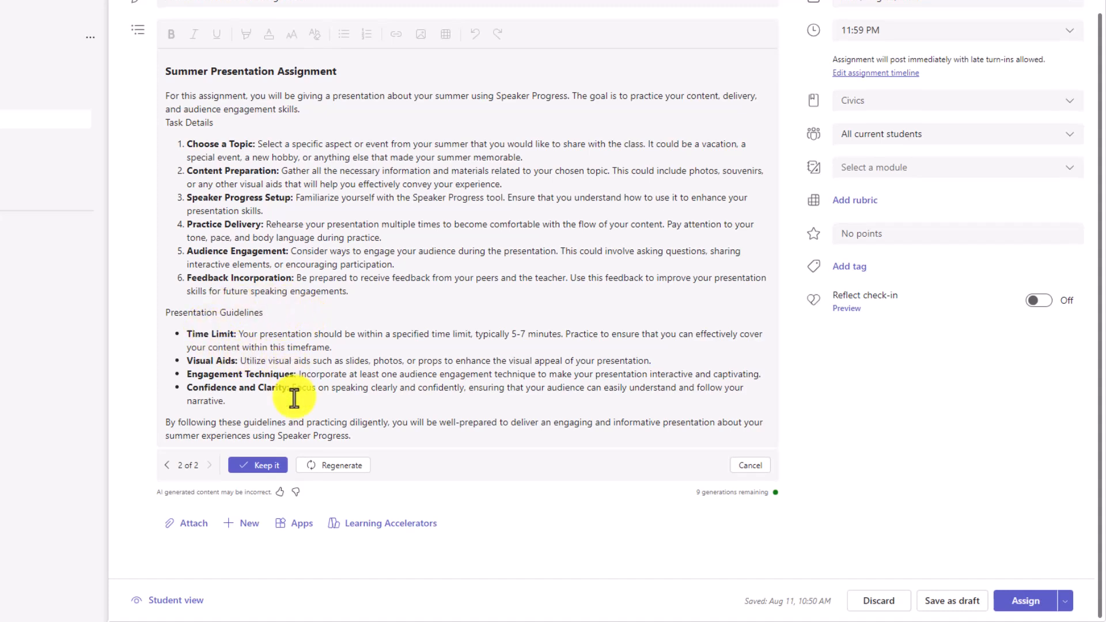
{"action": "left_click", "coordinate": [262, 464]}
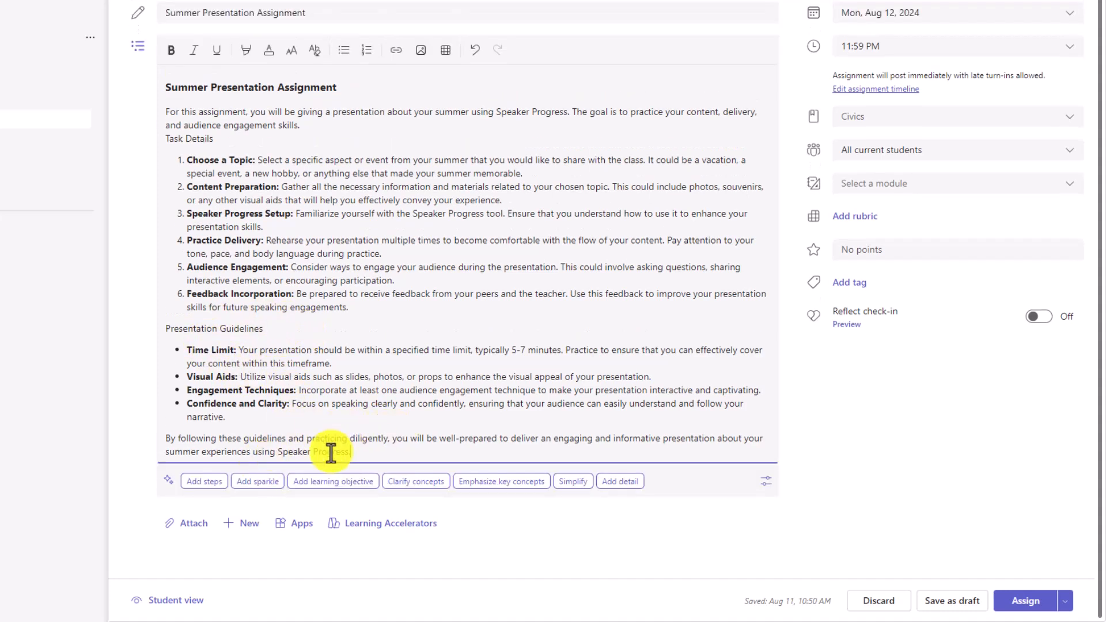
{"action": "left_click", "coordinate": [257, 482]}
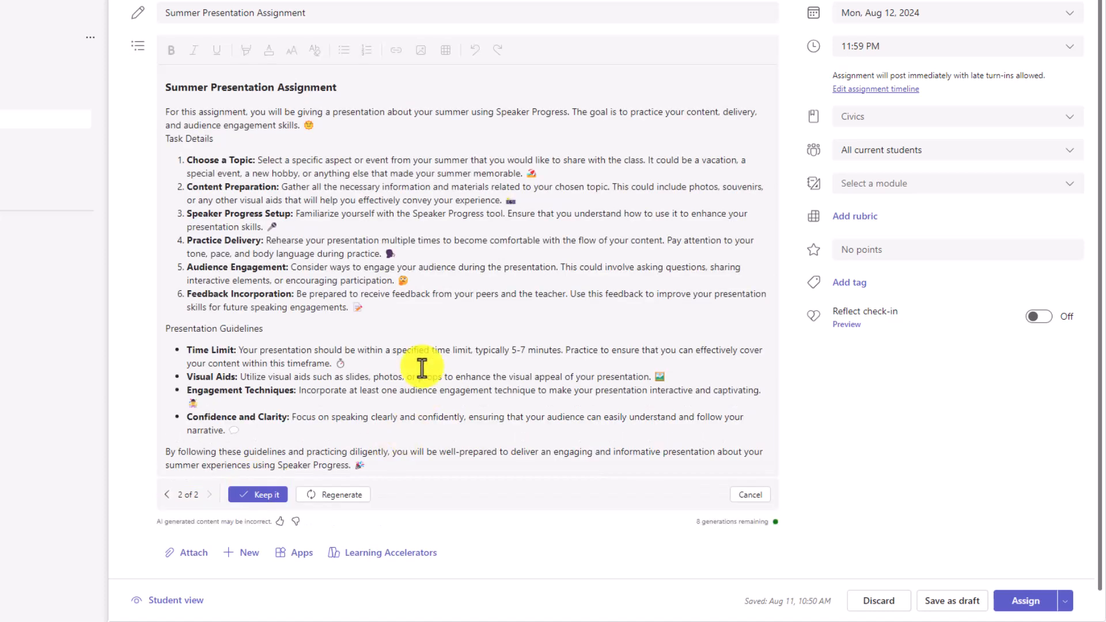
{"action": "mouse_move", "coordinate": [215, 532]}
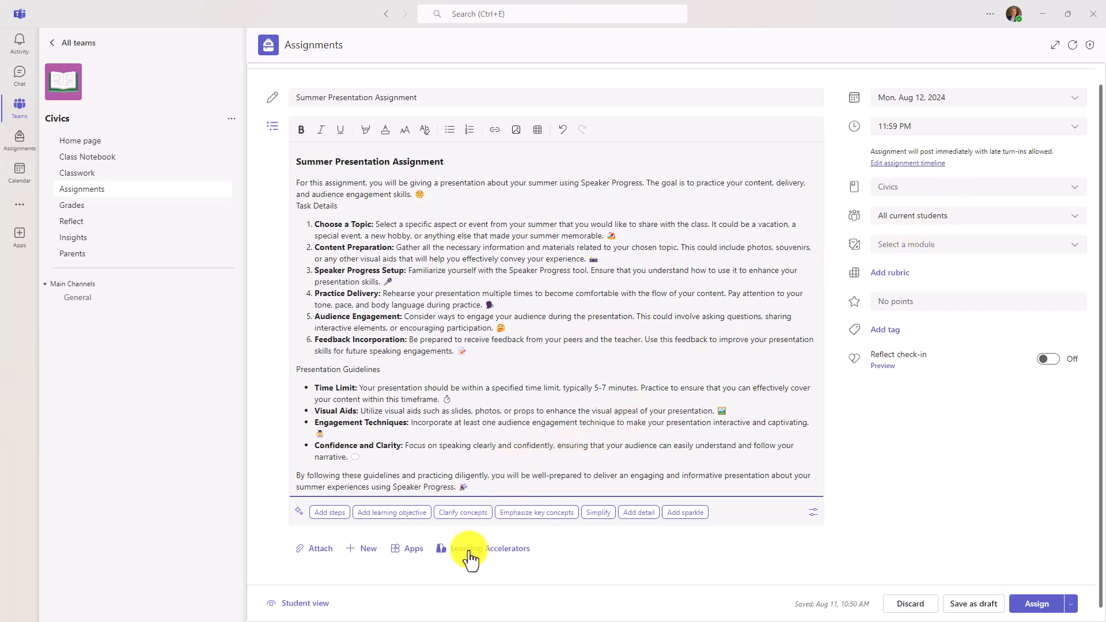
Step: Attach a Speaker Progress activity from Learning Accelerators and dismiss its welcome notice
{"action": "left_click", "coordinate": [508, 548]}
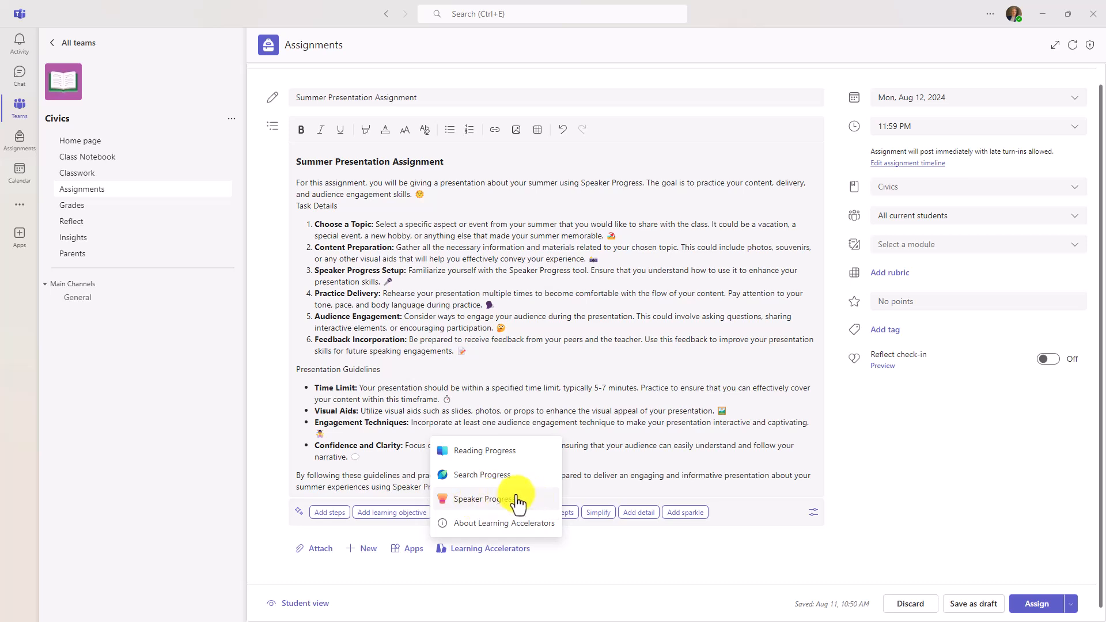
{"action": "left_click", "coordinate": [481, 499]}
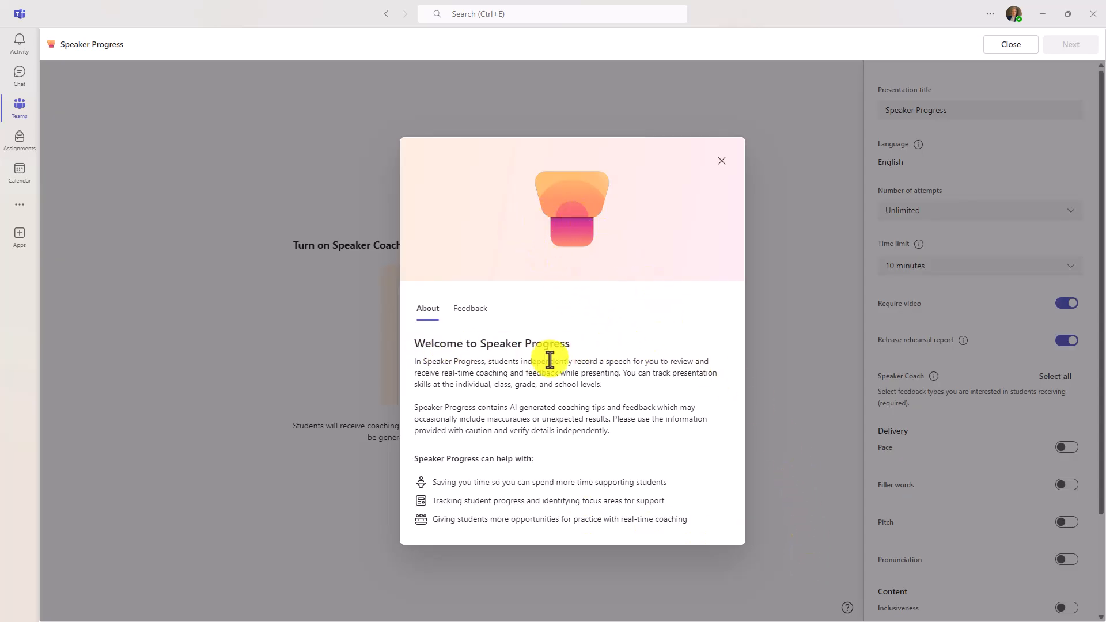
{"action": "mouse_move", "coordinate": [545, 382]}
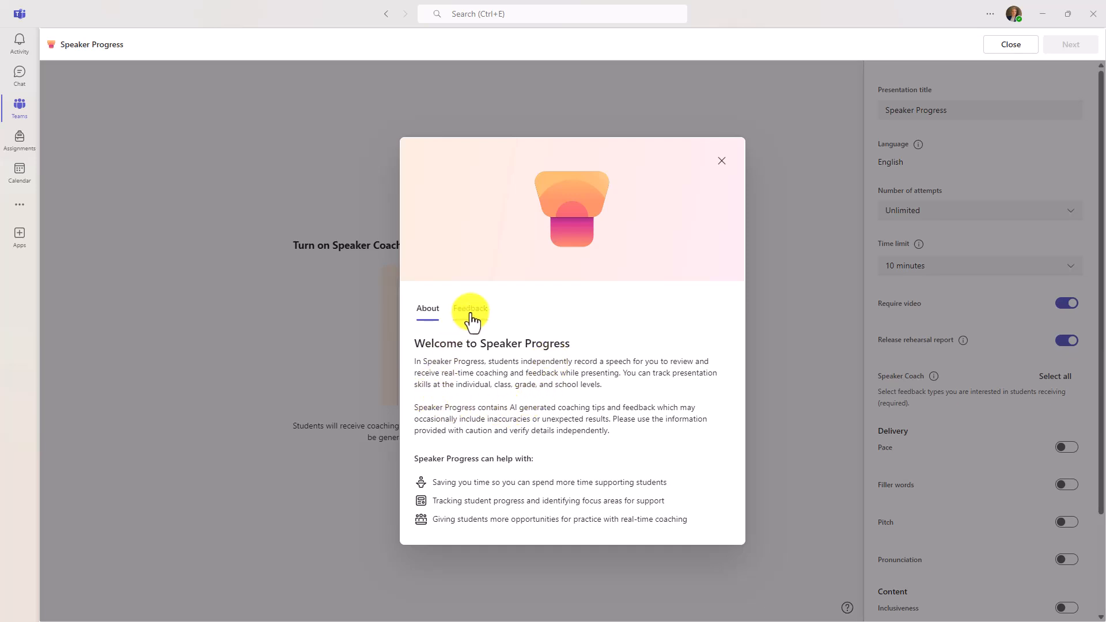
{"action": "left_click", "coordinate": [470, 309]}
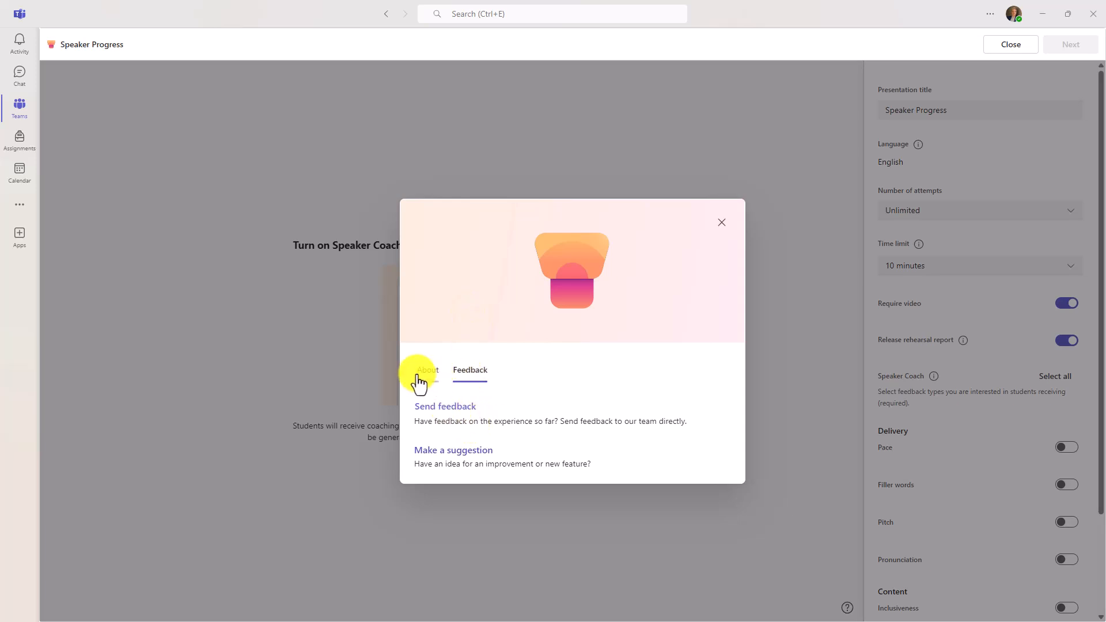
{"action": "left_click", "coordinate": [426, 370]}
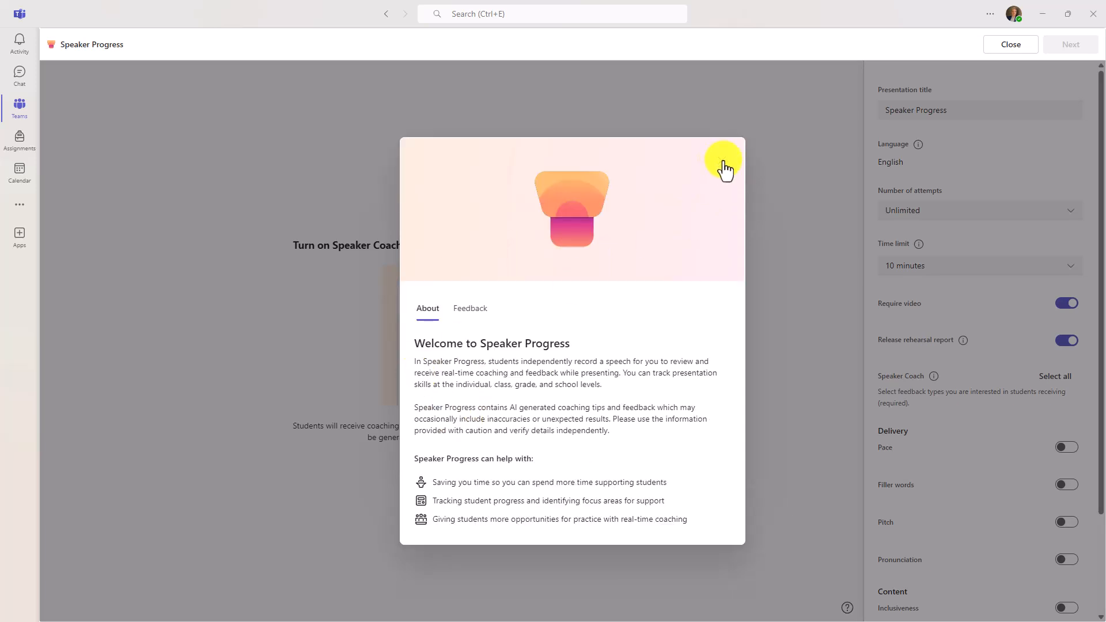
{"action": "left_click", "coordinate": [726, 167]}
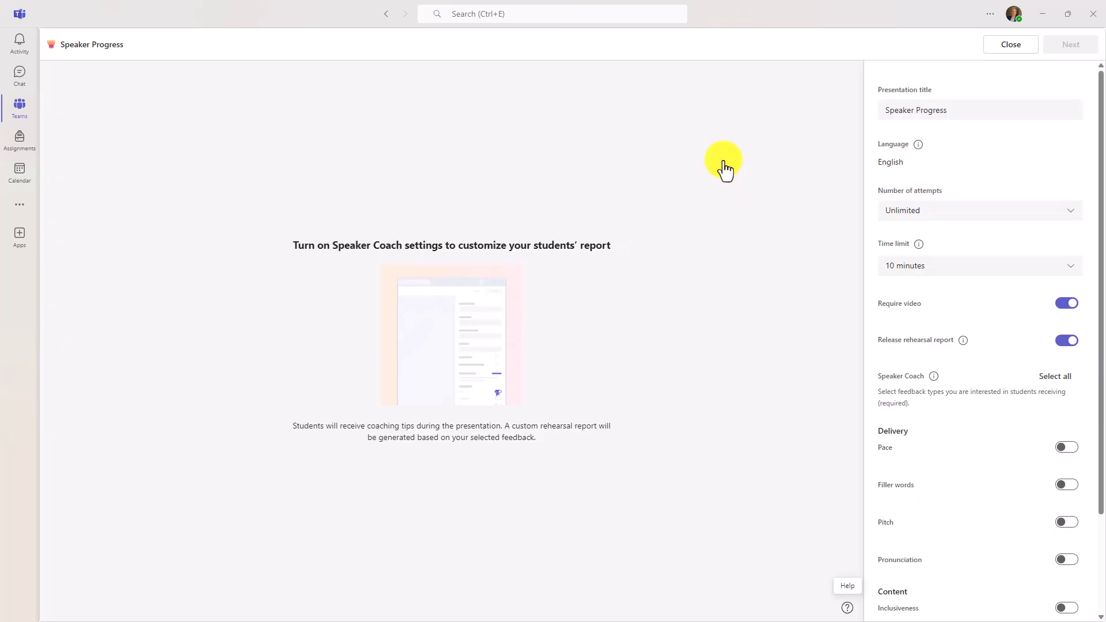
{"action": "mouse_move", "coordinate": [951, 220]}
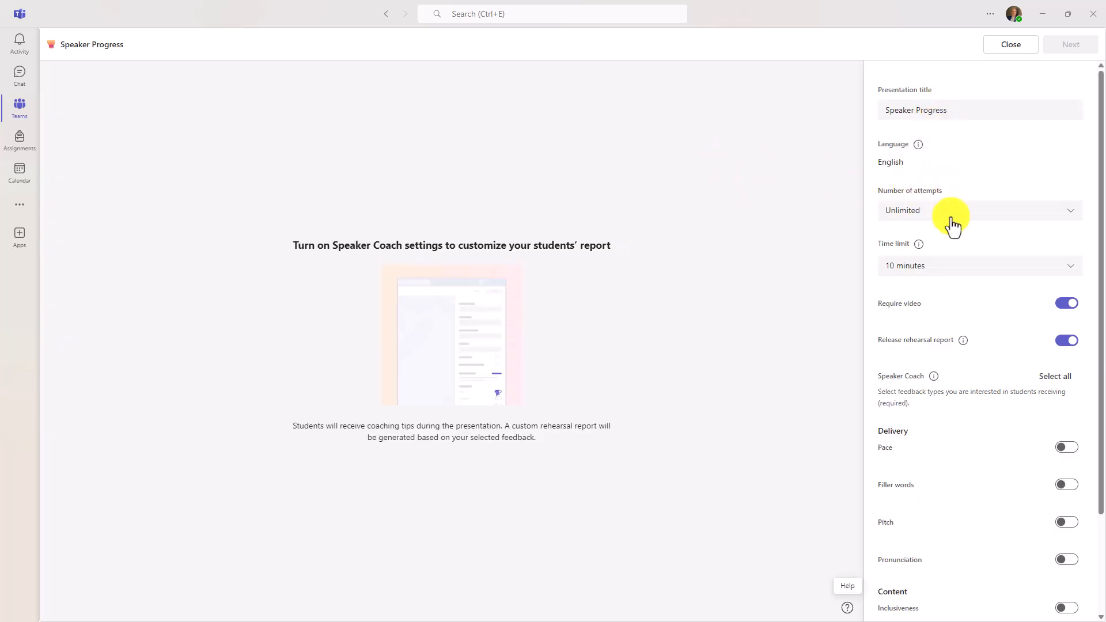
{"action": "mouse_move", "coordinate": [784, 289]}
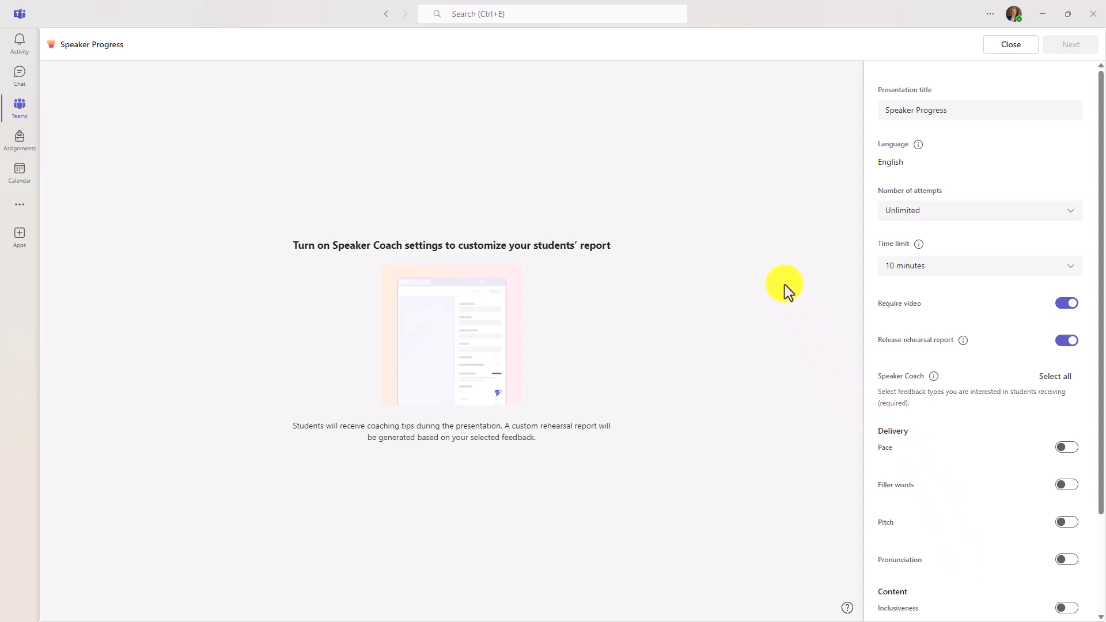
{"action": "mouse_move", "coordinate": [399, 343]}
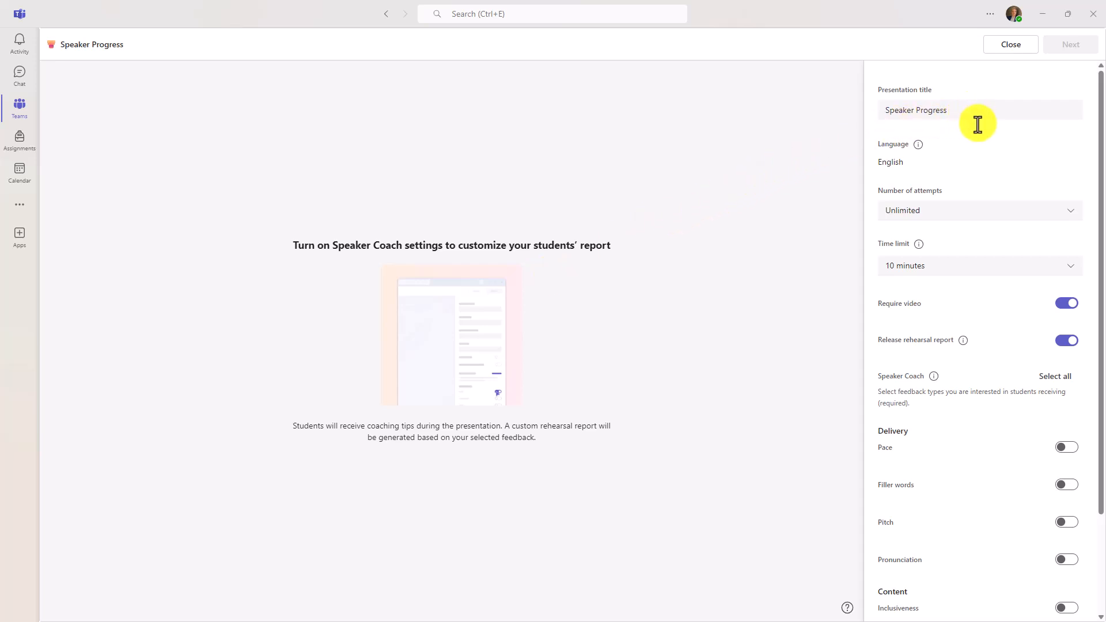
Step: Name the activity 'Summer Presentation Assignment' with 5 attempts and a 5-minute time limit
{"action": "type", "text": "Summer Presentation Assignment"}
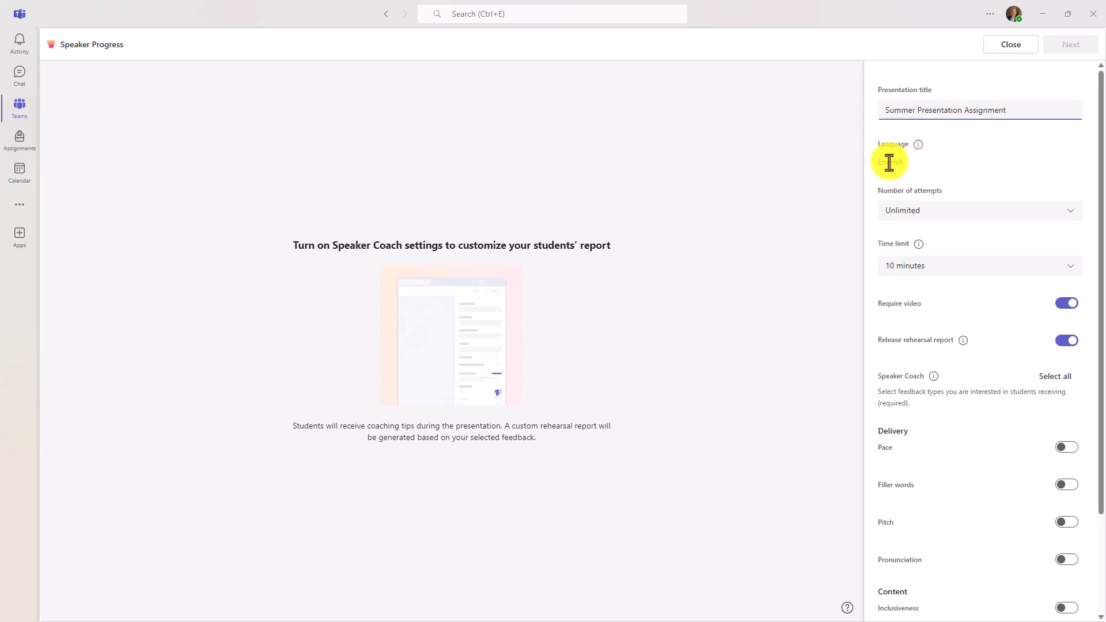
{"action": "mouse_move", "coordinate": [910, 170]}
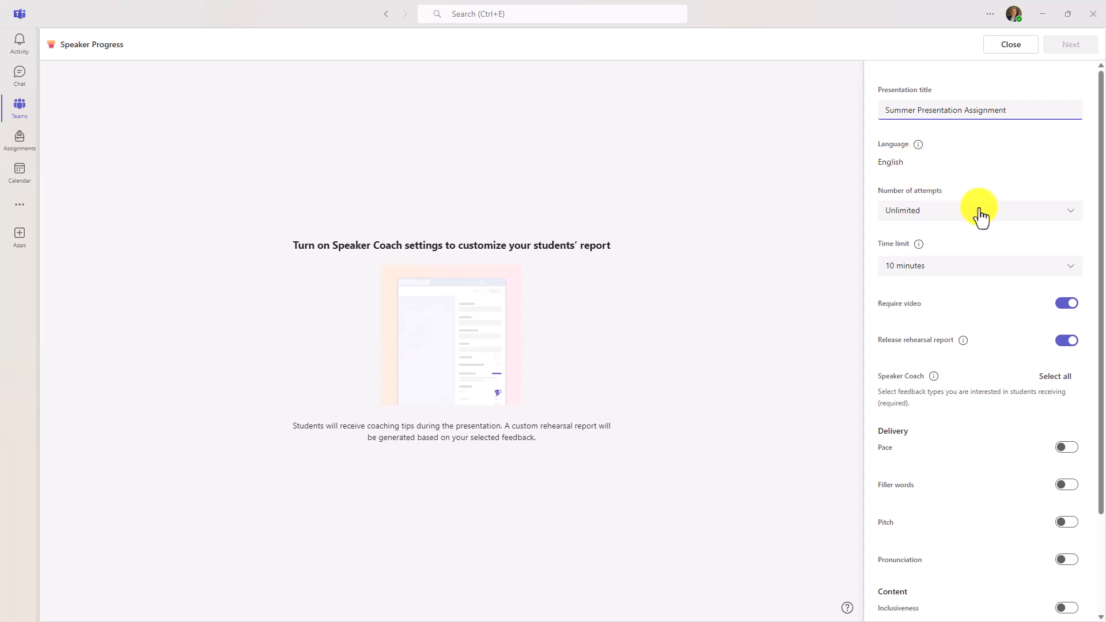
{"action": "left_click", "coordinate": [979, 210]}
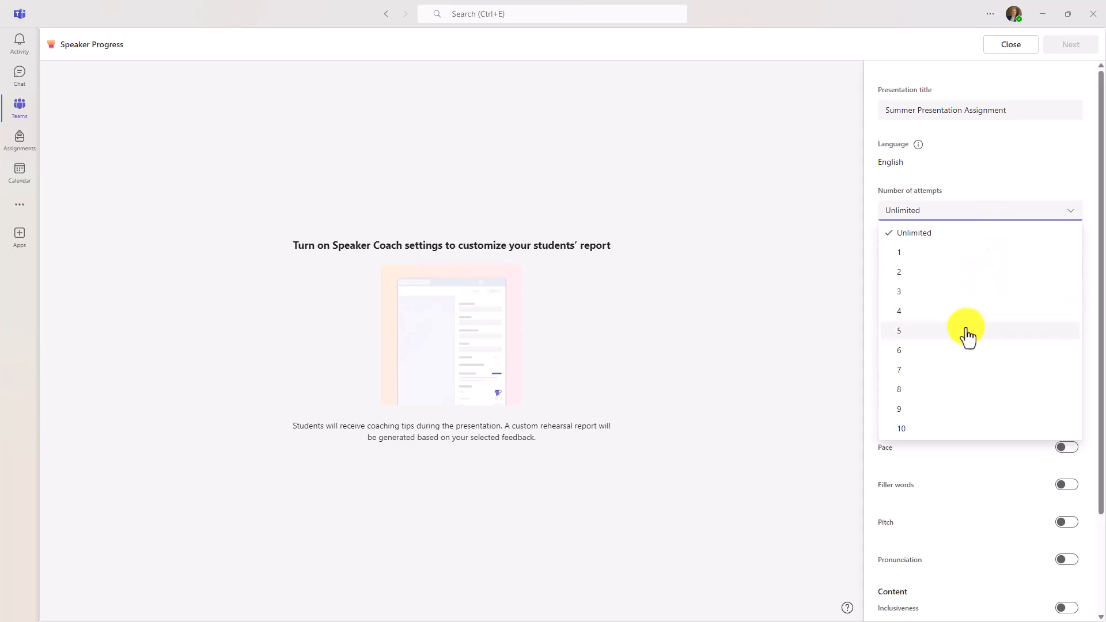
{"action": "mouse_move", "coordinate": [925, 339]}
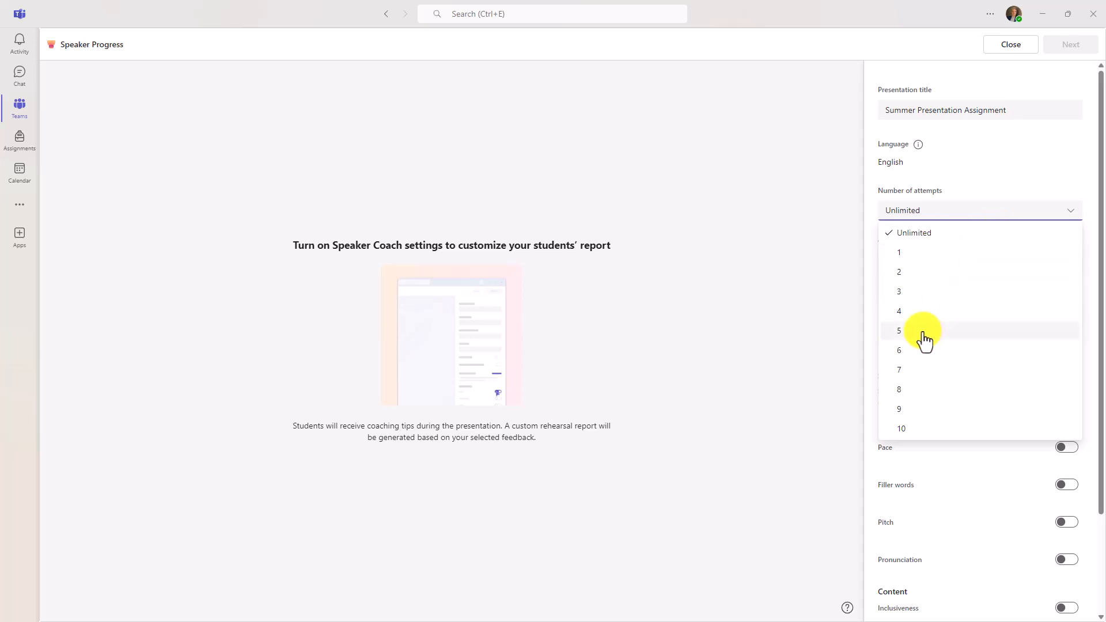
{"action": "left_click", "coordinate": [899, 330]}
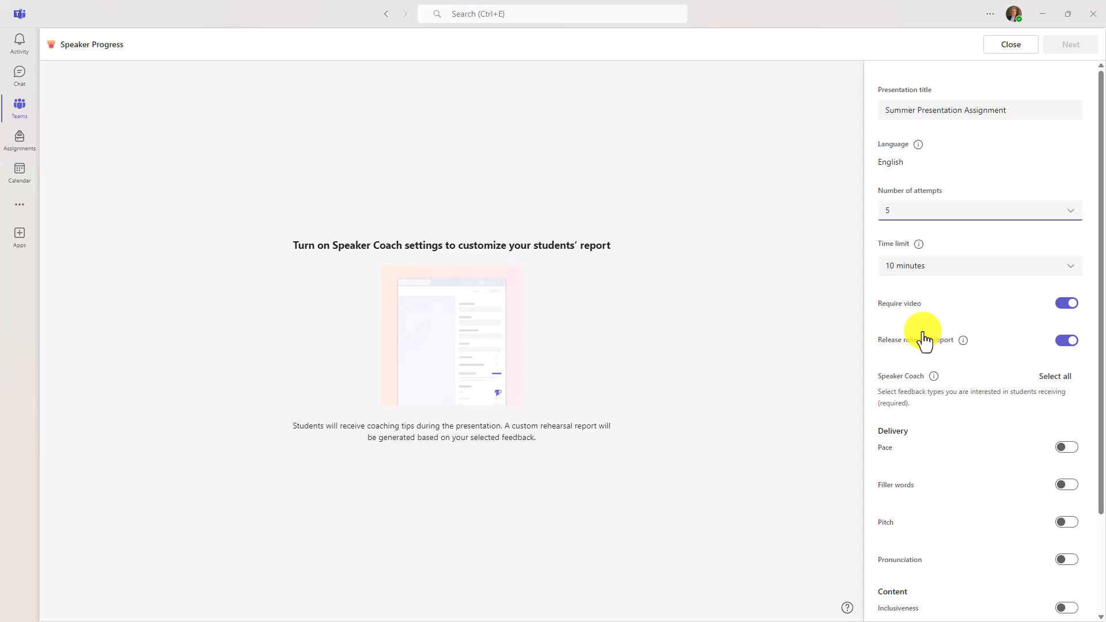
{"action": "left_click", "coordinate": [979, 265]}
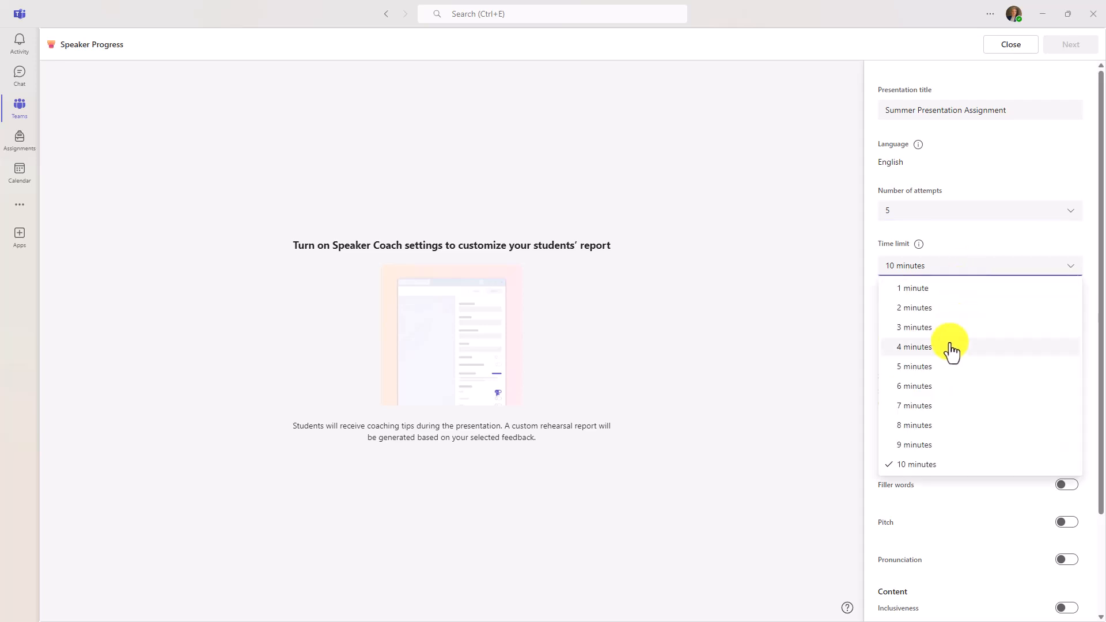
{"action": "left_click", "coordinate": [914, 366]}
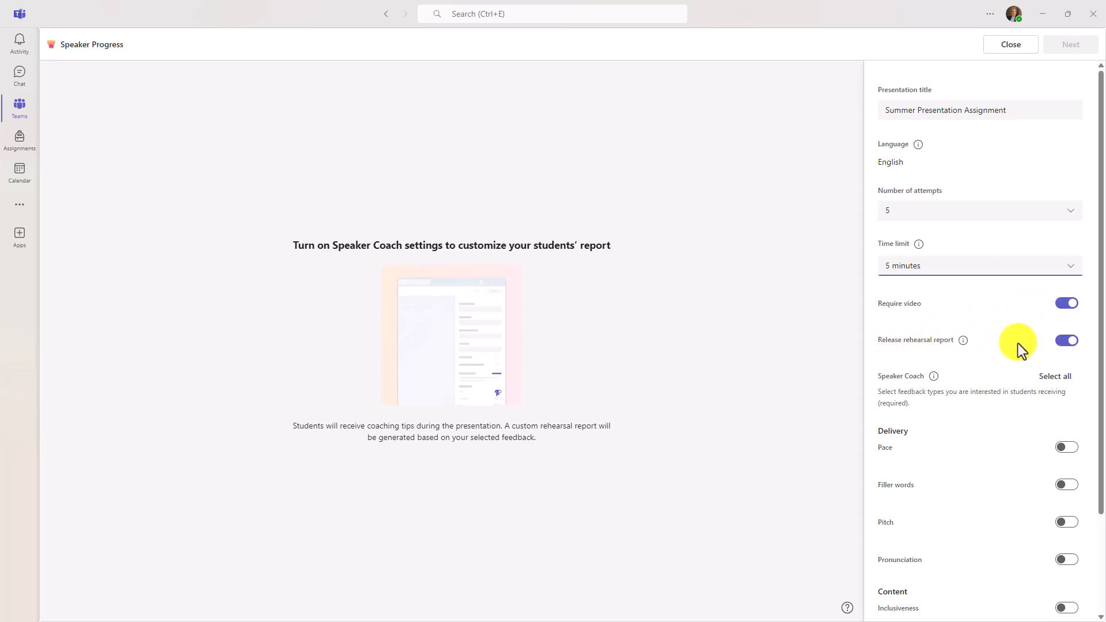
{"action": "mouse_move", "coordinate": [1016, 352]}
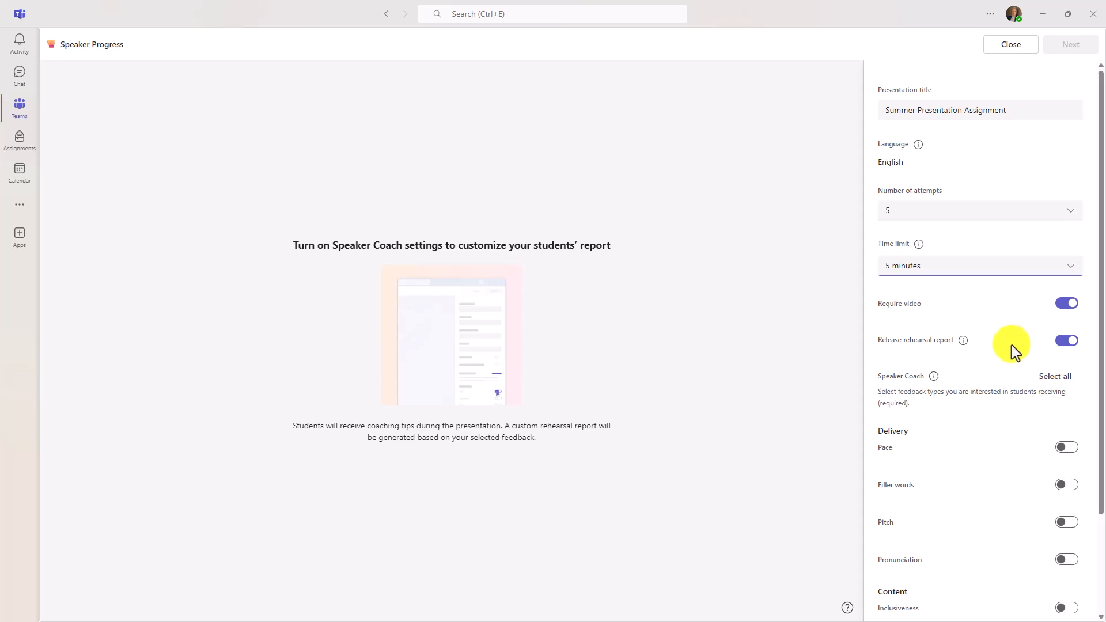
Step: Keep video required and the rehearsal report released to students
{"action": "left_click", "coordinate": [1065, 340]}
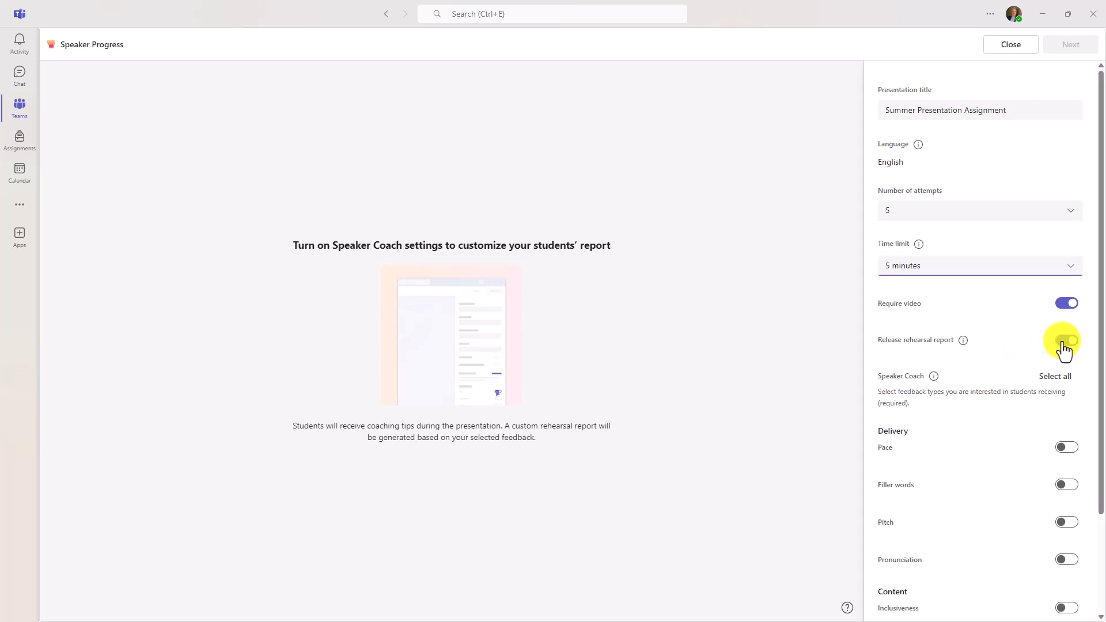
{"action": "left_click", "coordinate": [1065, 341]}
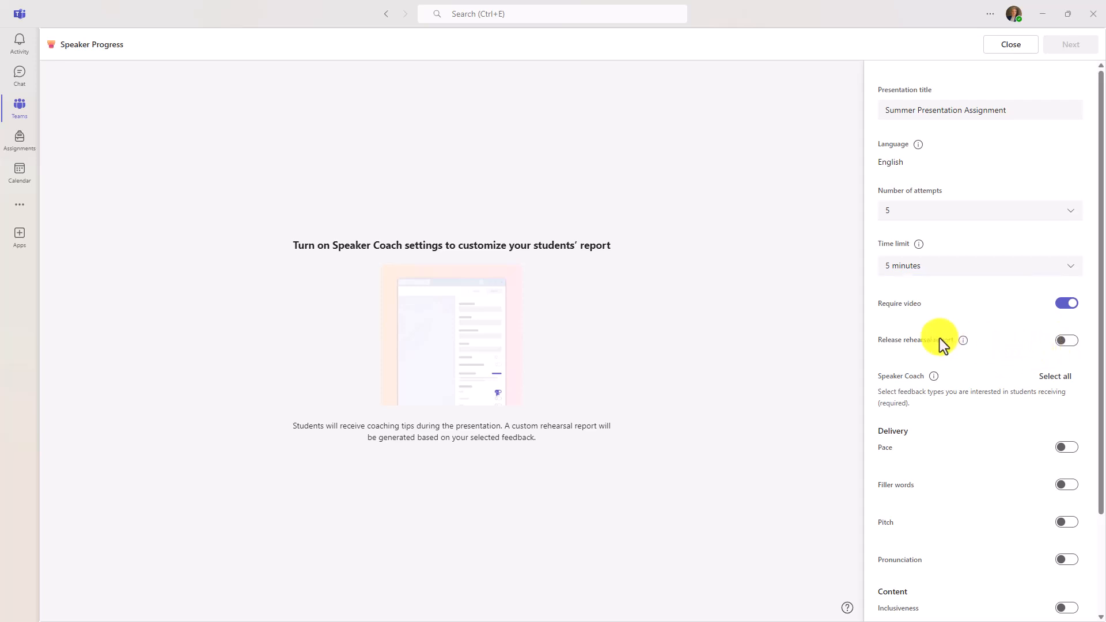
{"action": "left_click", "coordinate": [1065, 340]}
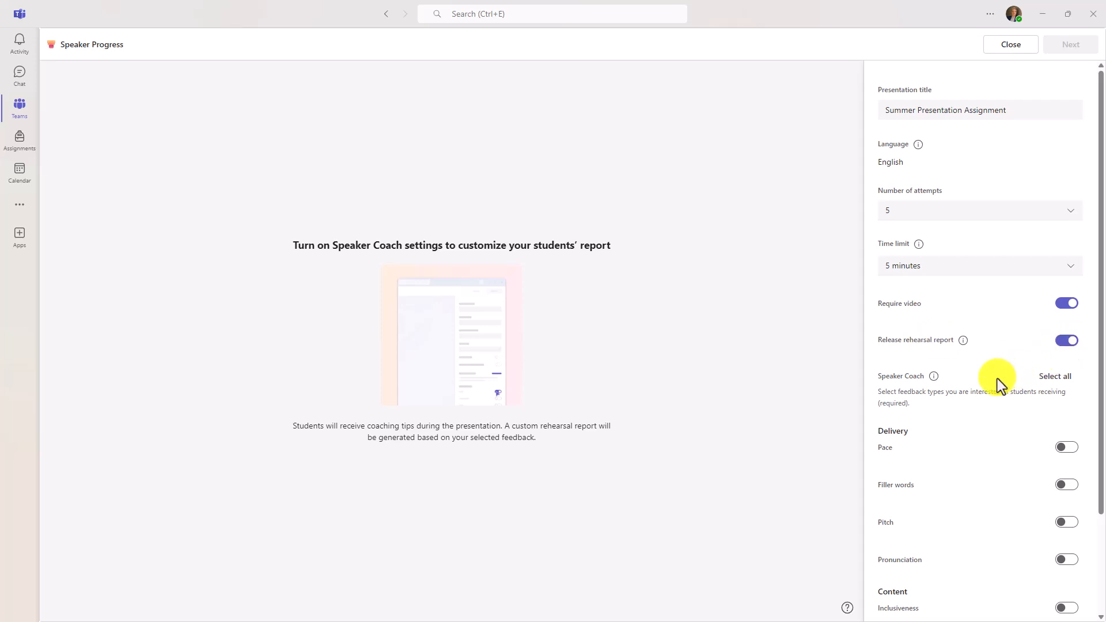
{"action": "scroll", "scroll_direction": "down", "scroll_amount": 3}
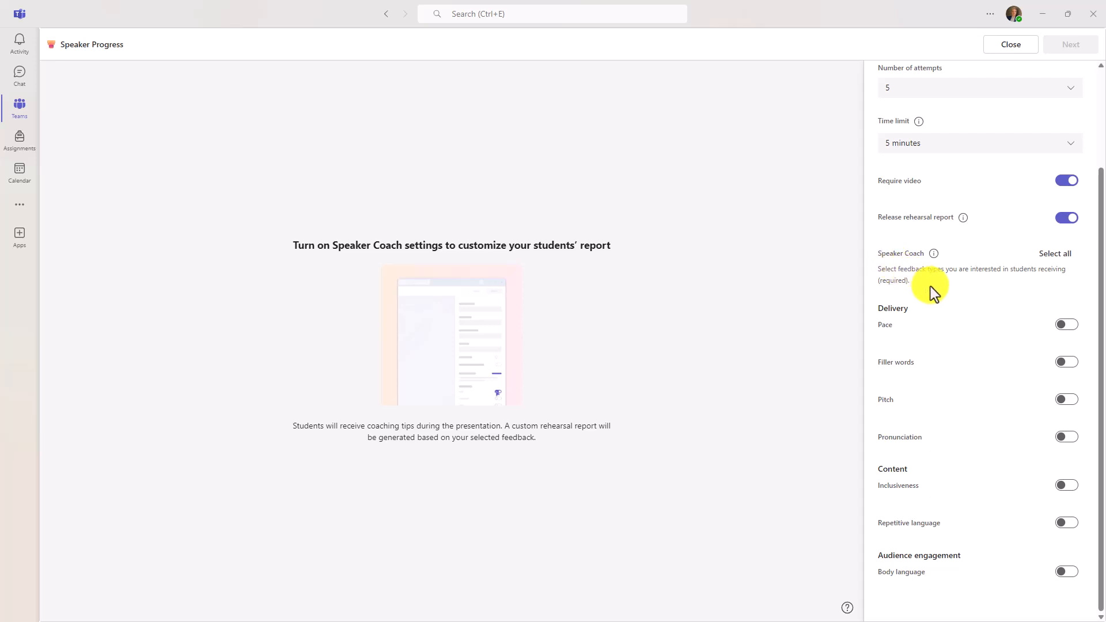
{"action": "mouse_move", "coordinate": [912, 394]}
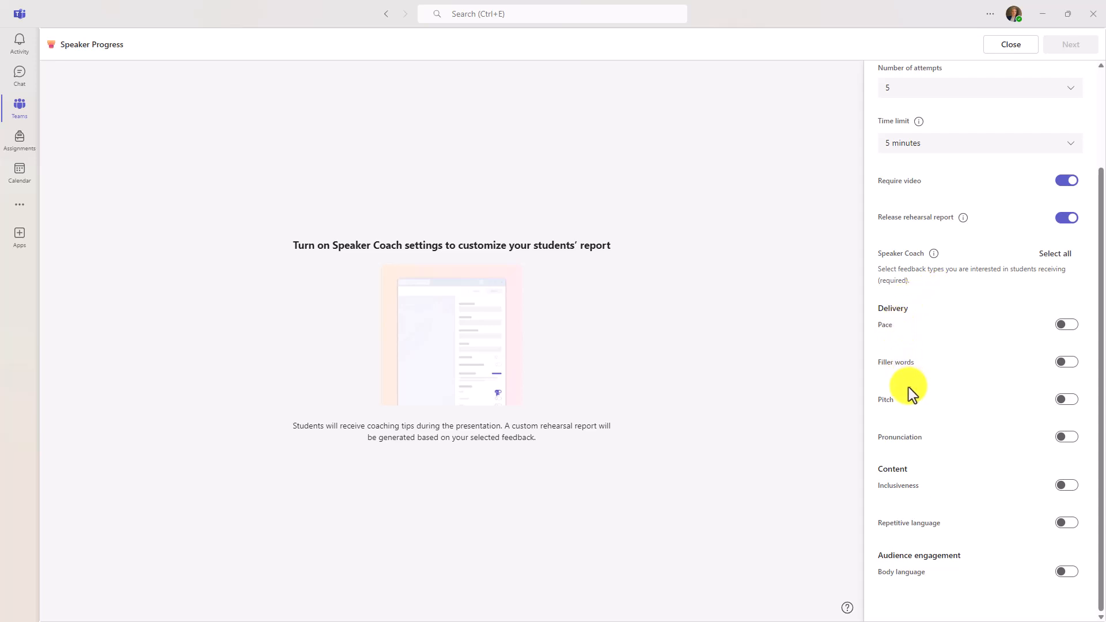
{"action": "mouse_move", "coordinate": [922, 463]}
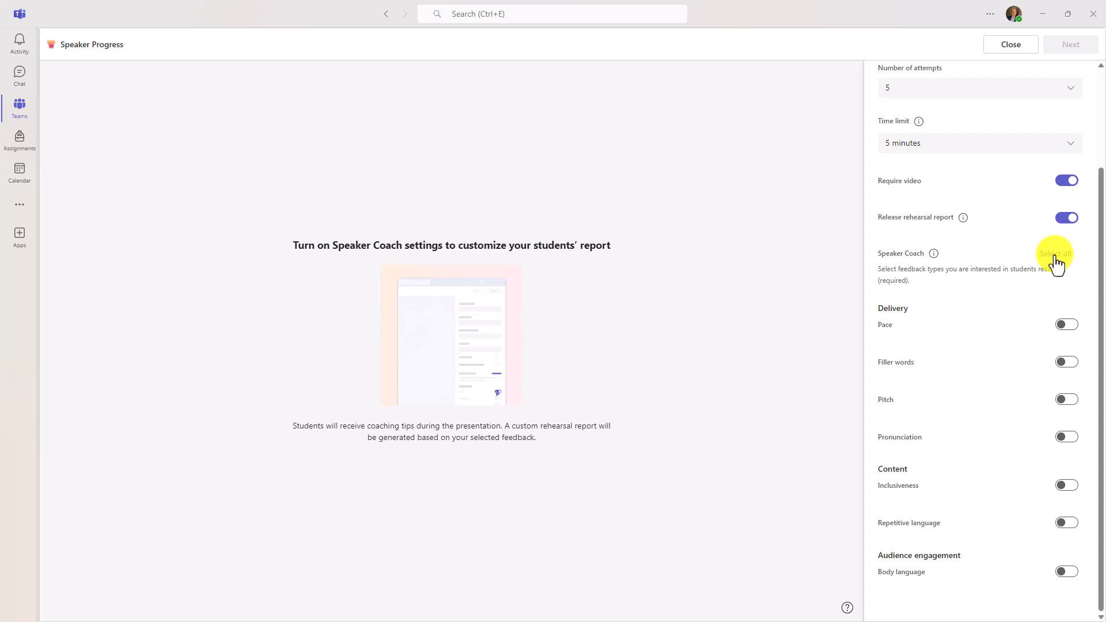
Step: Select all Speaker Coach feedback types across delivery, content and audience engagement
{"action": "left_click", "coordinate": [1054, 253]}
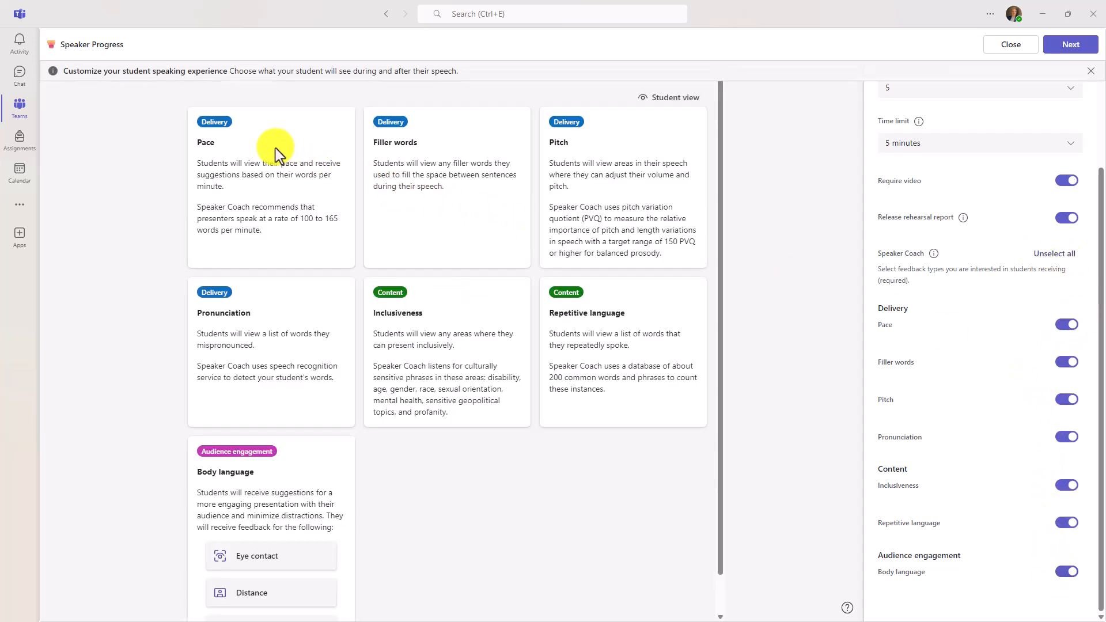
{"action": "mouse_move", "coordinate": [266, 162]}
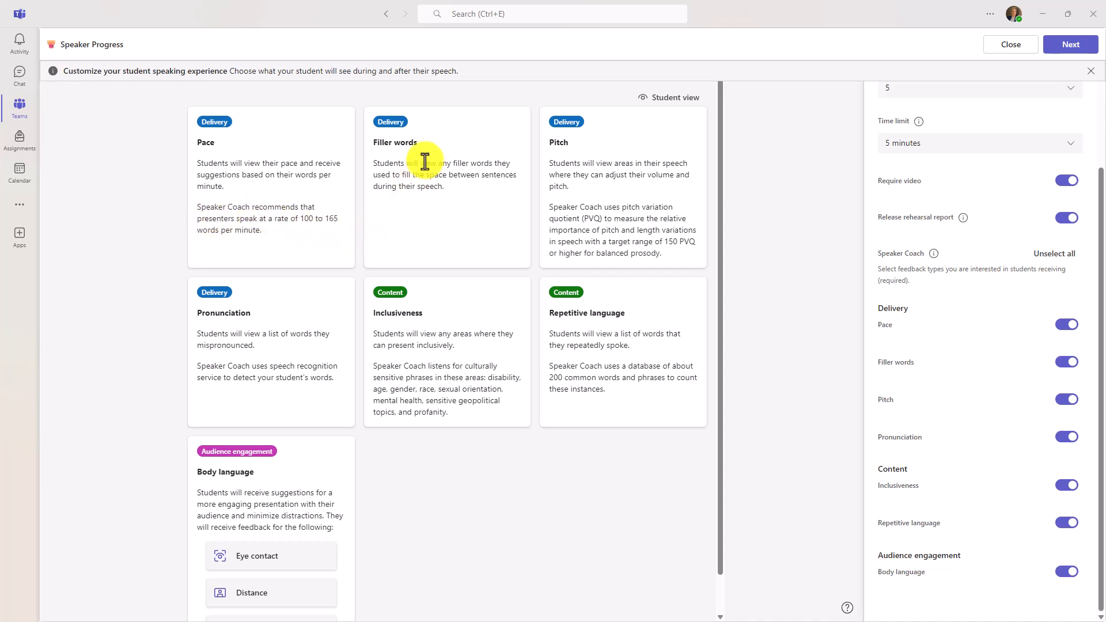
{"action": "mouse_move", "coordinate": [591, 170]}
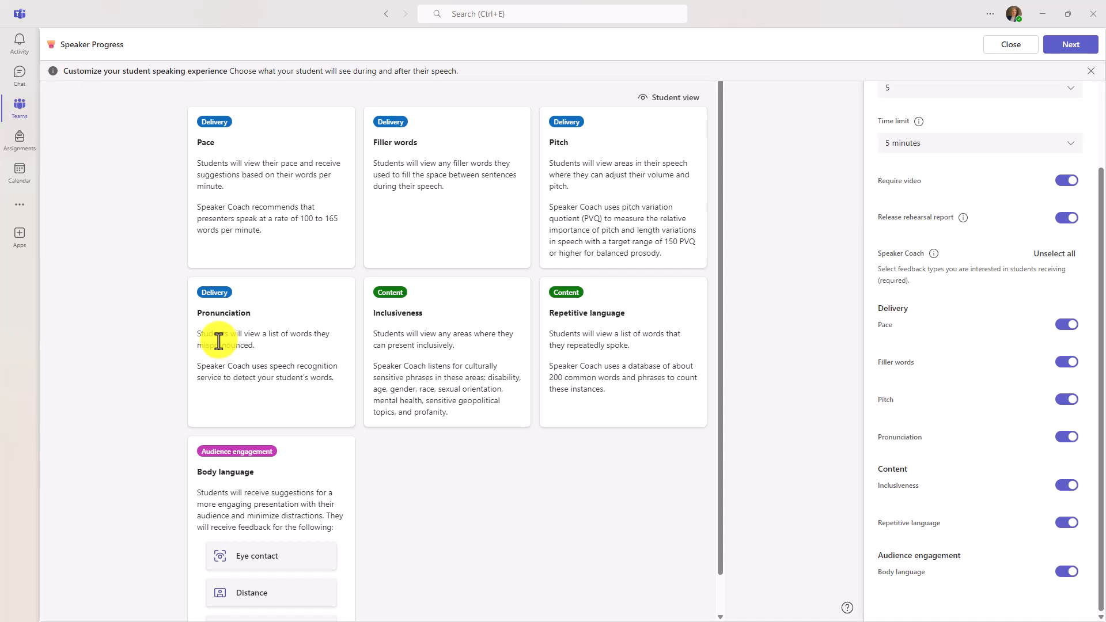
{"action": "mouse_move", "coordinate": [410, 360]}
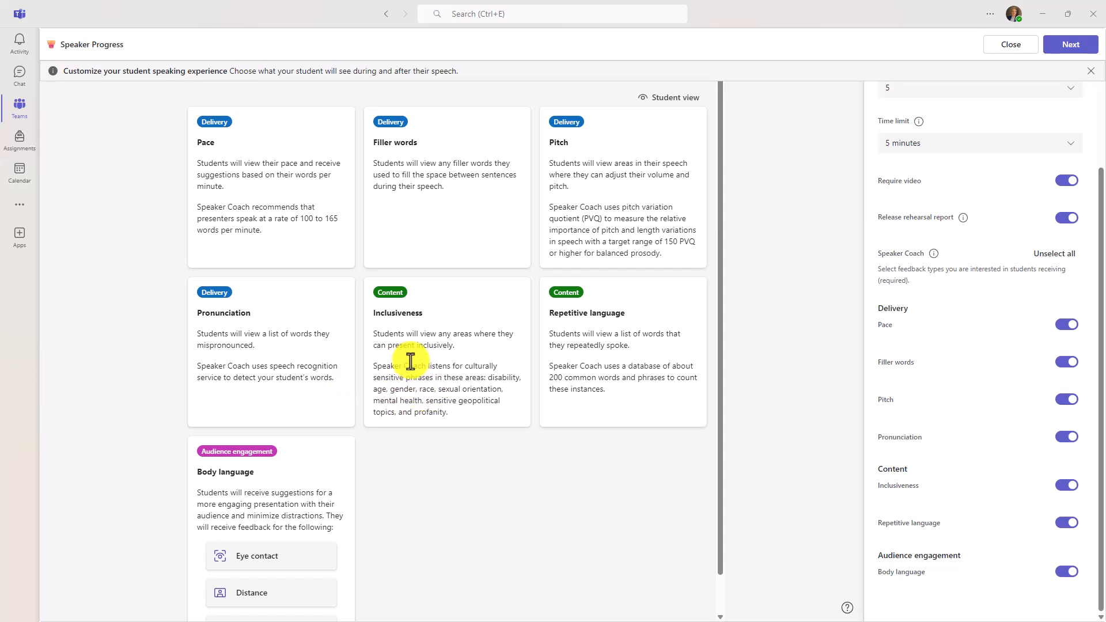
{"action": "mouse_move", "coordinate": [608, 366]}
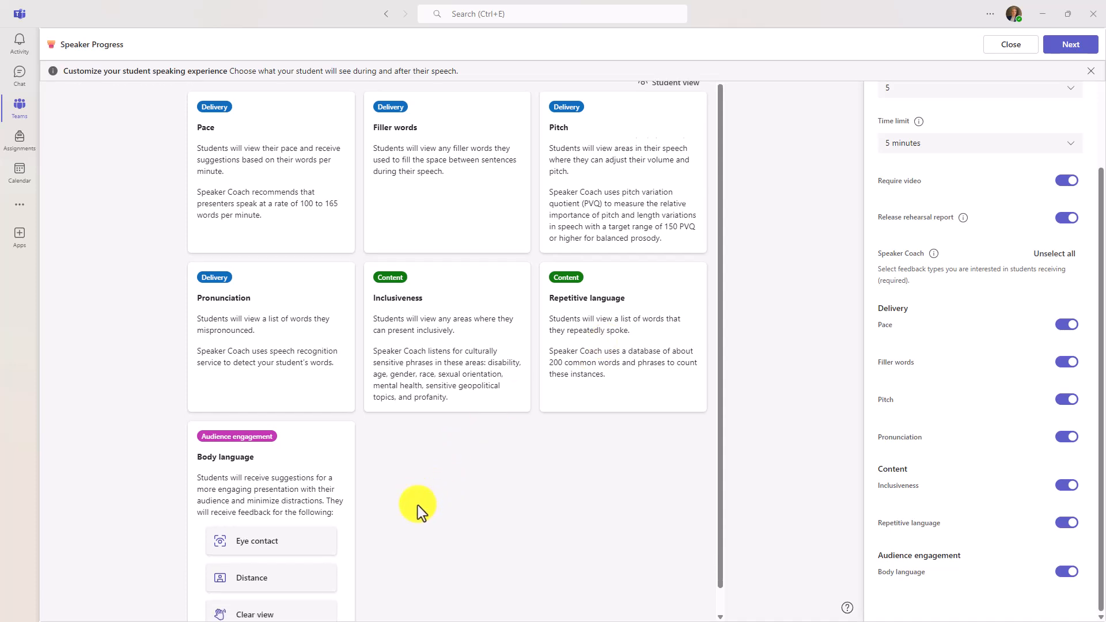
{"action": "scroll", "scroll_direction": "down", "scroll_amount": 3}
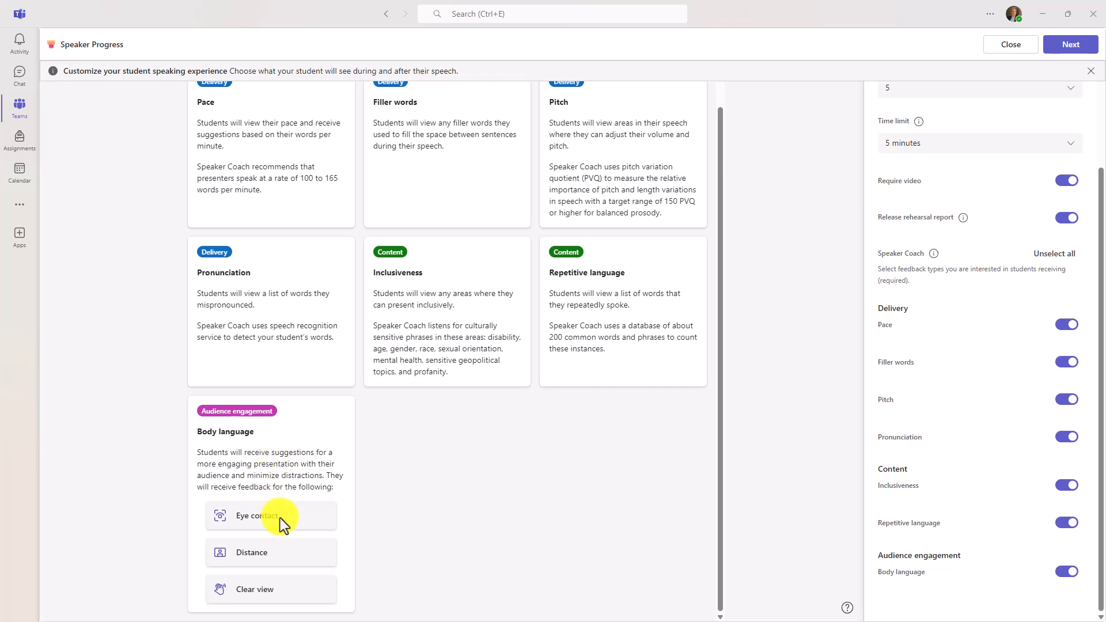
{"action": "mouse_move", "coordinate": [400, 528]}
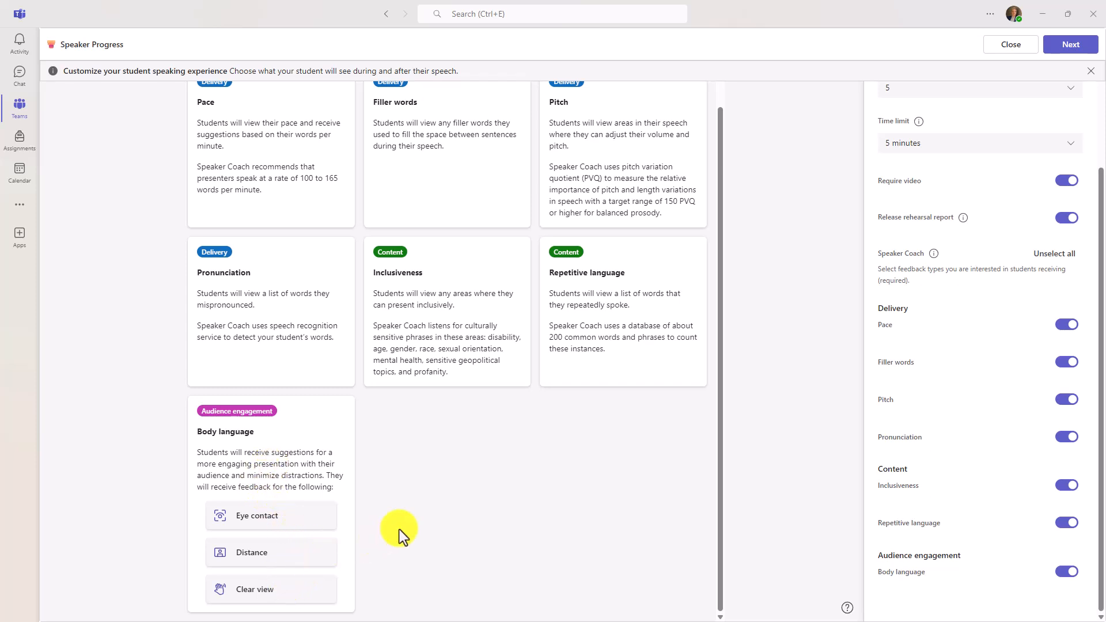
{"action": "mouse_move", "coordinate": [993, 372]}
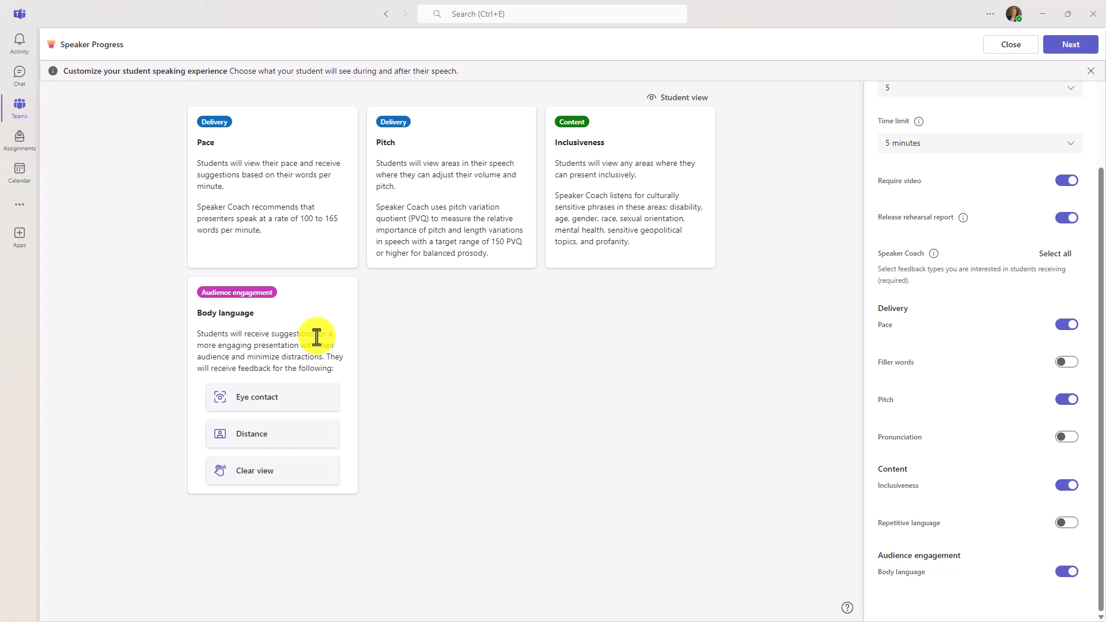
{"action": "mouse_move", "coordinate": [1055, 252]}
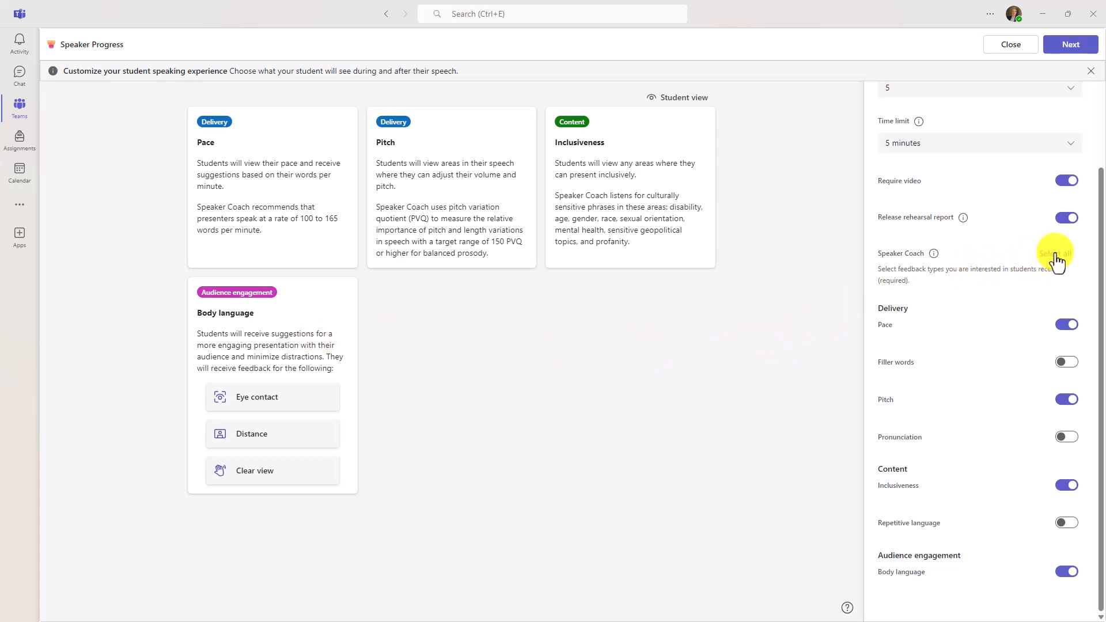
{"action": "left_click", "coordinate": [1054, 254]}
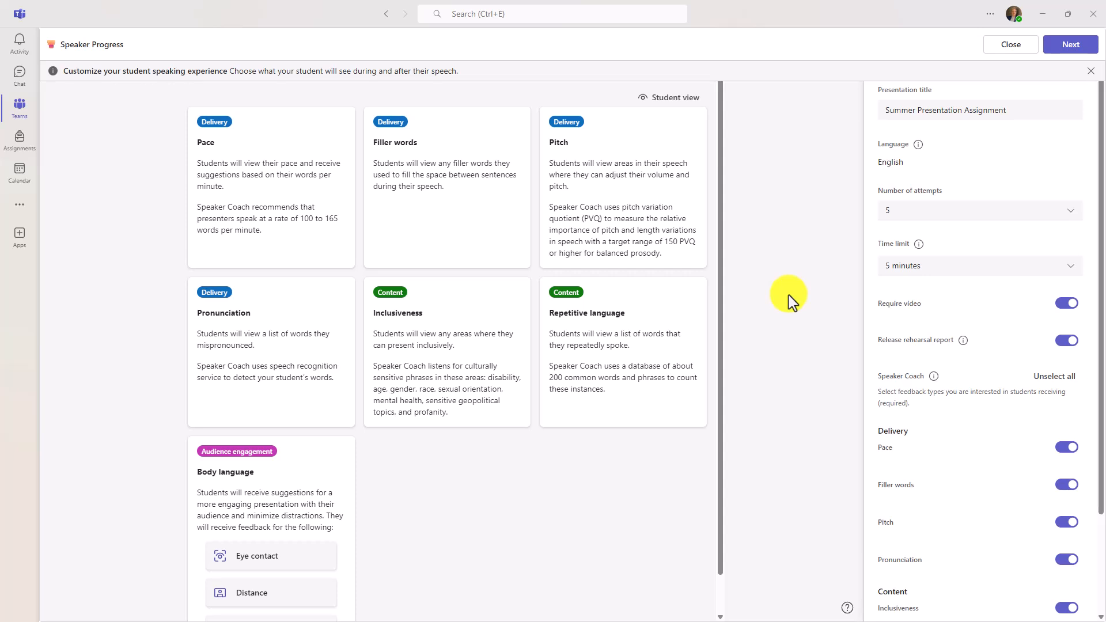
{"action": "mouse_move", "coordinate": [774, 248]}
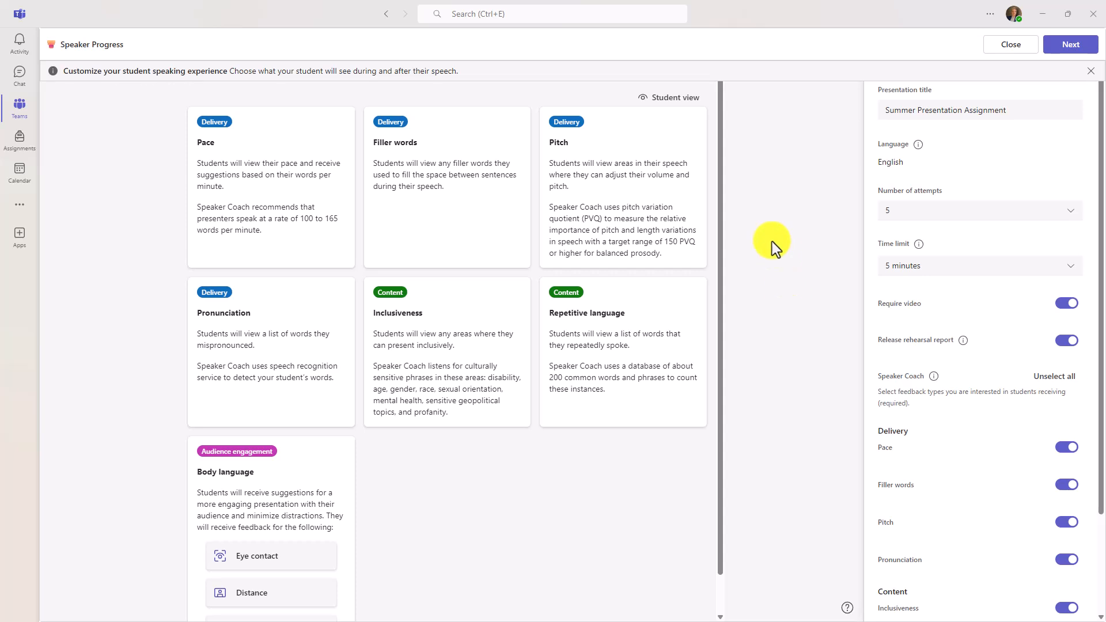
Step: Preview the student view, record briefly with live feedback muted, then exit the preview
{"action": "left_click", "coordinate": [674, 97]}
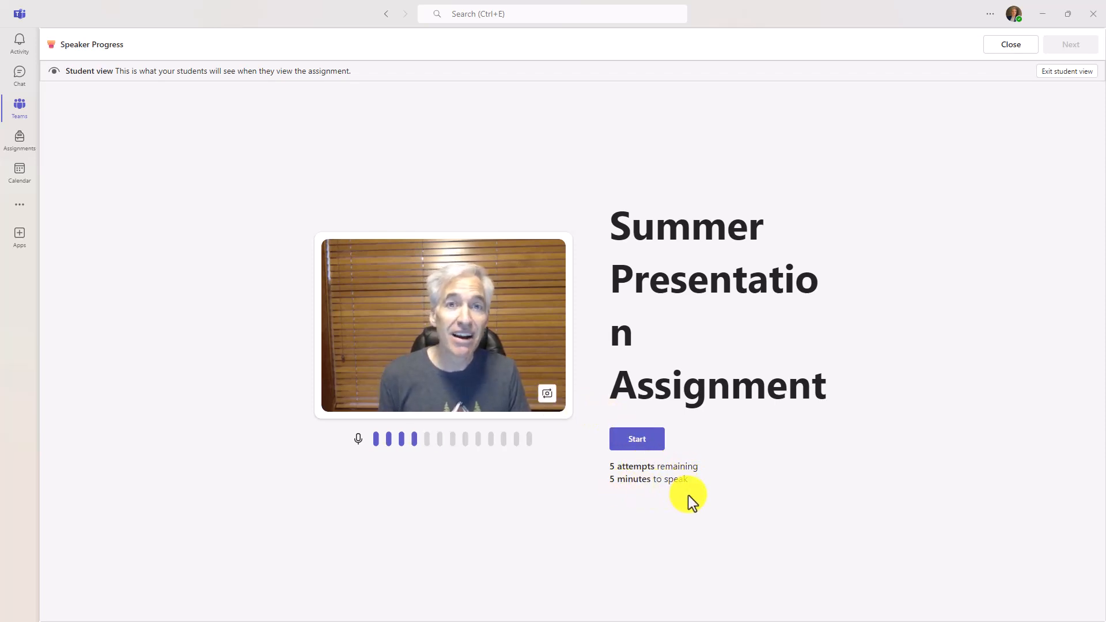
{"action": "left_click", "coordinate": [636, 439]}
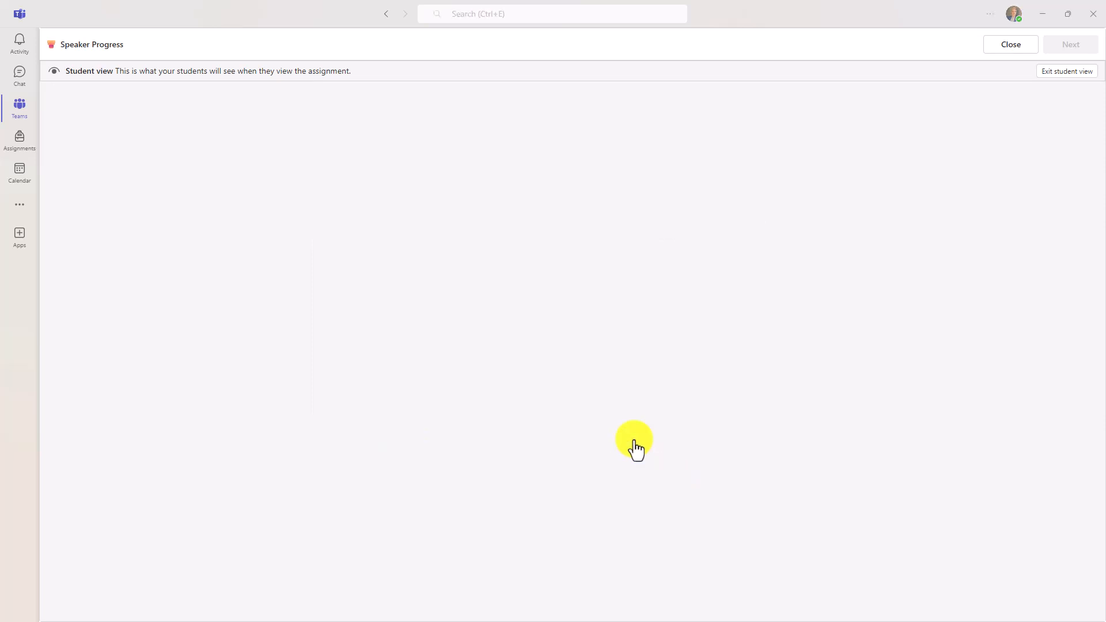
{"action": "left_click", "coordinate": [633, 441]}
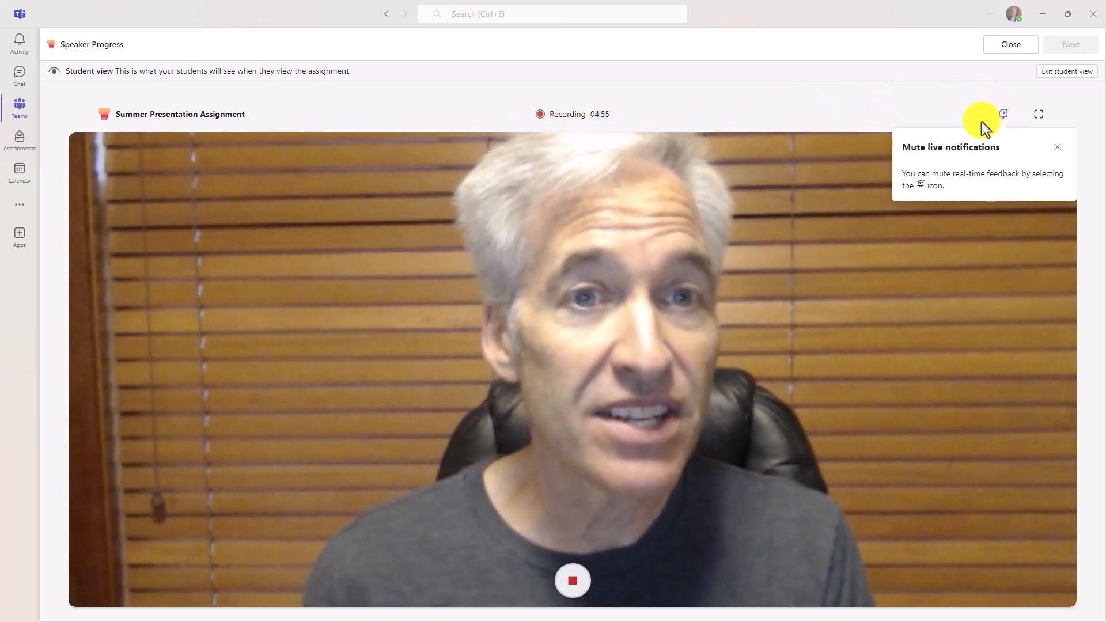
{"action": "mouse_move", "coordinate": [599, 251]}
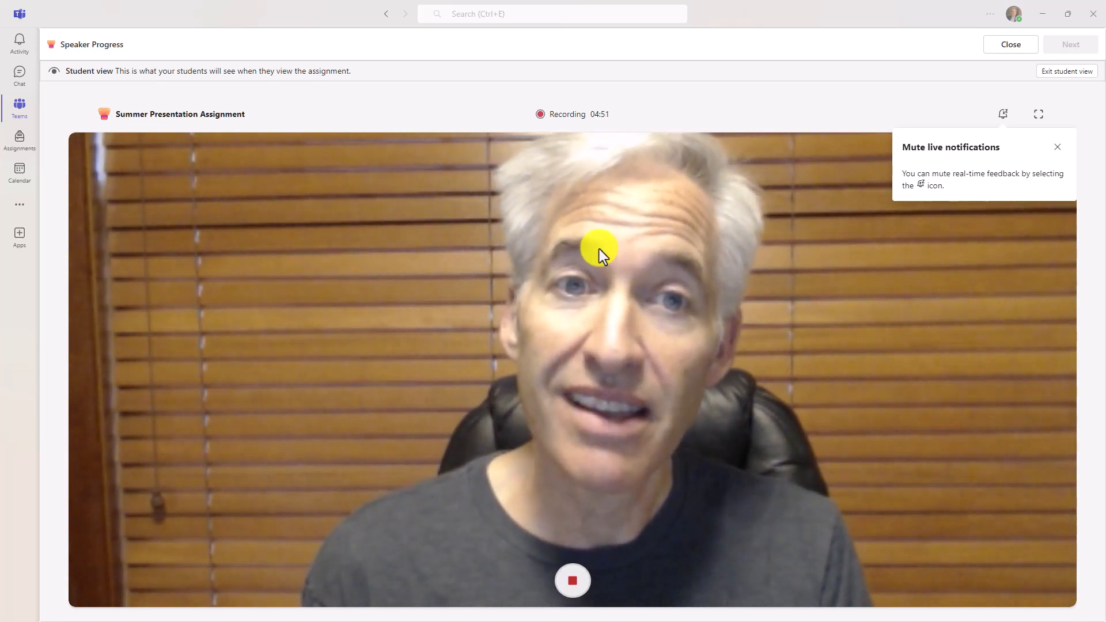
{"action": "mouse_move", "coordinate": [1016, 136]}
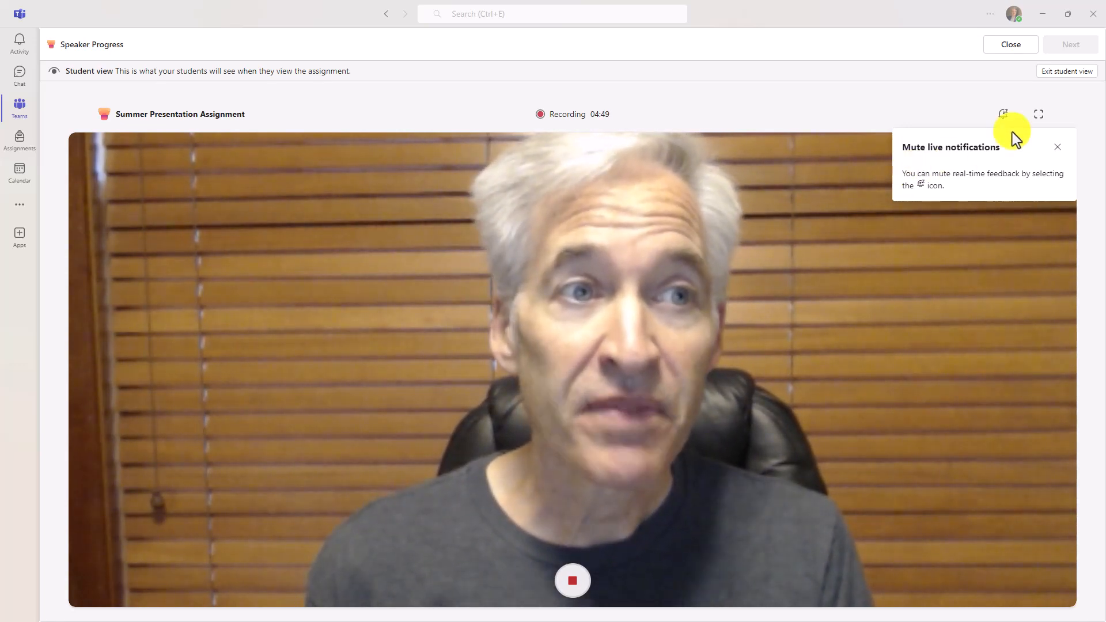
{"action": "left_click", "coordinate": [1057, 146]}
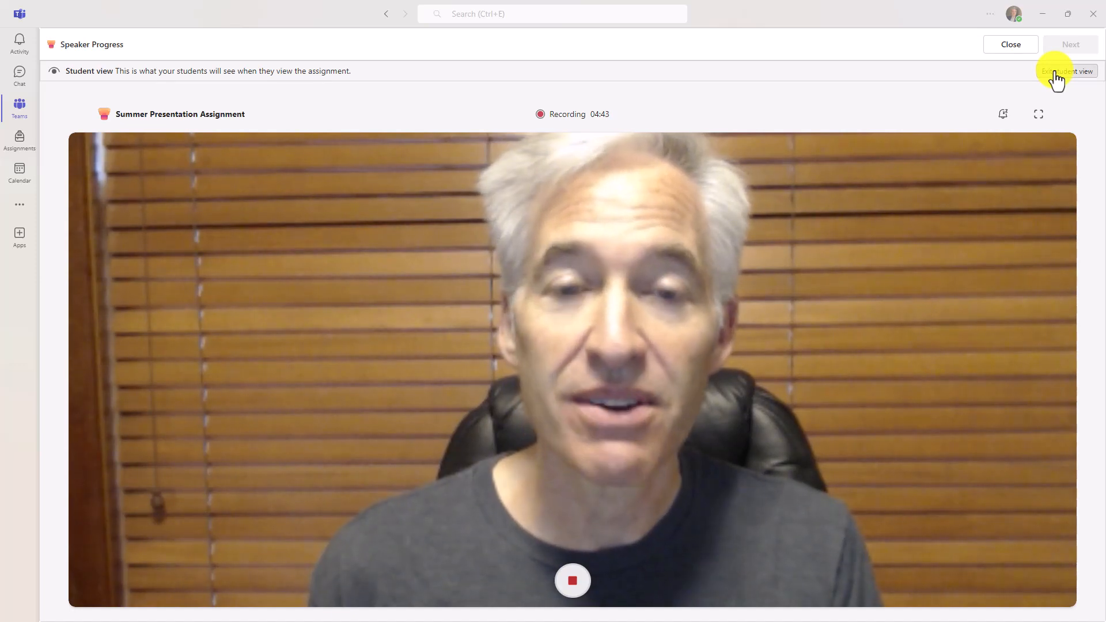
{"action": "left_click", "coordinate": [1067, 70]}
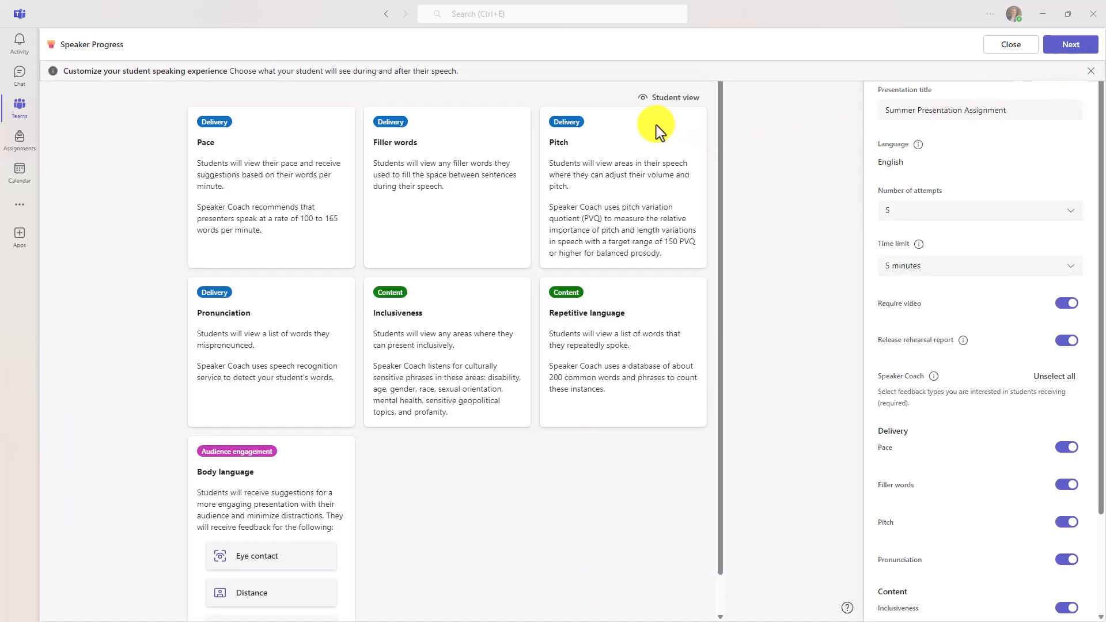
{"action": "mouse_move", "coordinate": [669, 97]}
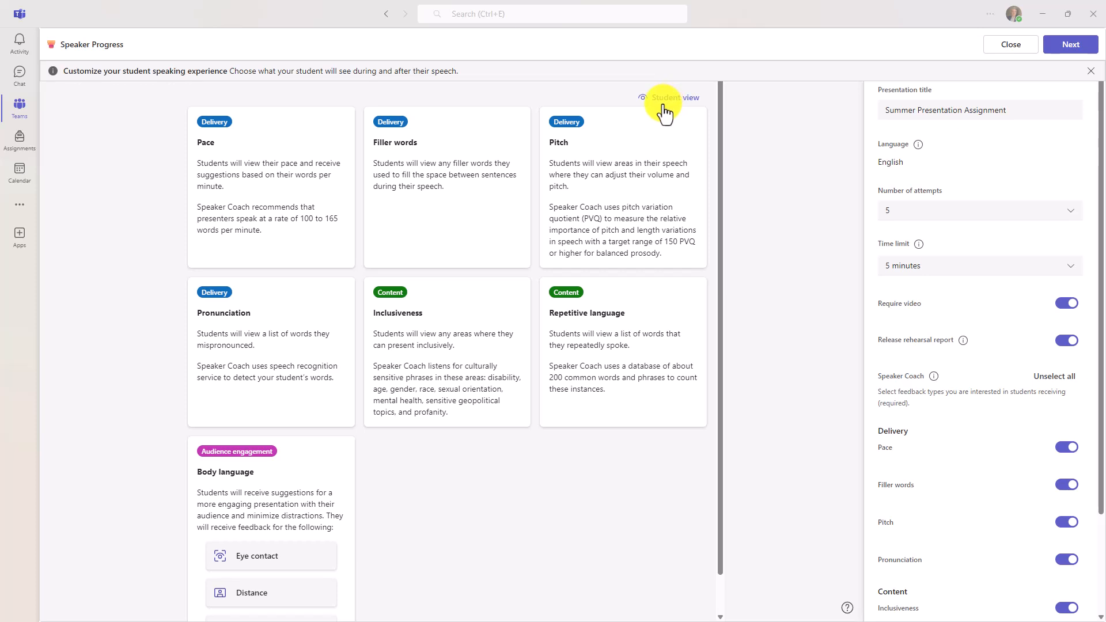
{"action": "mouse_move", "coordinate": [779, 144]}
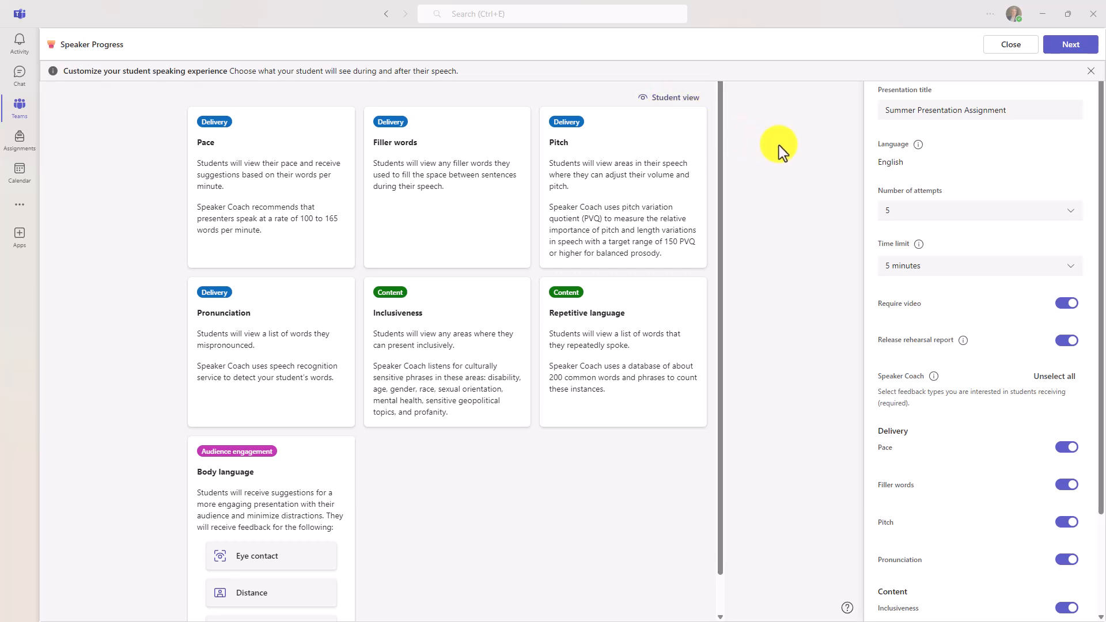
{"action": "mouse_move", "coordinate": [998, 77]}
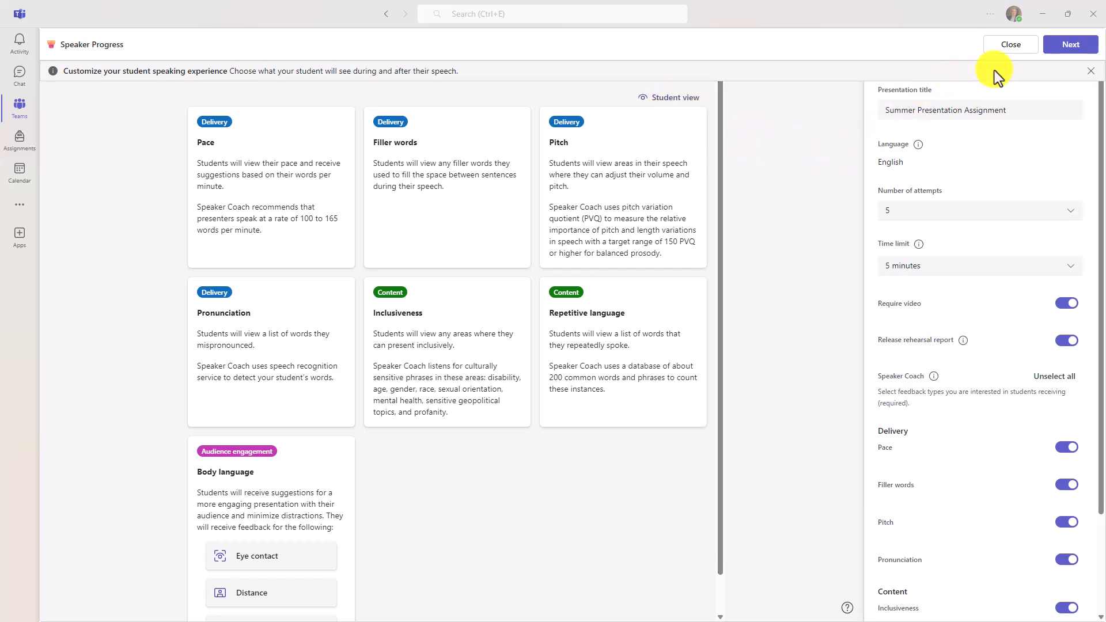
{"action": "mouse_move", "coordinate": [1070, 44]}
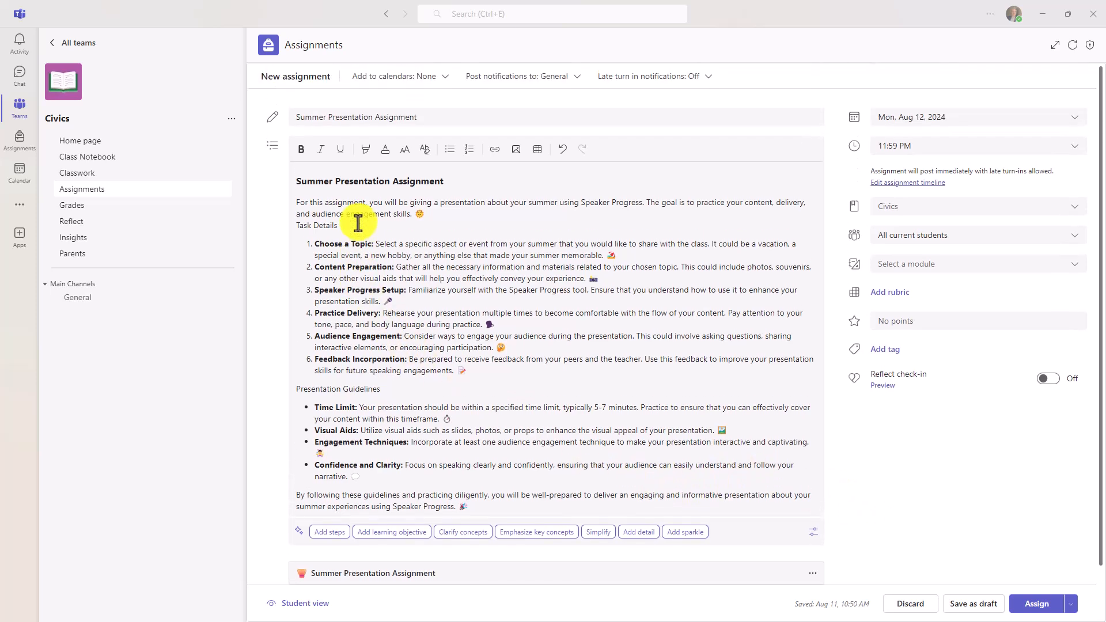
{"action": "mouse_move", "coordinate": [912, 435]}
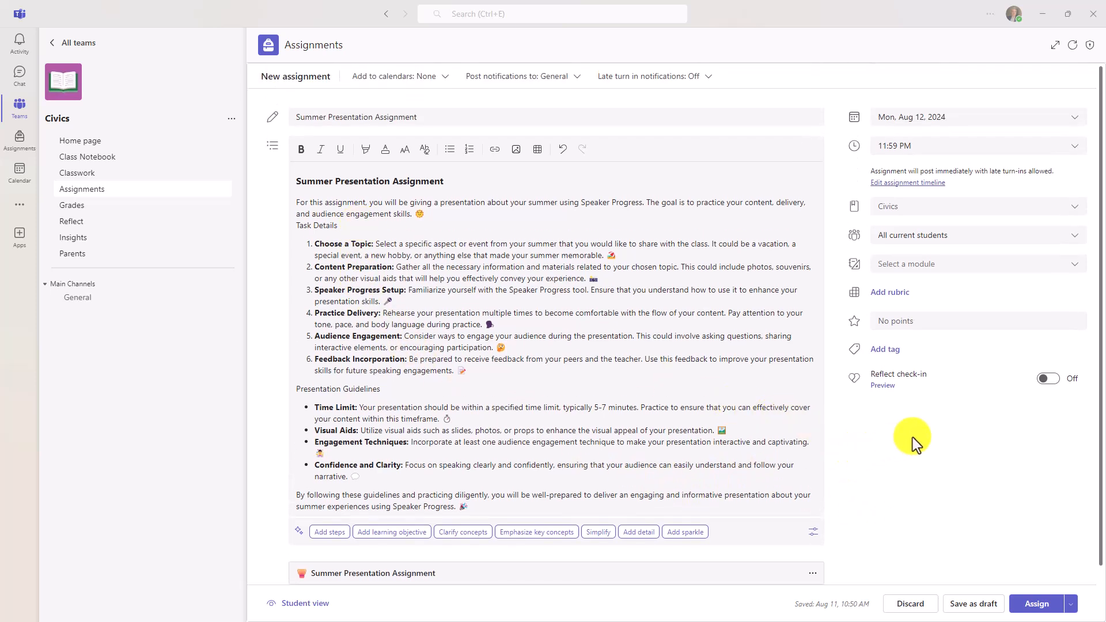
Step: Assign the Summer Presentation Assignment to the Civics class
{"action": "scroll", "scroll_direction": "down", "scroll_amount": 3}
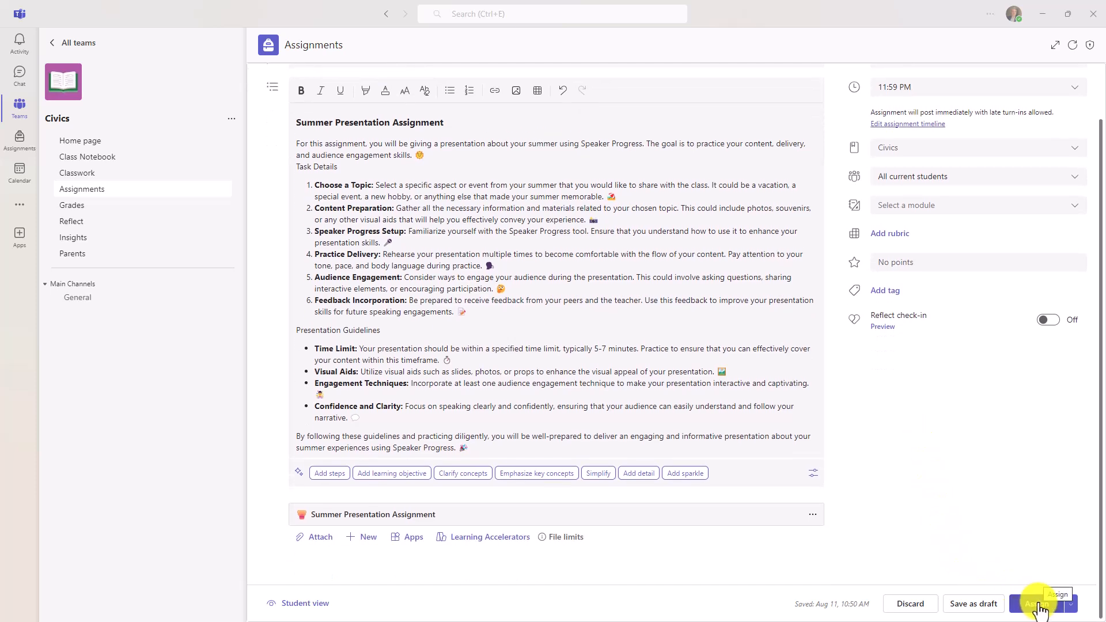
{"action": "left_click", "coordinate": [1035, 604]}
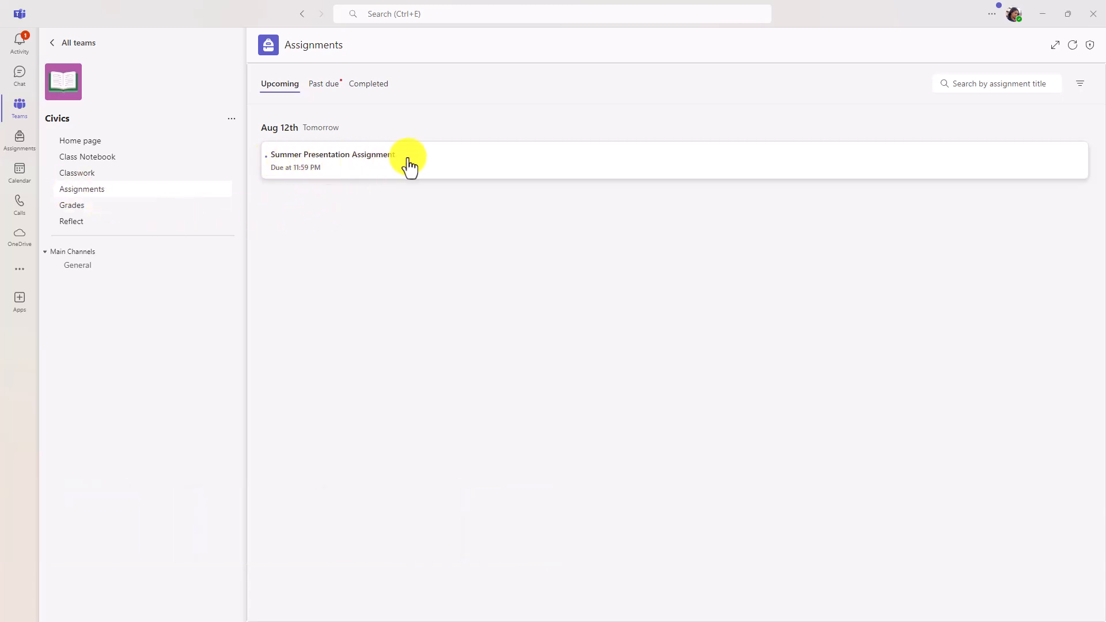
Step: As a student, open the Summer Presentation Assignment from Upcoming
{"action": "left_click", "coordinate": [331, 159]}
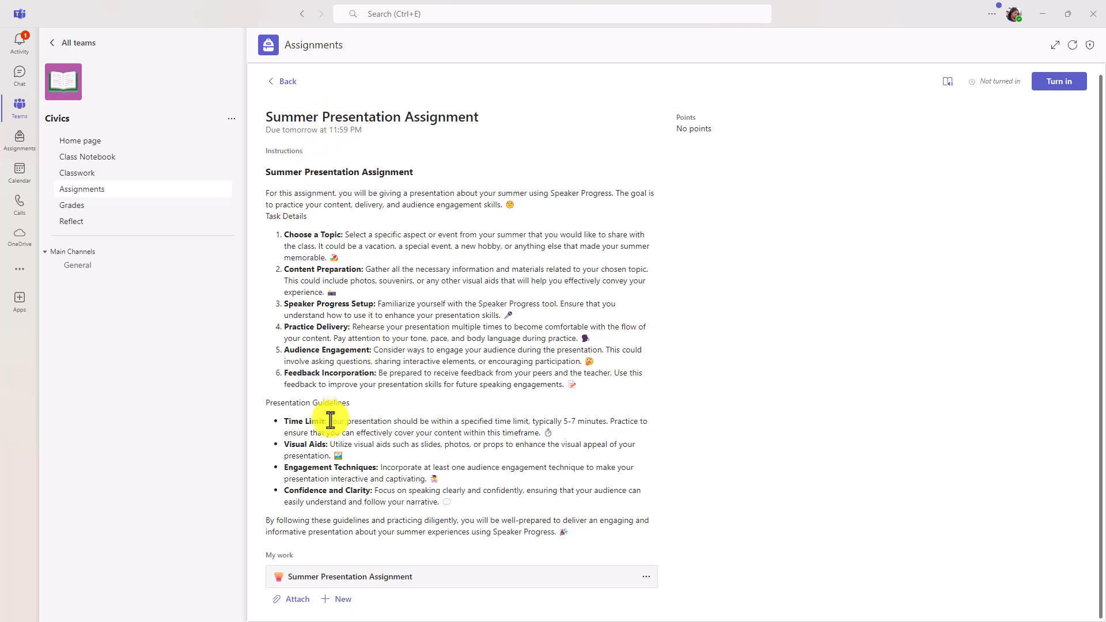
{"action": "mouse_move", "coordinate": [360, 583]}
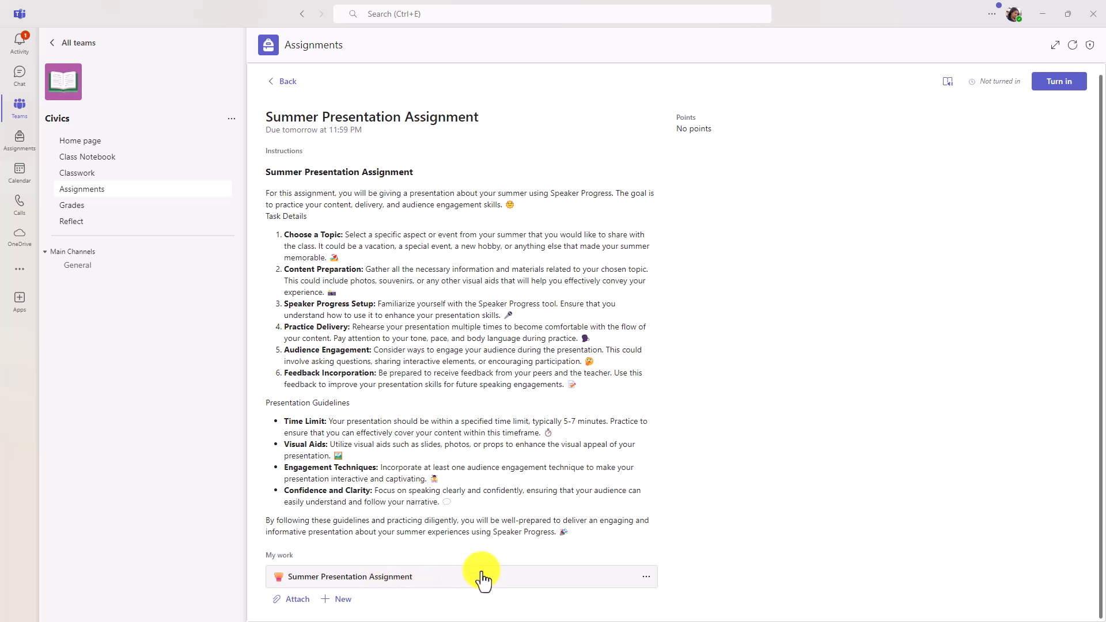
{"action": "mouse_move", "coordinate": [509, 578]}
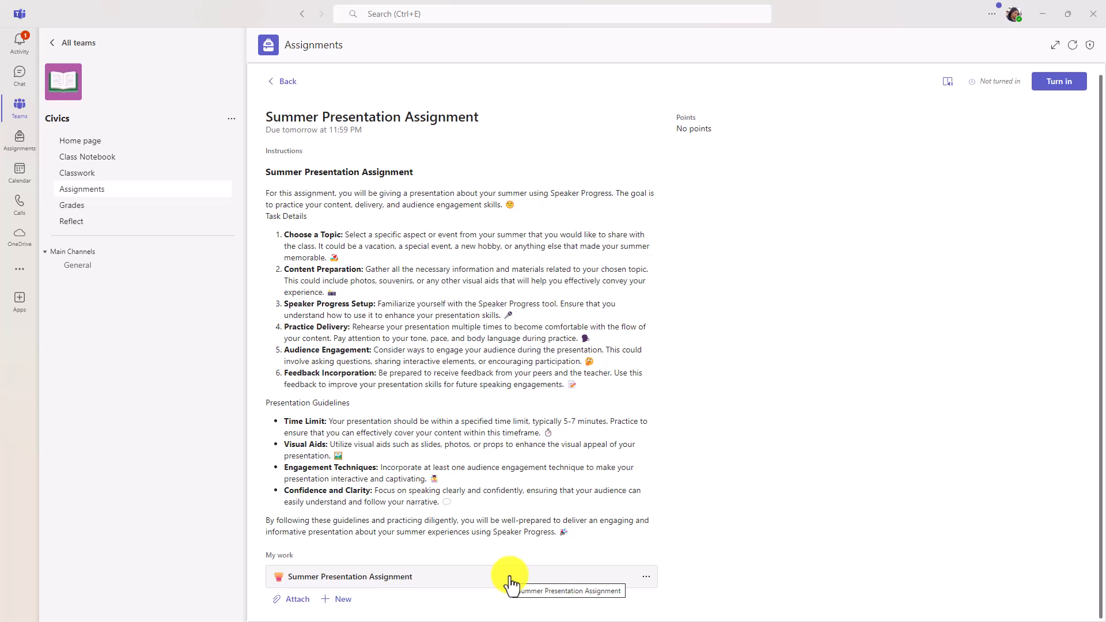
{"action": "left_click", "coordinate": [350, 576]}
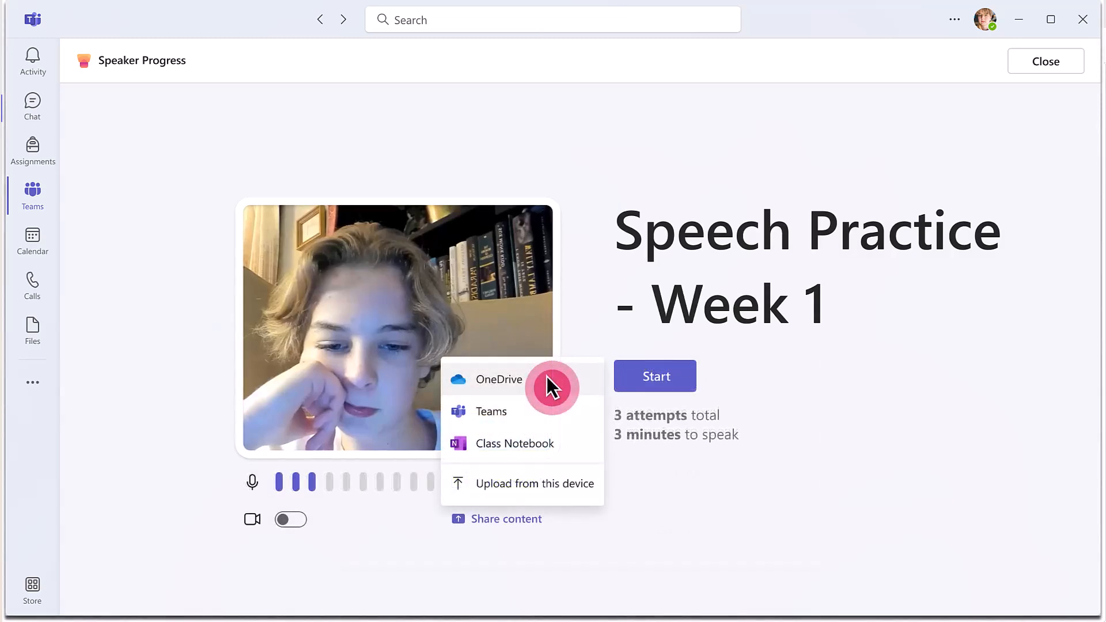
{"action": "left_click", "coordinate": [497, 379]}
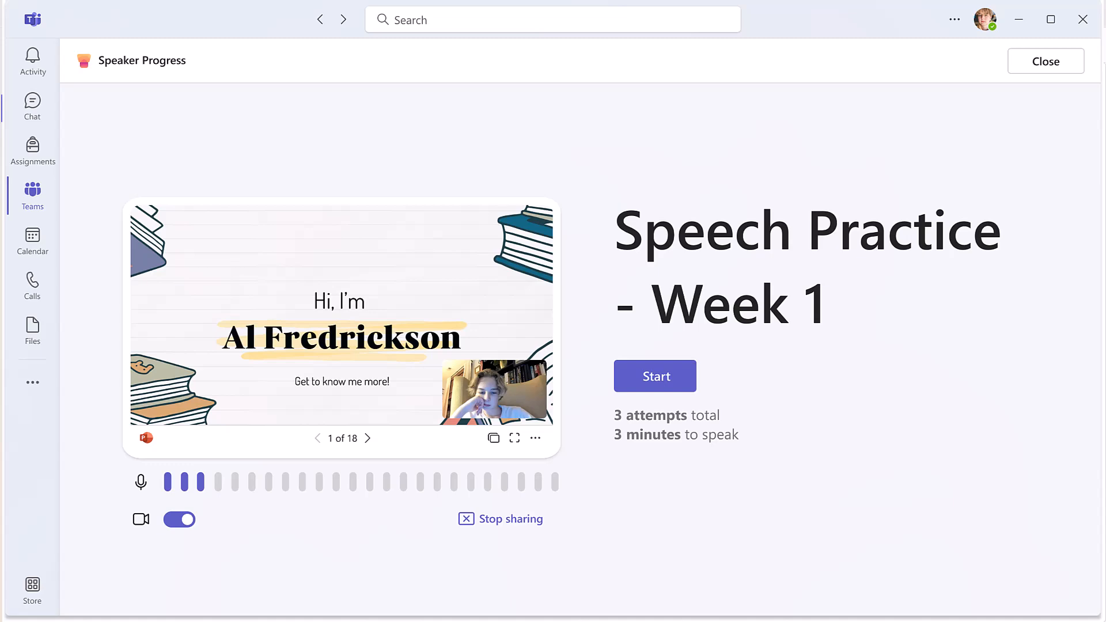
{"action": "left_click", "coordinate": [654, 376]}
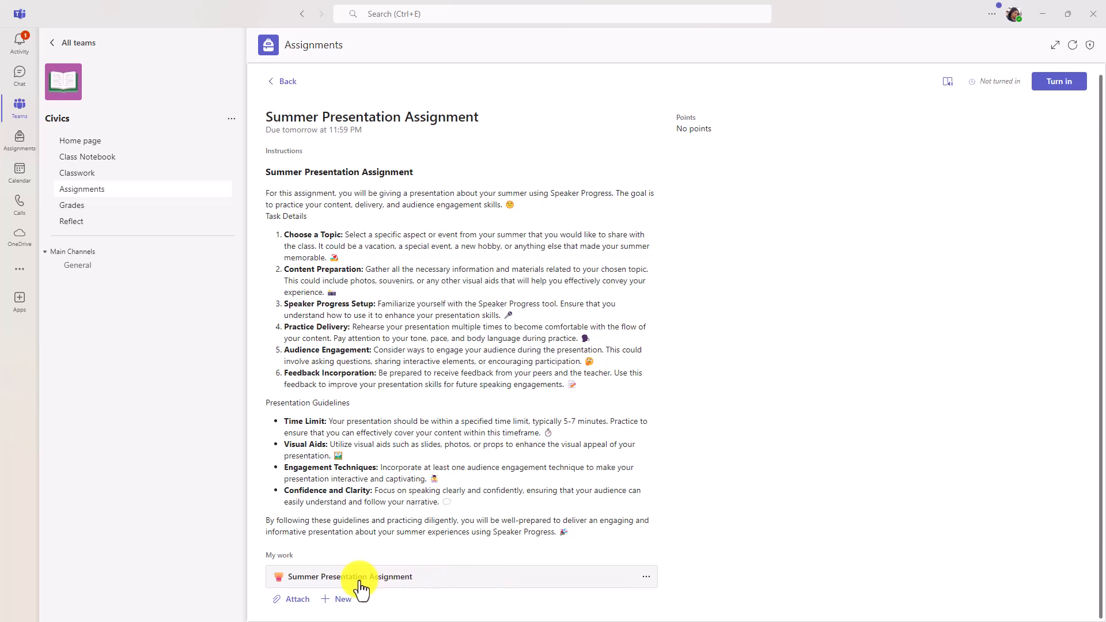
Step: Start recording the speech in Speaker Progress and unmute live feedback notifications
{"action": "left_click", "coordinate": [350, 576]}
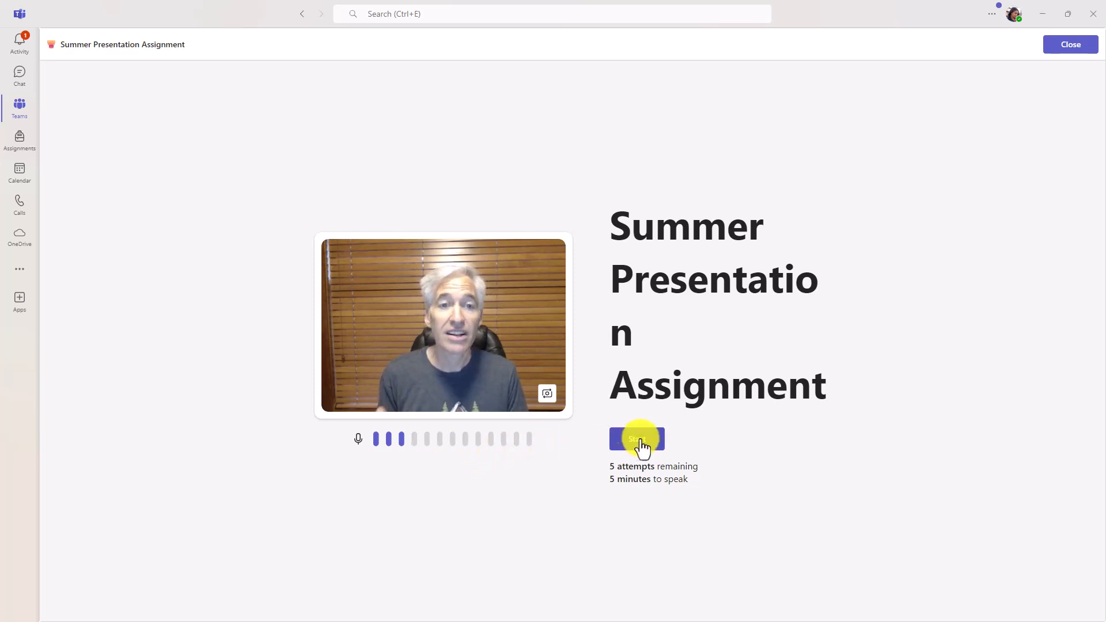
{"action": "left_click", "coordinate": [635, 439]}
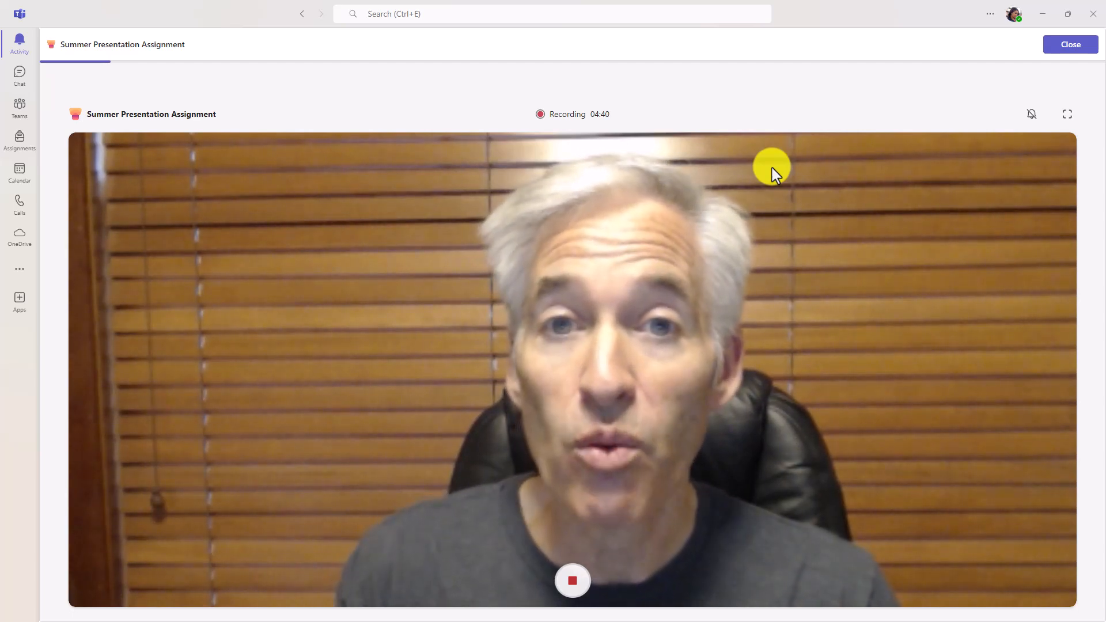
{"action": "mouse_move", "coordinate": [982, 117]}
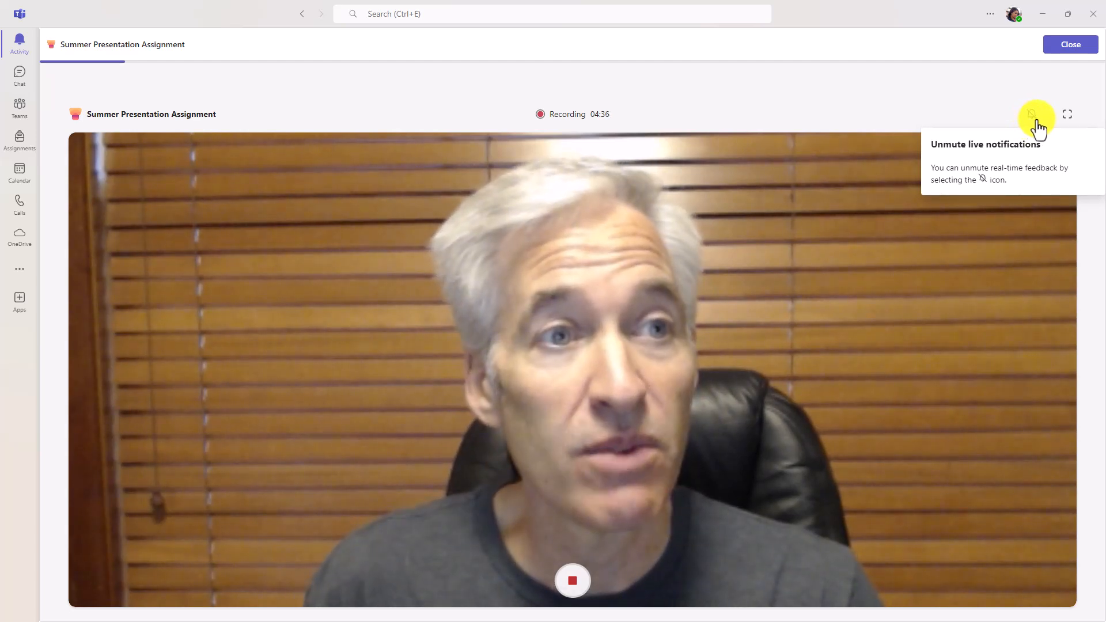
{"action": "left_click", "coordinate": [1031, 114]}
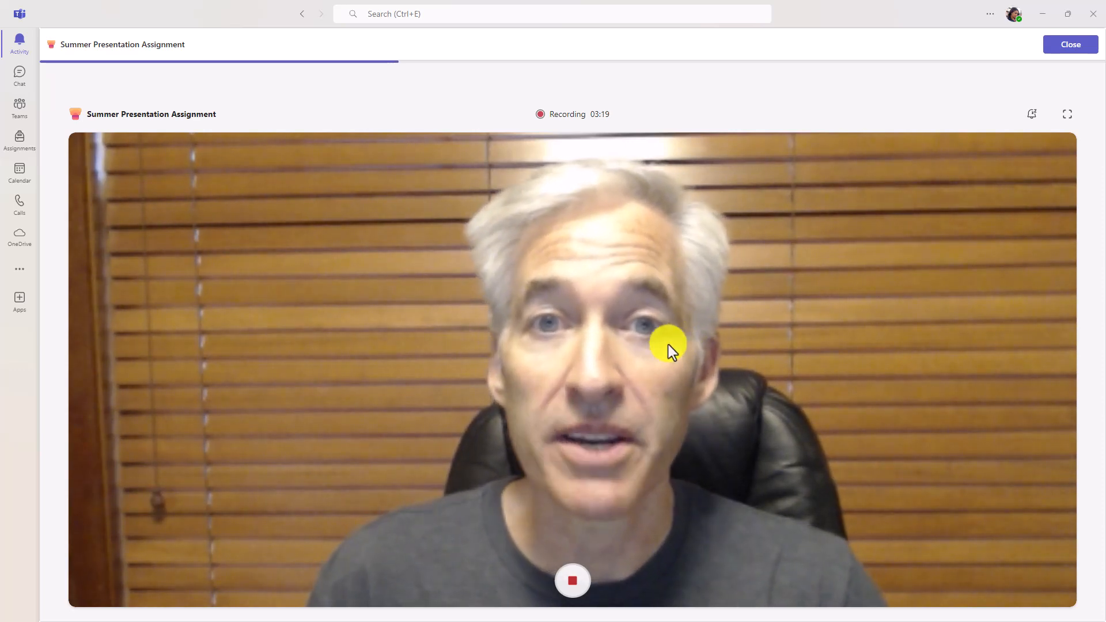
Step: Stop the Speaker Progress recording so the 1:43 take is ready to keep or retry
{"action": "left_click", "coordinate": [572, 581]}
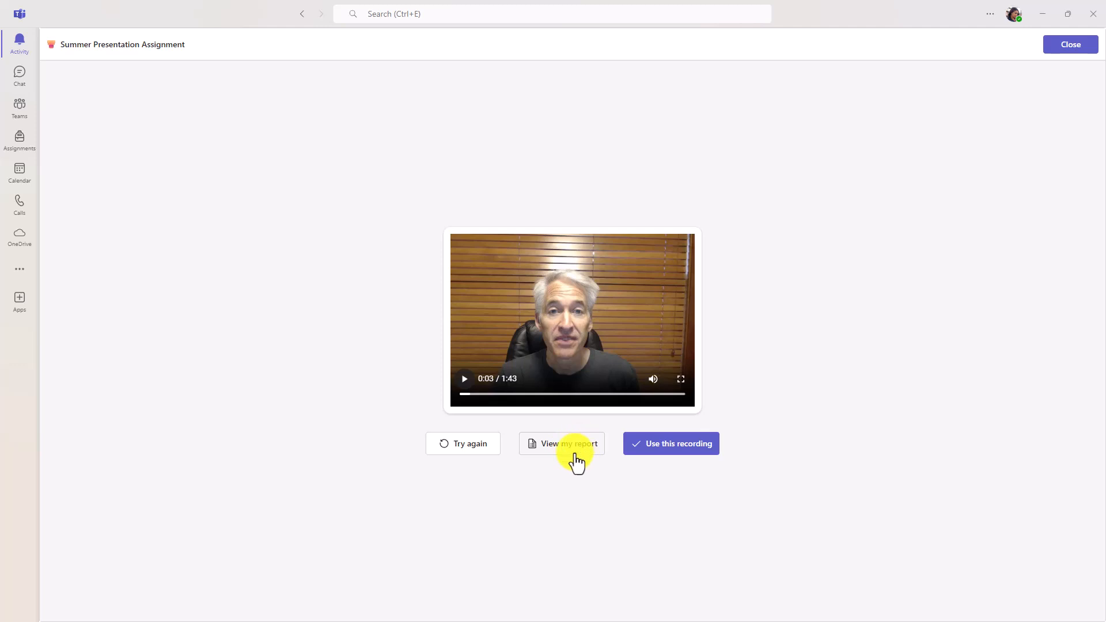
{"action": "mouse_move", "coordinate": [561, 442]}
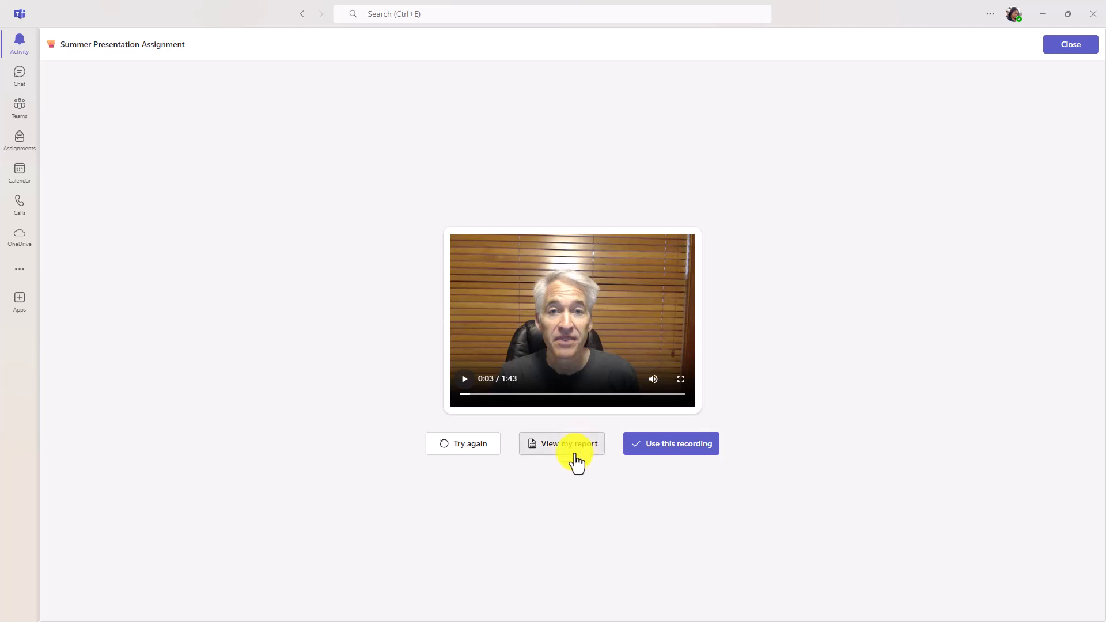
Step: Review the rehearsal report's pace section, expanding and collapsing the average pace chart
{"action": "left_click", "coordinate": [561, 442]}
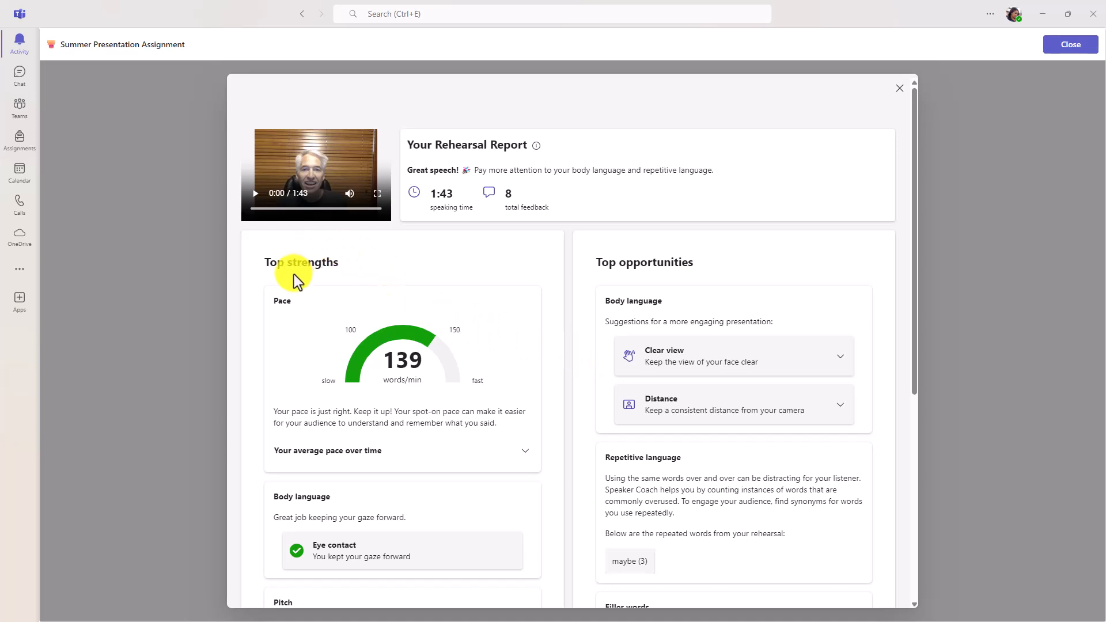
{"action": "mouse_move", "coordinate": [541, 303]}
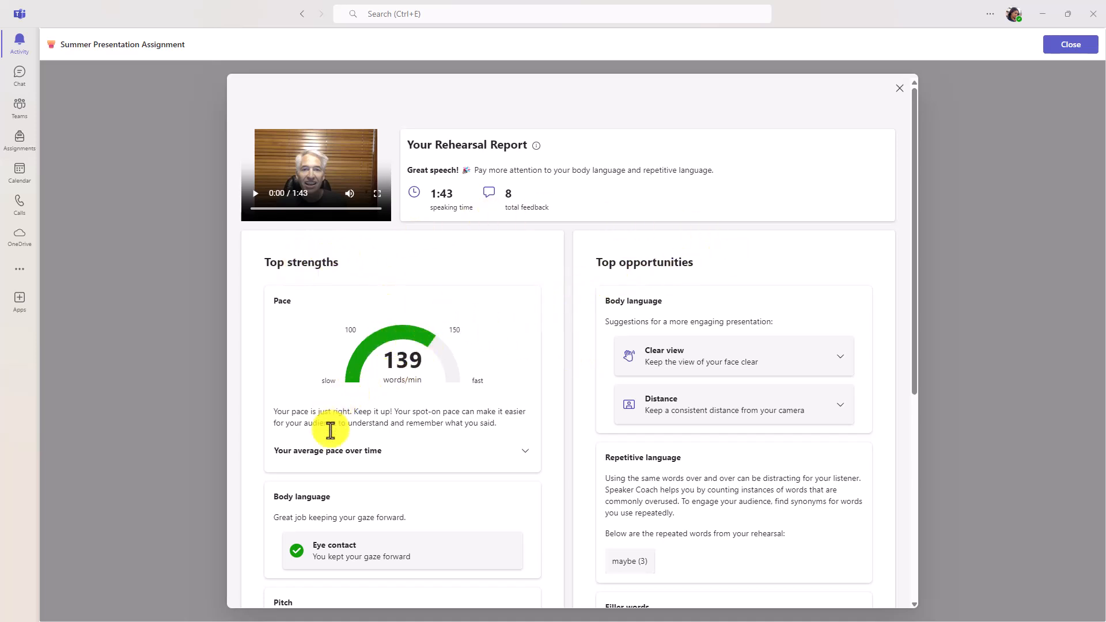
{"action": "left_click", "coordinate": [525, 450]}
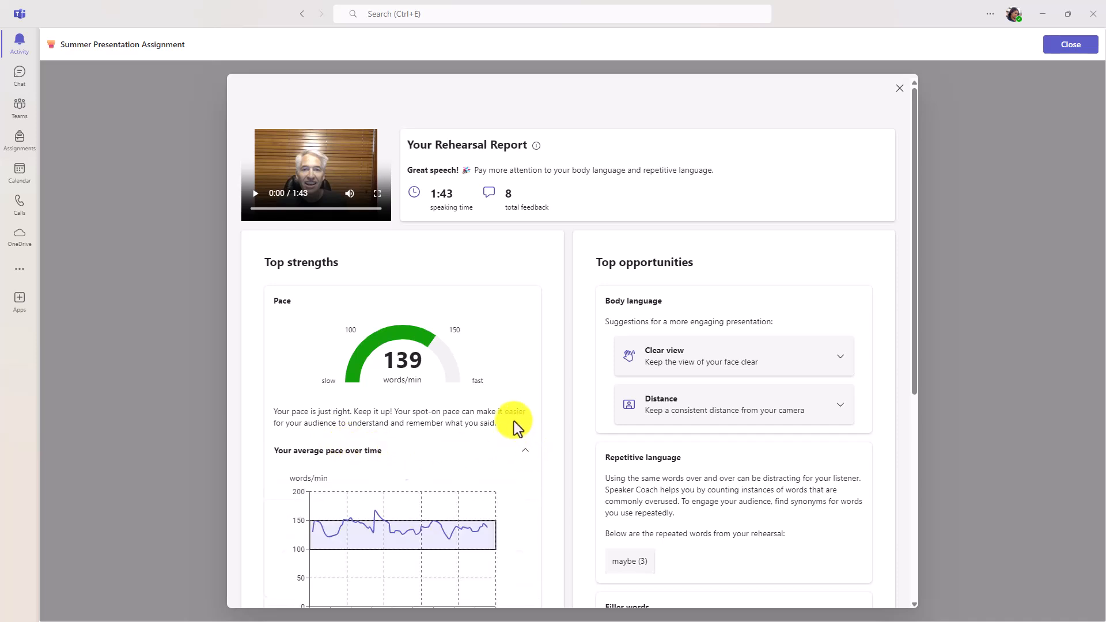
{"action": "scroll", "scroll_direction": "down", "scroll_amount": 3}
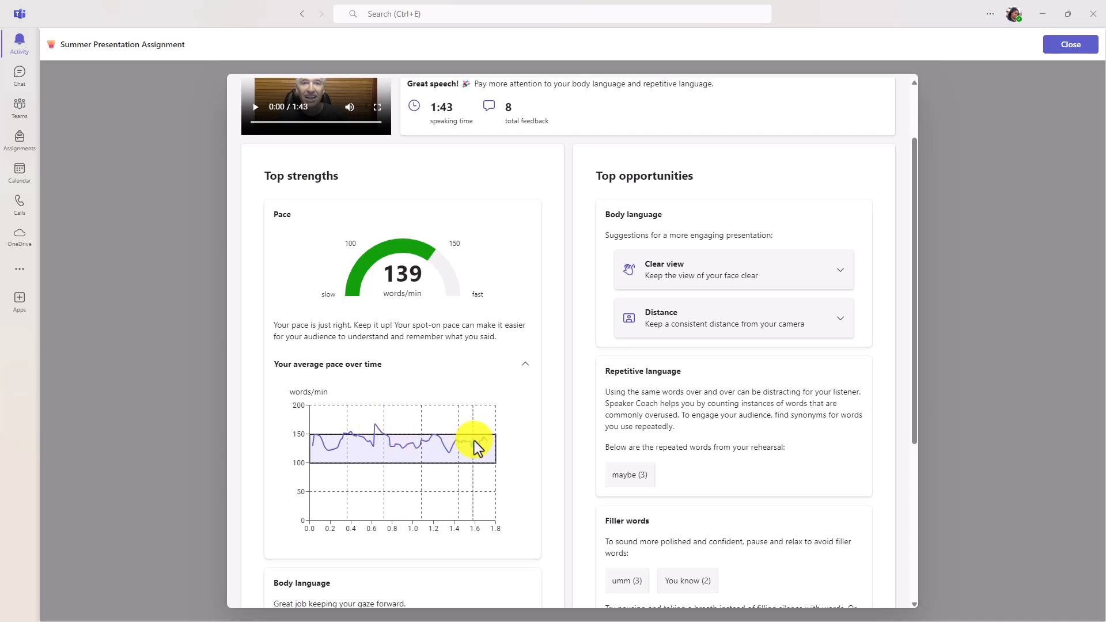
{"action": "mouse_move", "coordinate": [504, 381]}
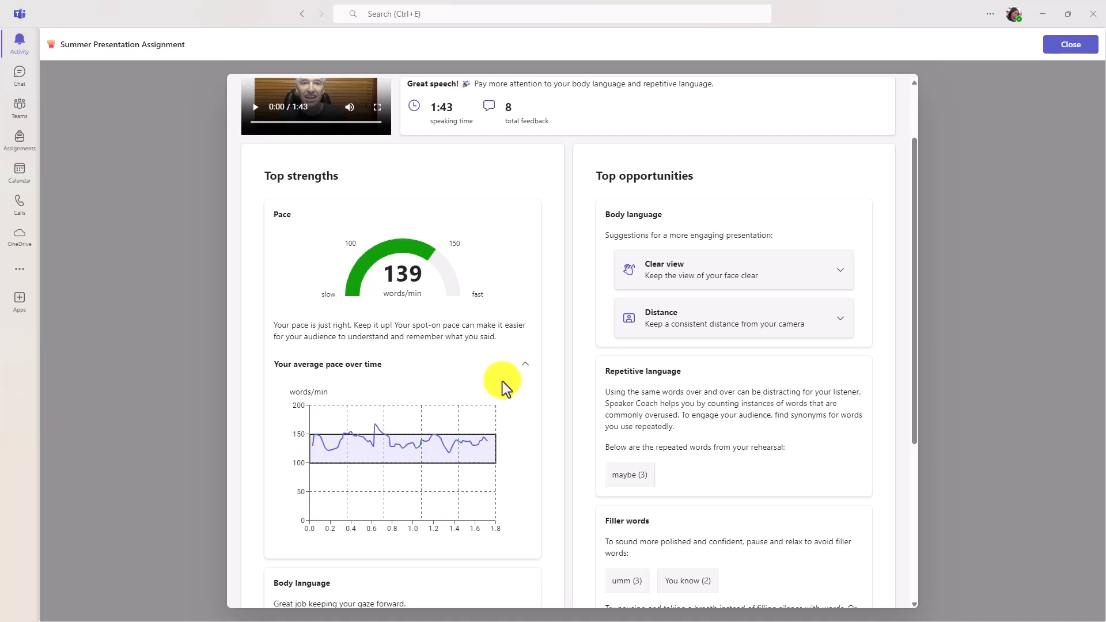
{"action": "left_click", "coordinate": [525, 364]}
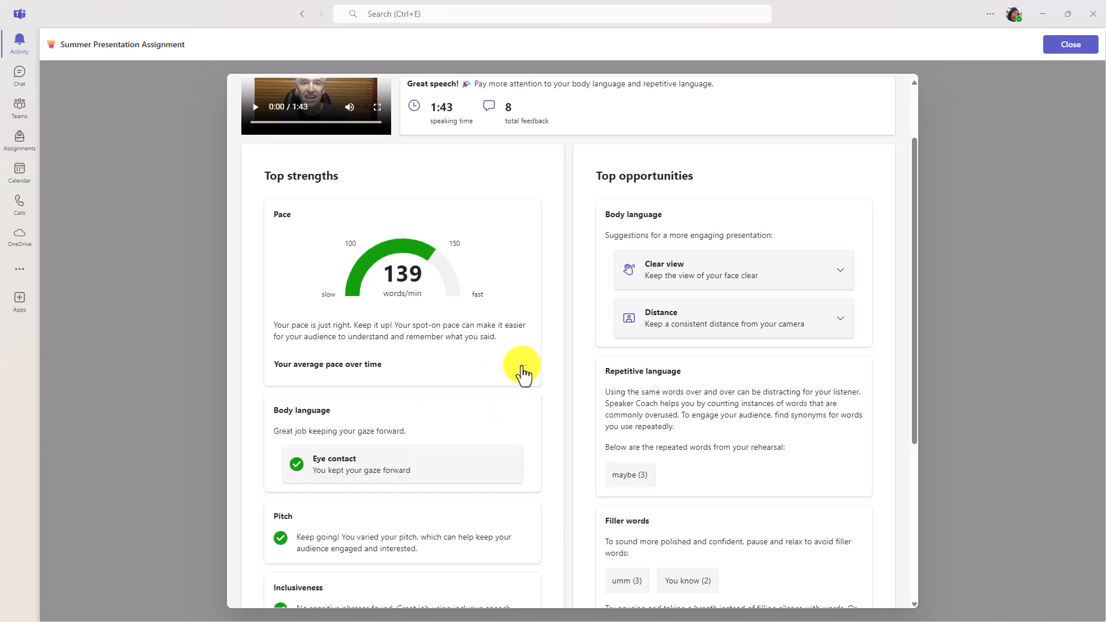
{"action": "scroll", "scroll_direction": "down", "scroll_amount": 3}
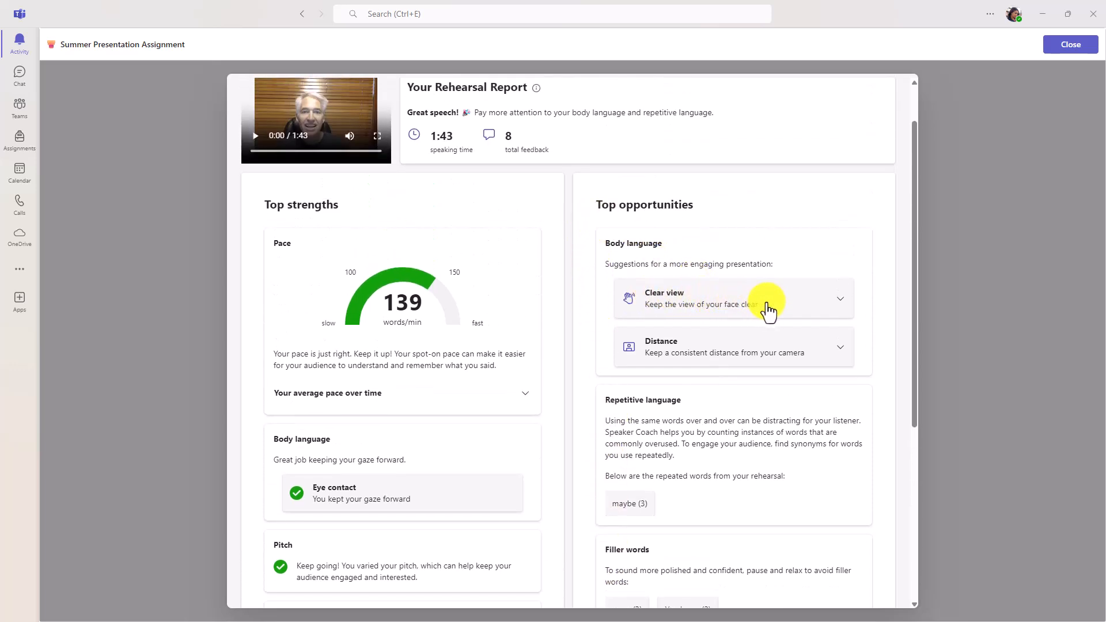
Step: Review the body language Clear view example pictures and the filler words section
{"action": "left_click", "coordinate": [734, 297]}
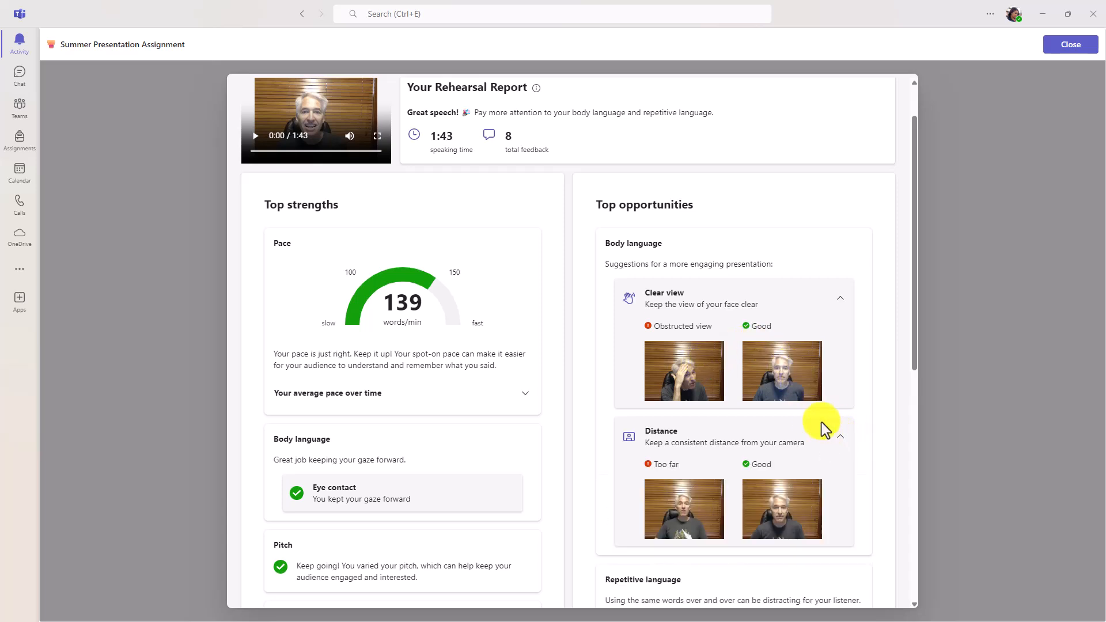
{"action": "scroll", "scroll_direction": "down", "scroll_amount": 3}
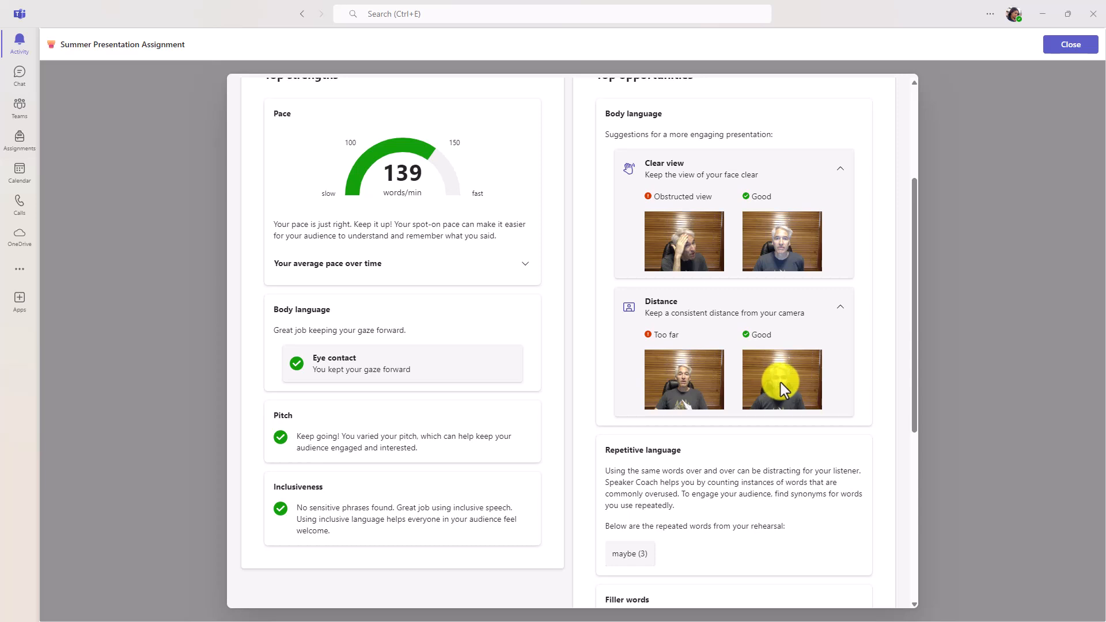
{"action": "left_click", "coordinate": [840, 307]}
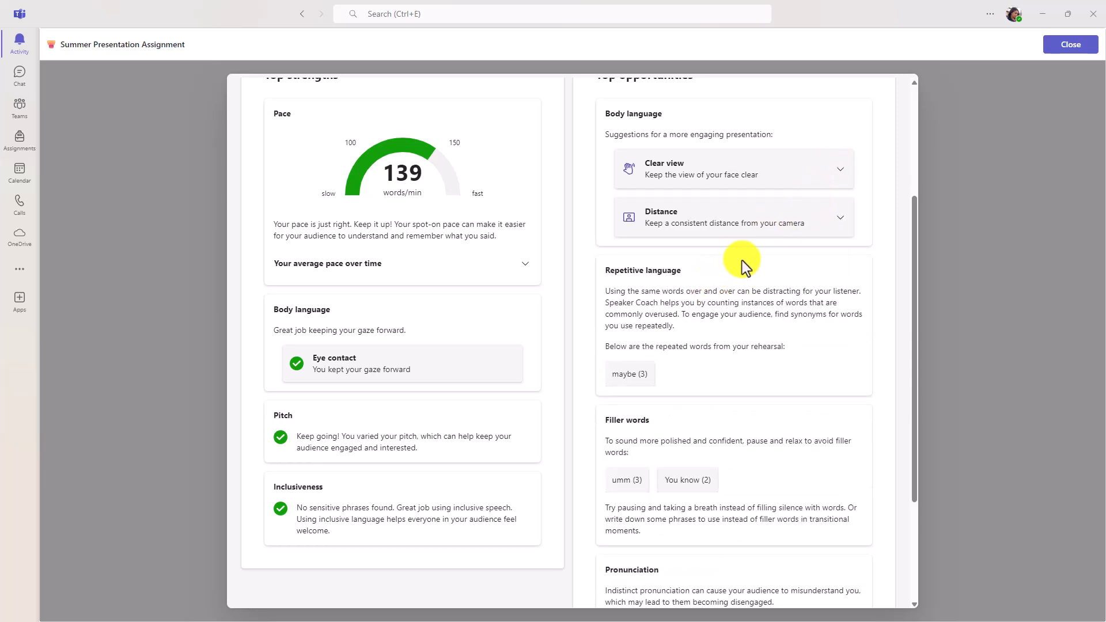
{"action": "scroll", "scroll_direction": "down", "scroll_amount": 3}
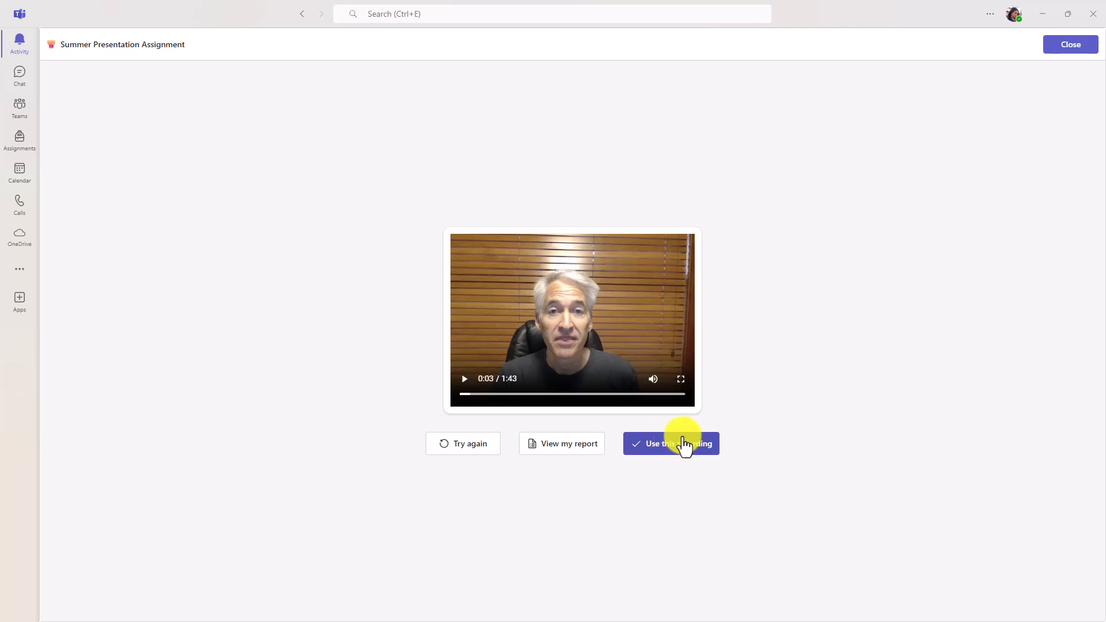
Step: Use this recording as the assignment work and turn it in
{"action": "left_click", "coordinate": [670, 442]}
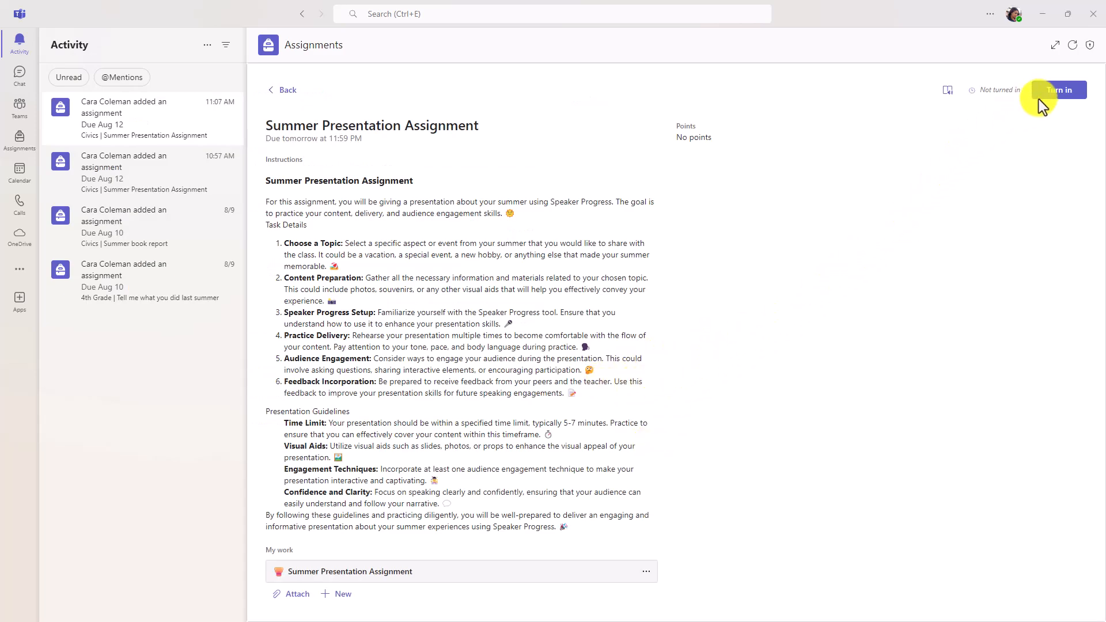
{"action": "left_click", "coordinate": [1066, 90]}
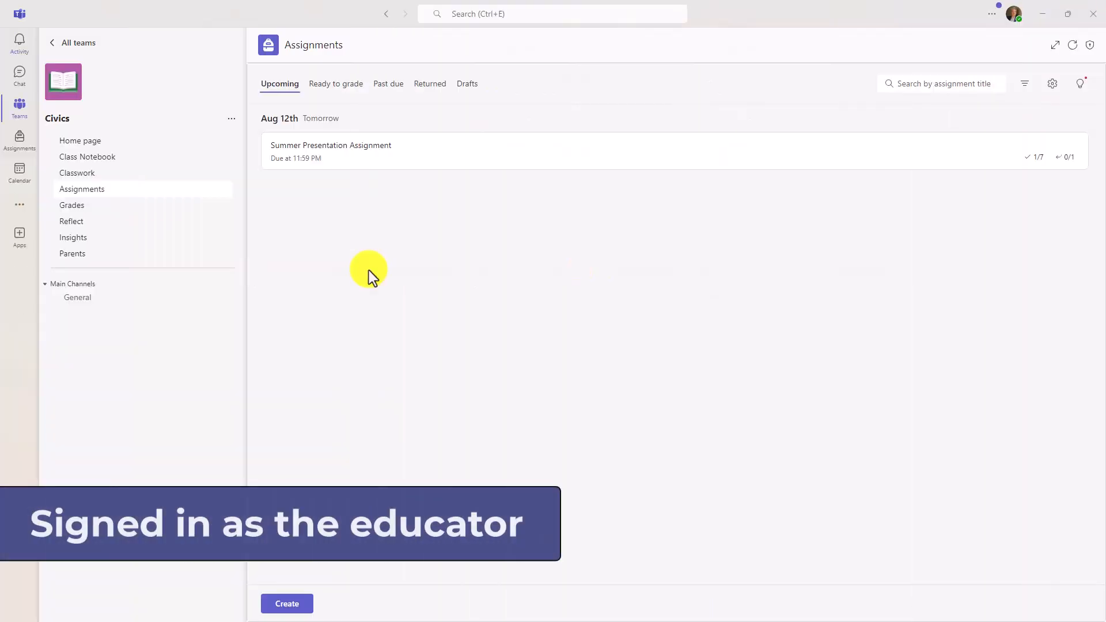
{"action": "mouse_move", "coordinate": [399, 152]}
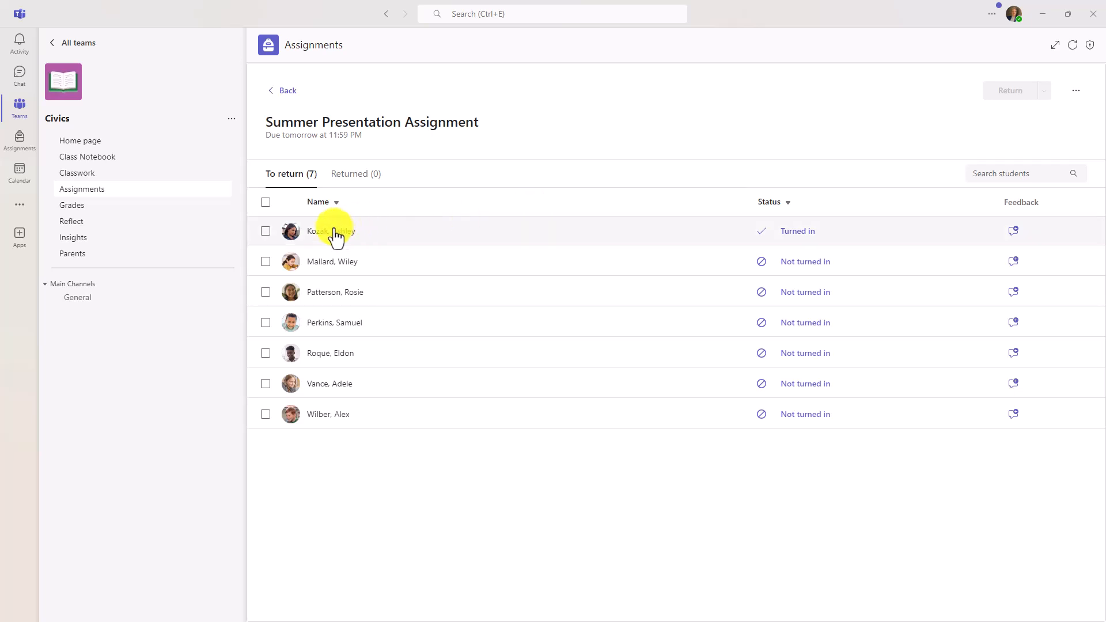
Step: Review the turned-in student's report, toggle the Clear view examples, and play their recording
{"action": "left_click", "coordinate": [329, 230]}
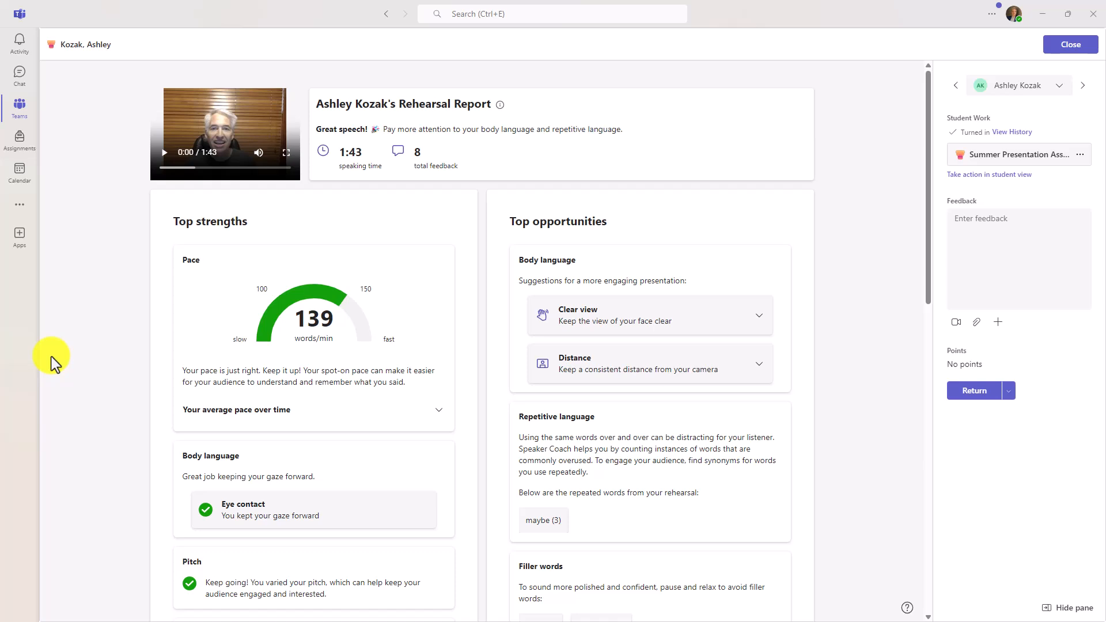
{"action": "mouse_move", "coordinate": [165, 159]}
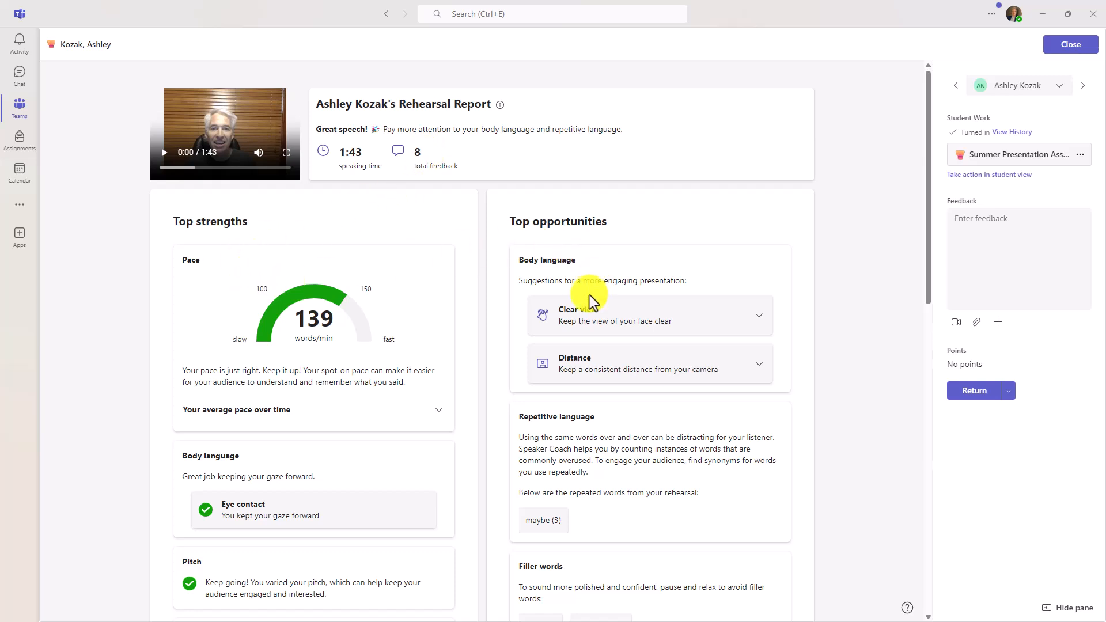
{"action": "mouse_move", "coordinate": [760, 321]}
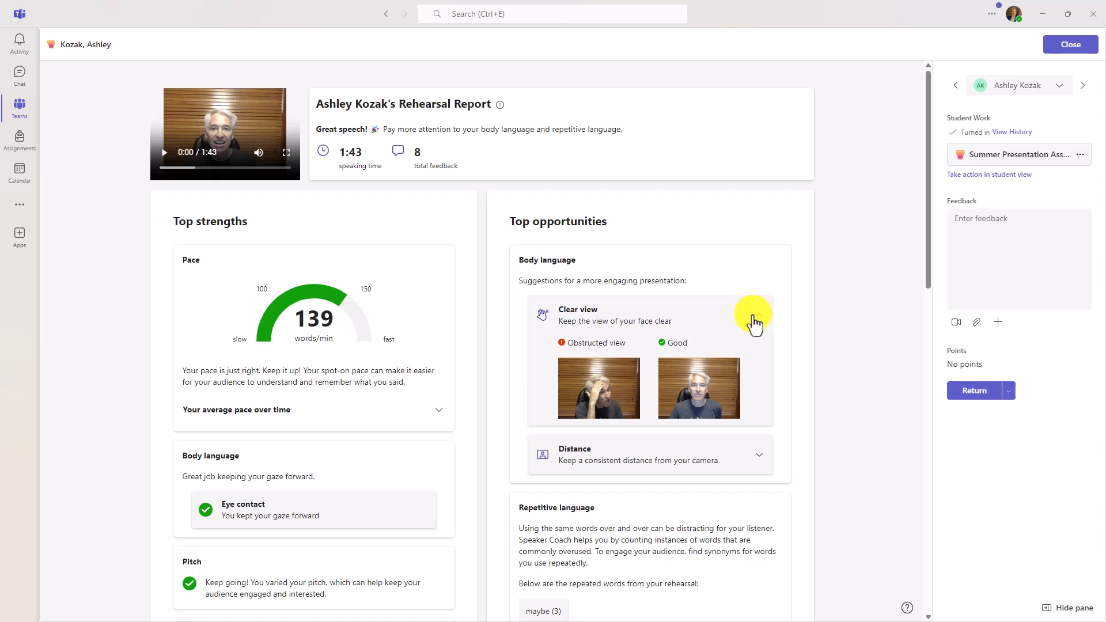
{"action": "left_click", "coordinate": [759, 316]}
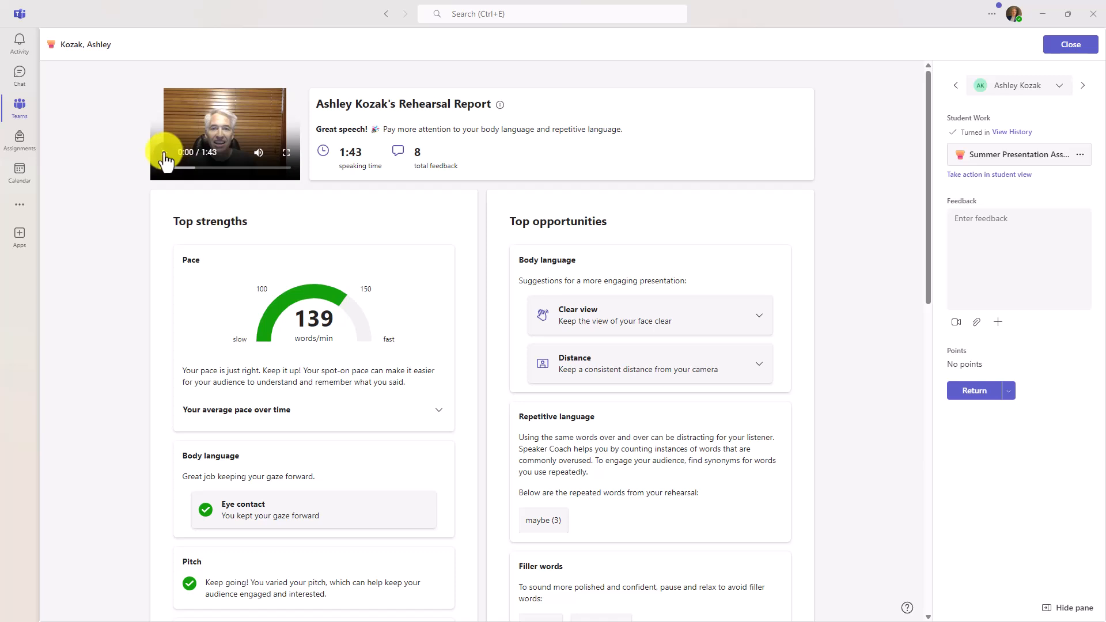
{"action": "left_click", "coordinate": [164, 152]}
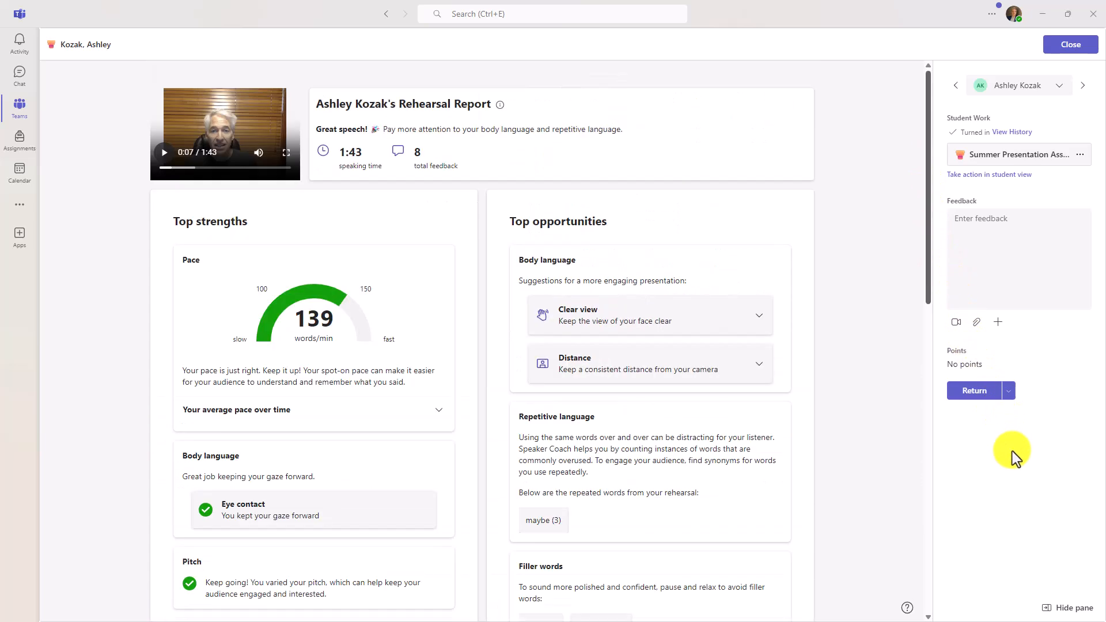
{"action": "scroll", "scroll_direction": "down", "scroll_amount": 3}
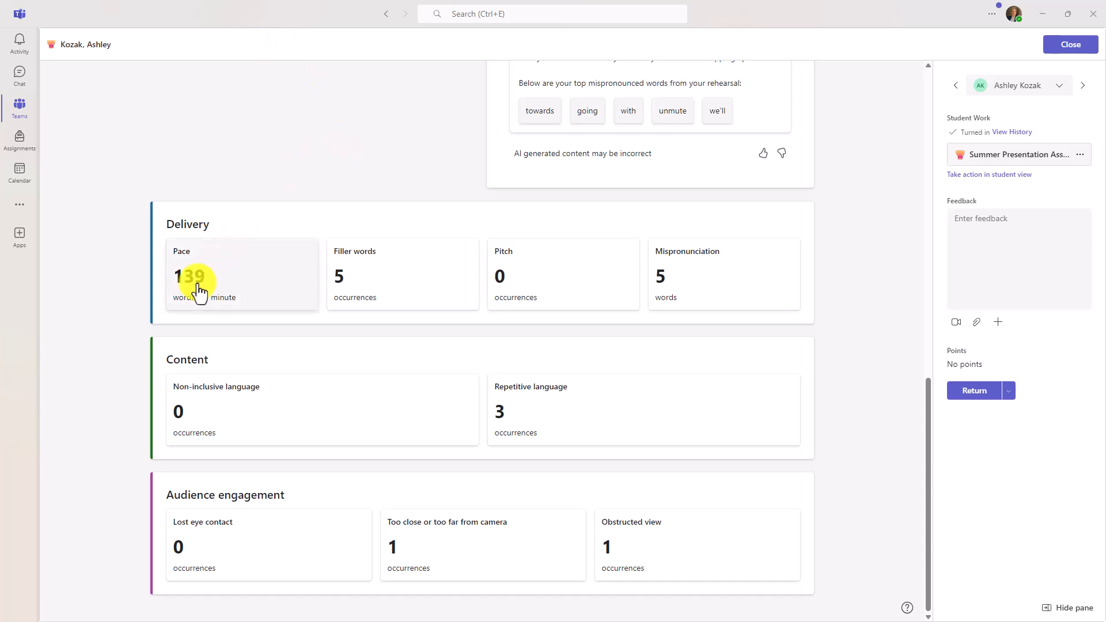
{"action": "mouse_move", "coordinate": [241, 527]}
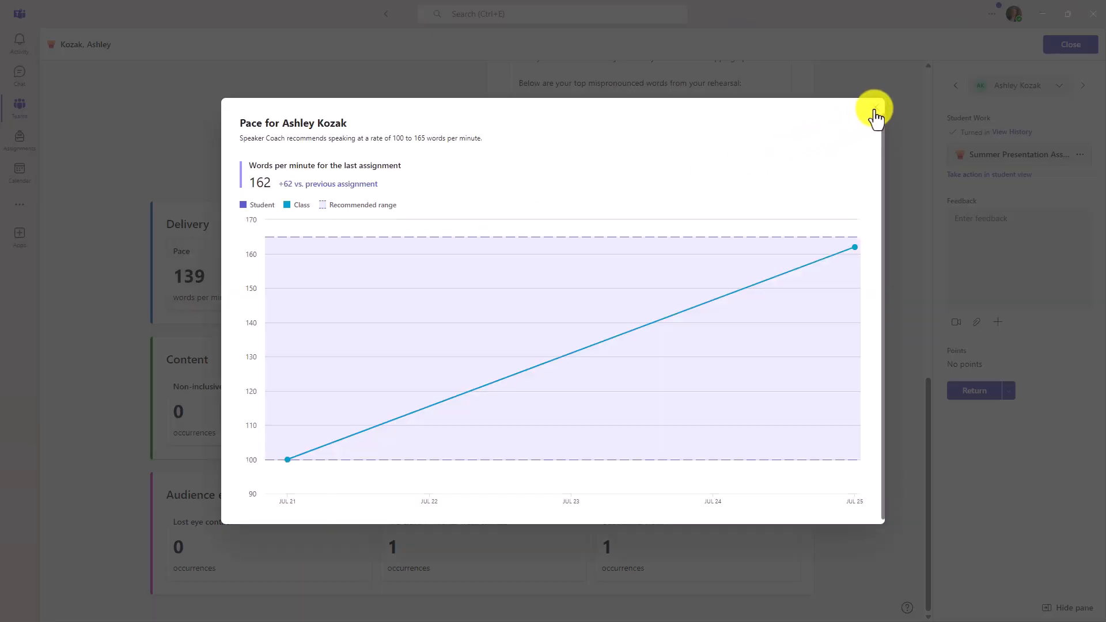
{"action": "left_click", "coordinate": [874, 107]}
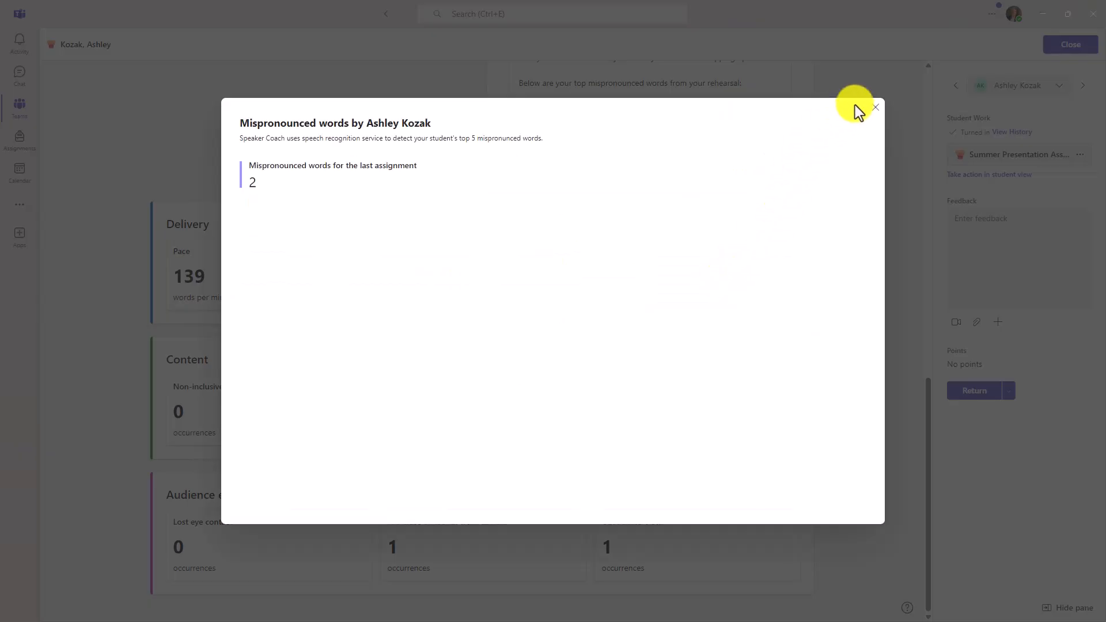
{"action": "left_click", "coordinate": [875, 107]}
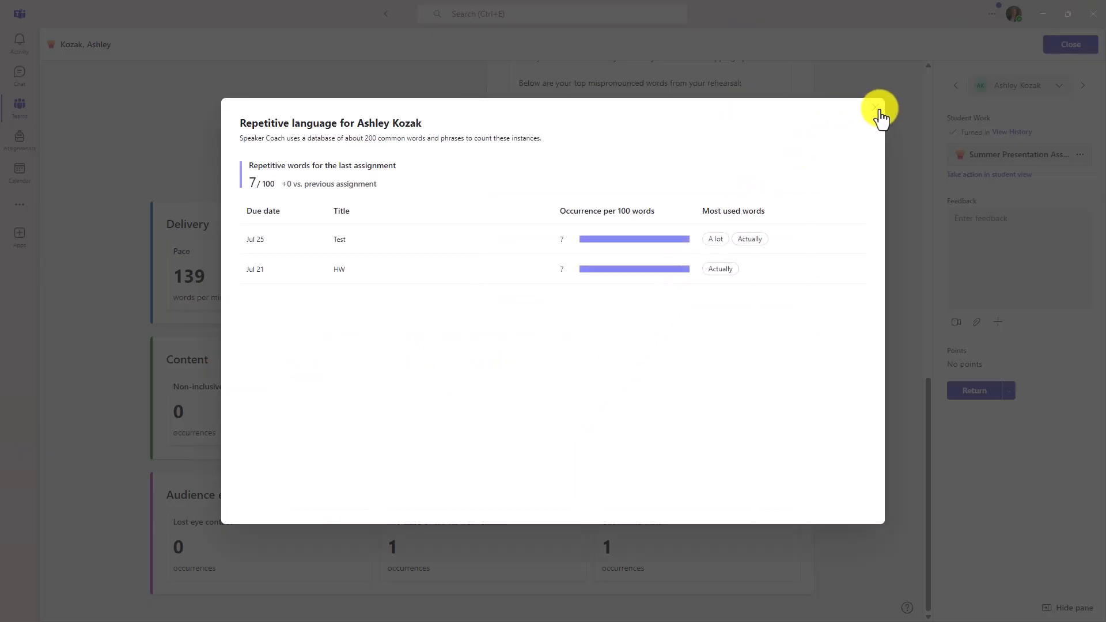
{"action": "left_click", "coordinate": [879, 110]}
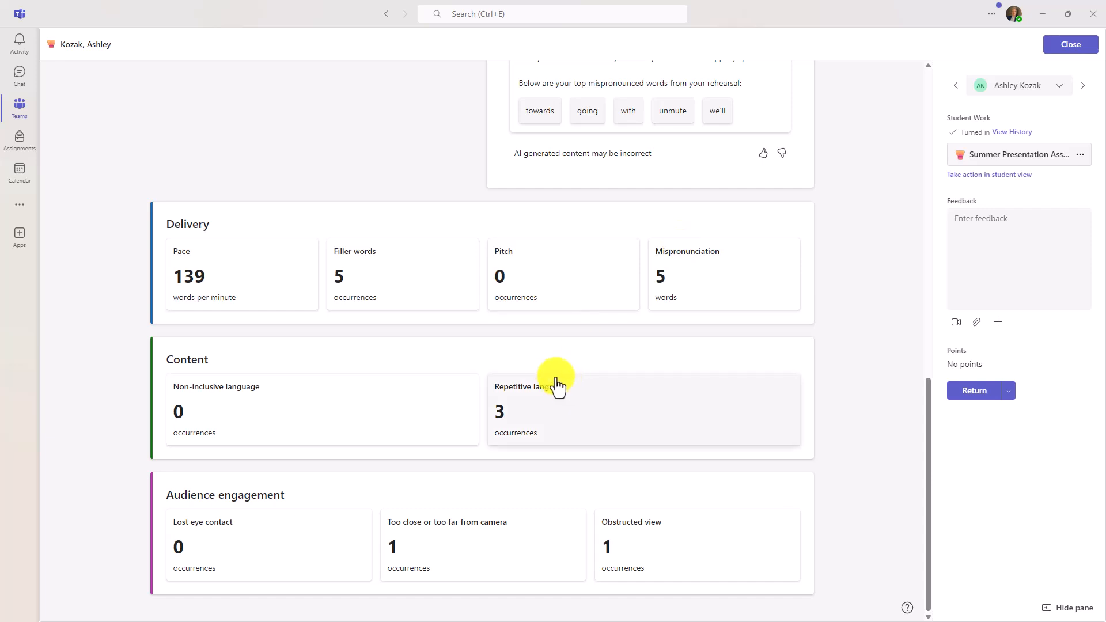
{"action": "mouse_move", "coordinate": [469, 392]}
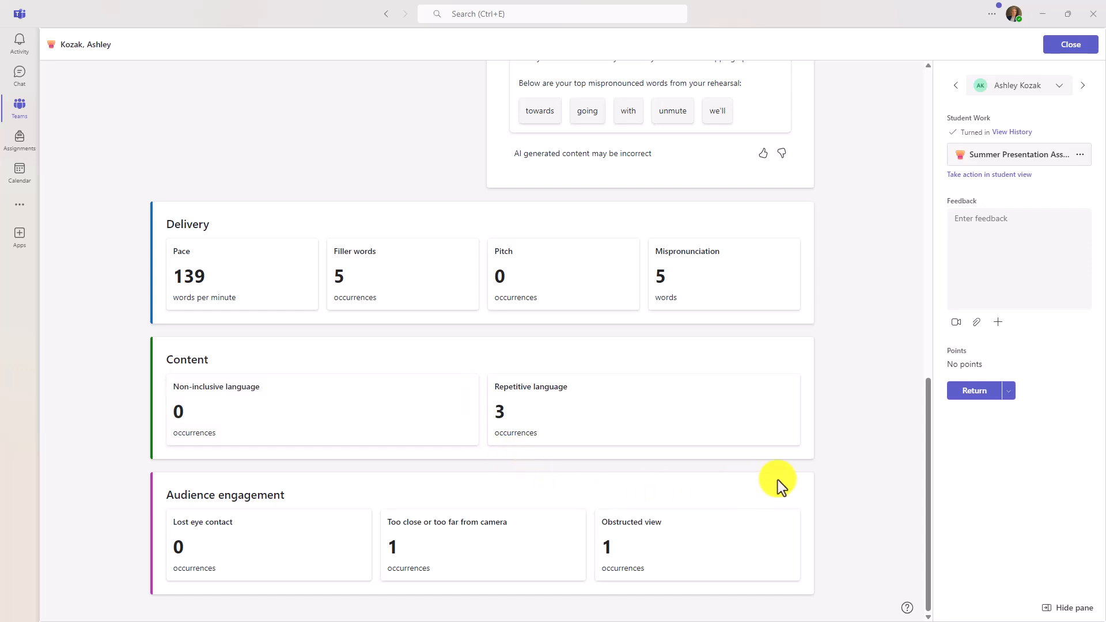
{"action": "mouse_move", "coordinate": [929, 506]}
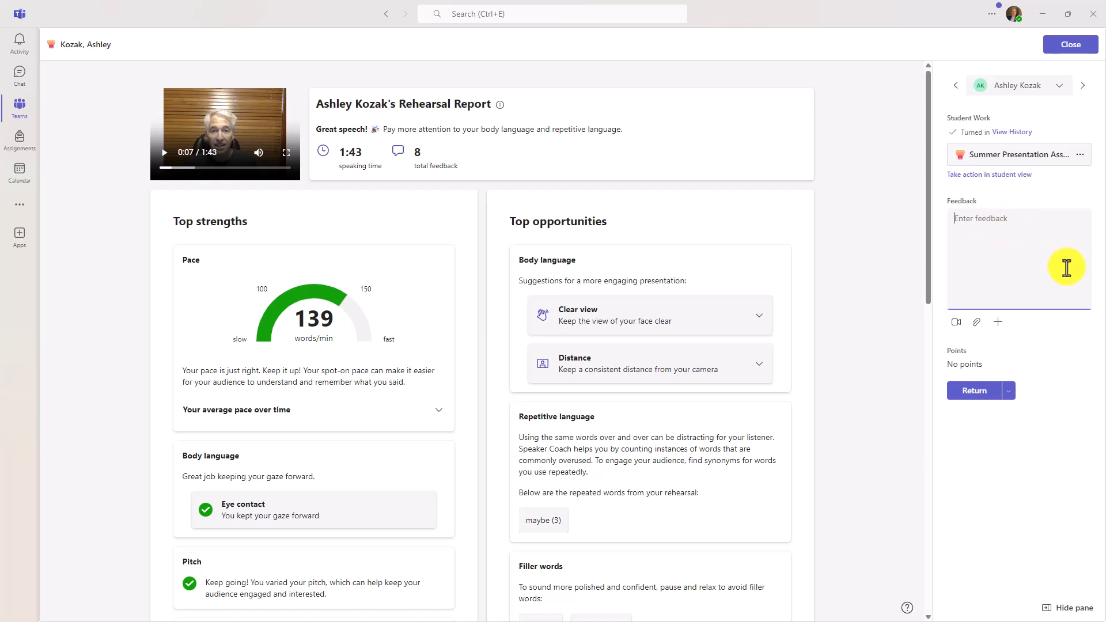
Step: Return the work with feedback 'Great job on your summer presentation! The quality of anecdotes and personal stories', then start a new speech practice
{"action": "type", "text": "Great job on your summer presentation! The quality of anecdotes and personal stories was captivating and engaging. Next time, pay more attention to your filler words and add a compelling ending to your presentation."}
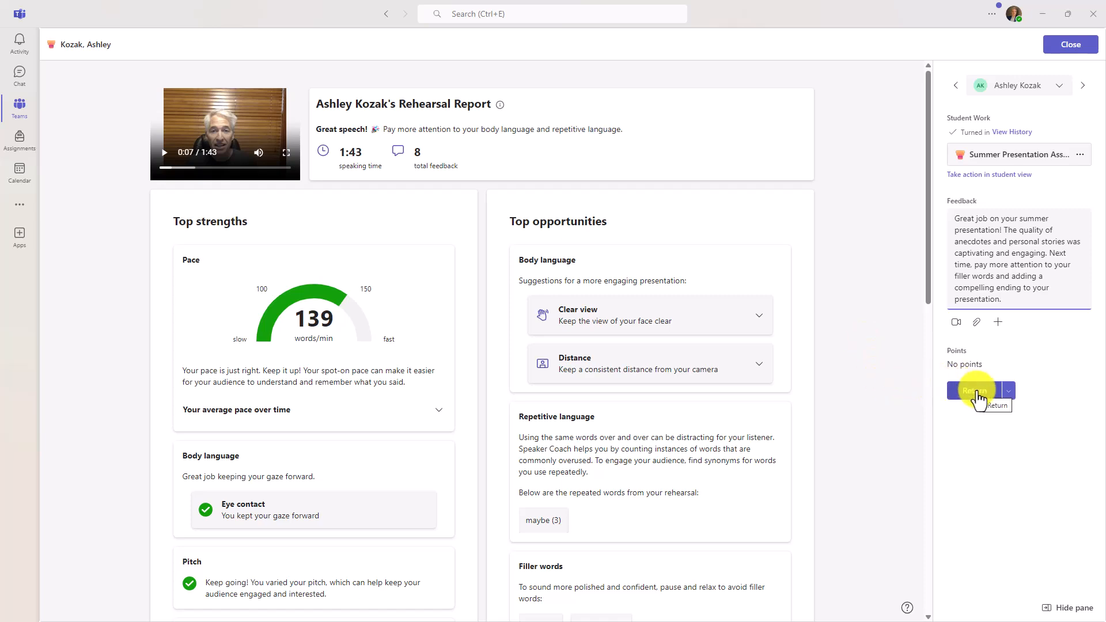
{"action": "left_click", "coordinate": [972, 390]}
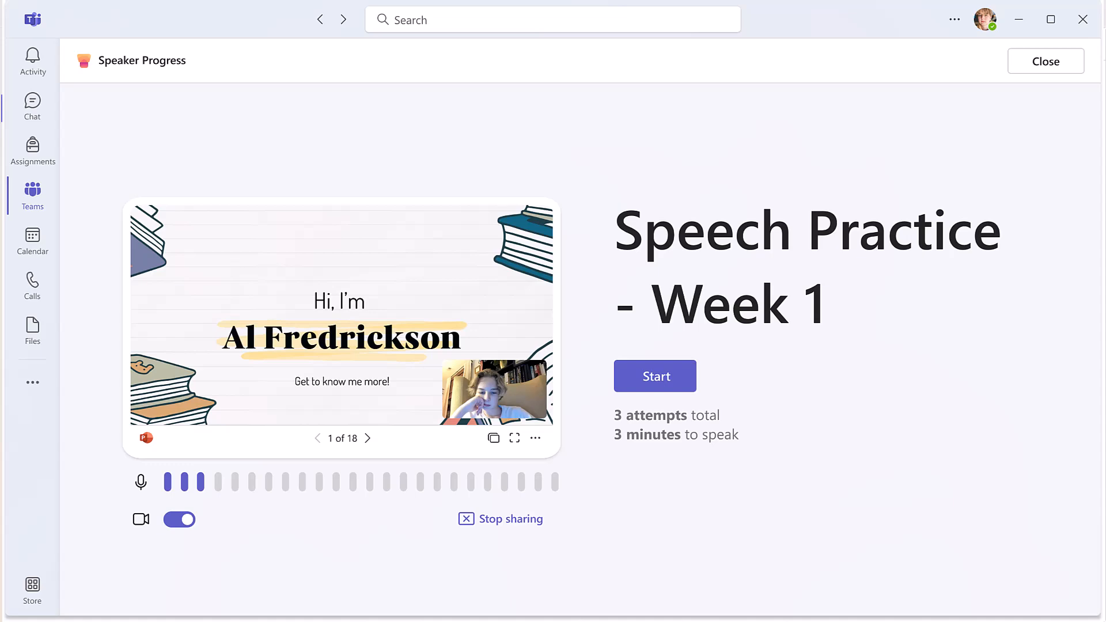
{"action": "left_click", "coordinate": [655, 375]}
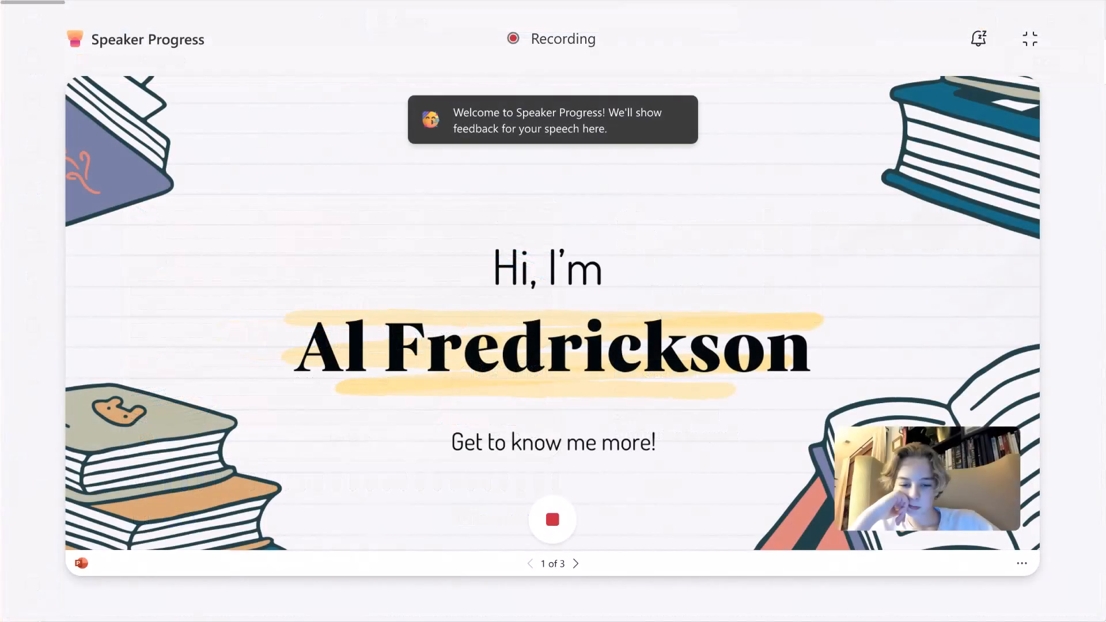